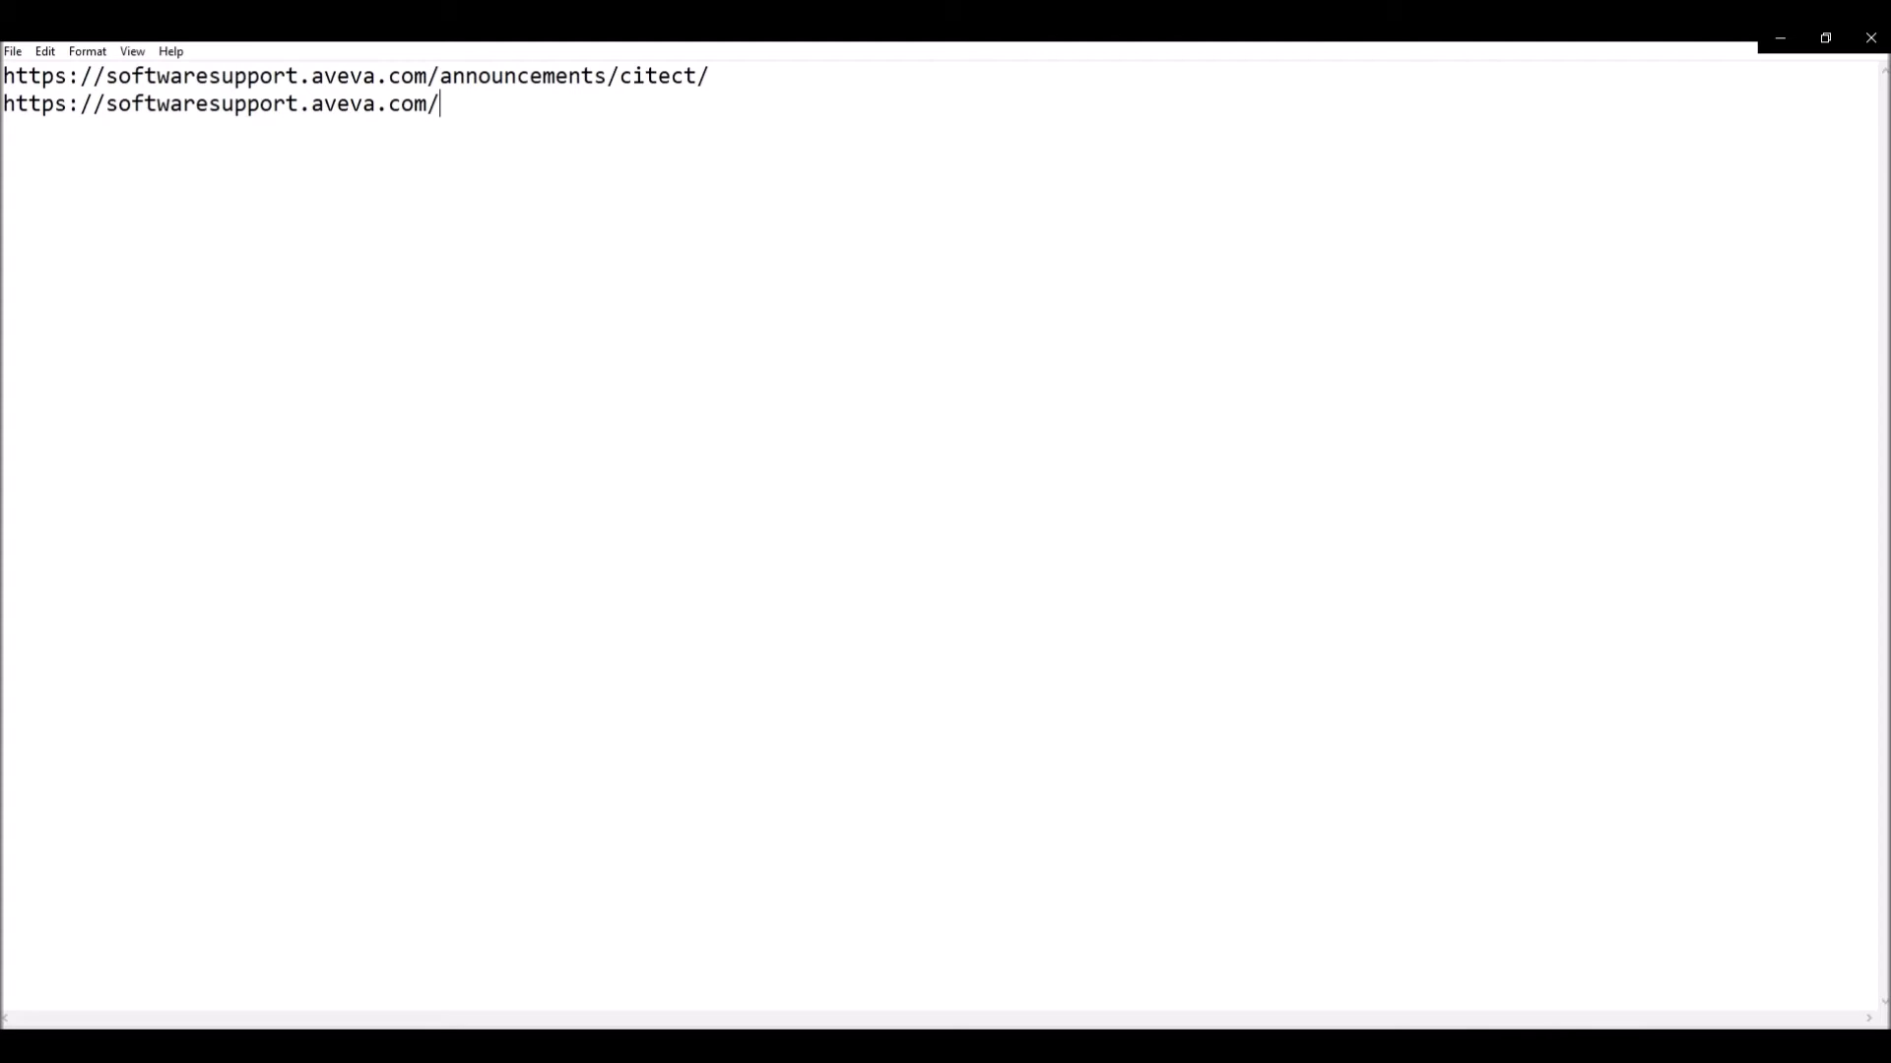
Select the softwaresupport.aveva.com address in Notepad.
{"action": "double_click", "coordinate": [406, 104]}
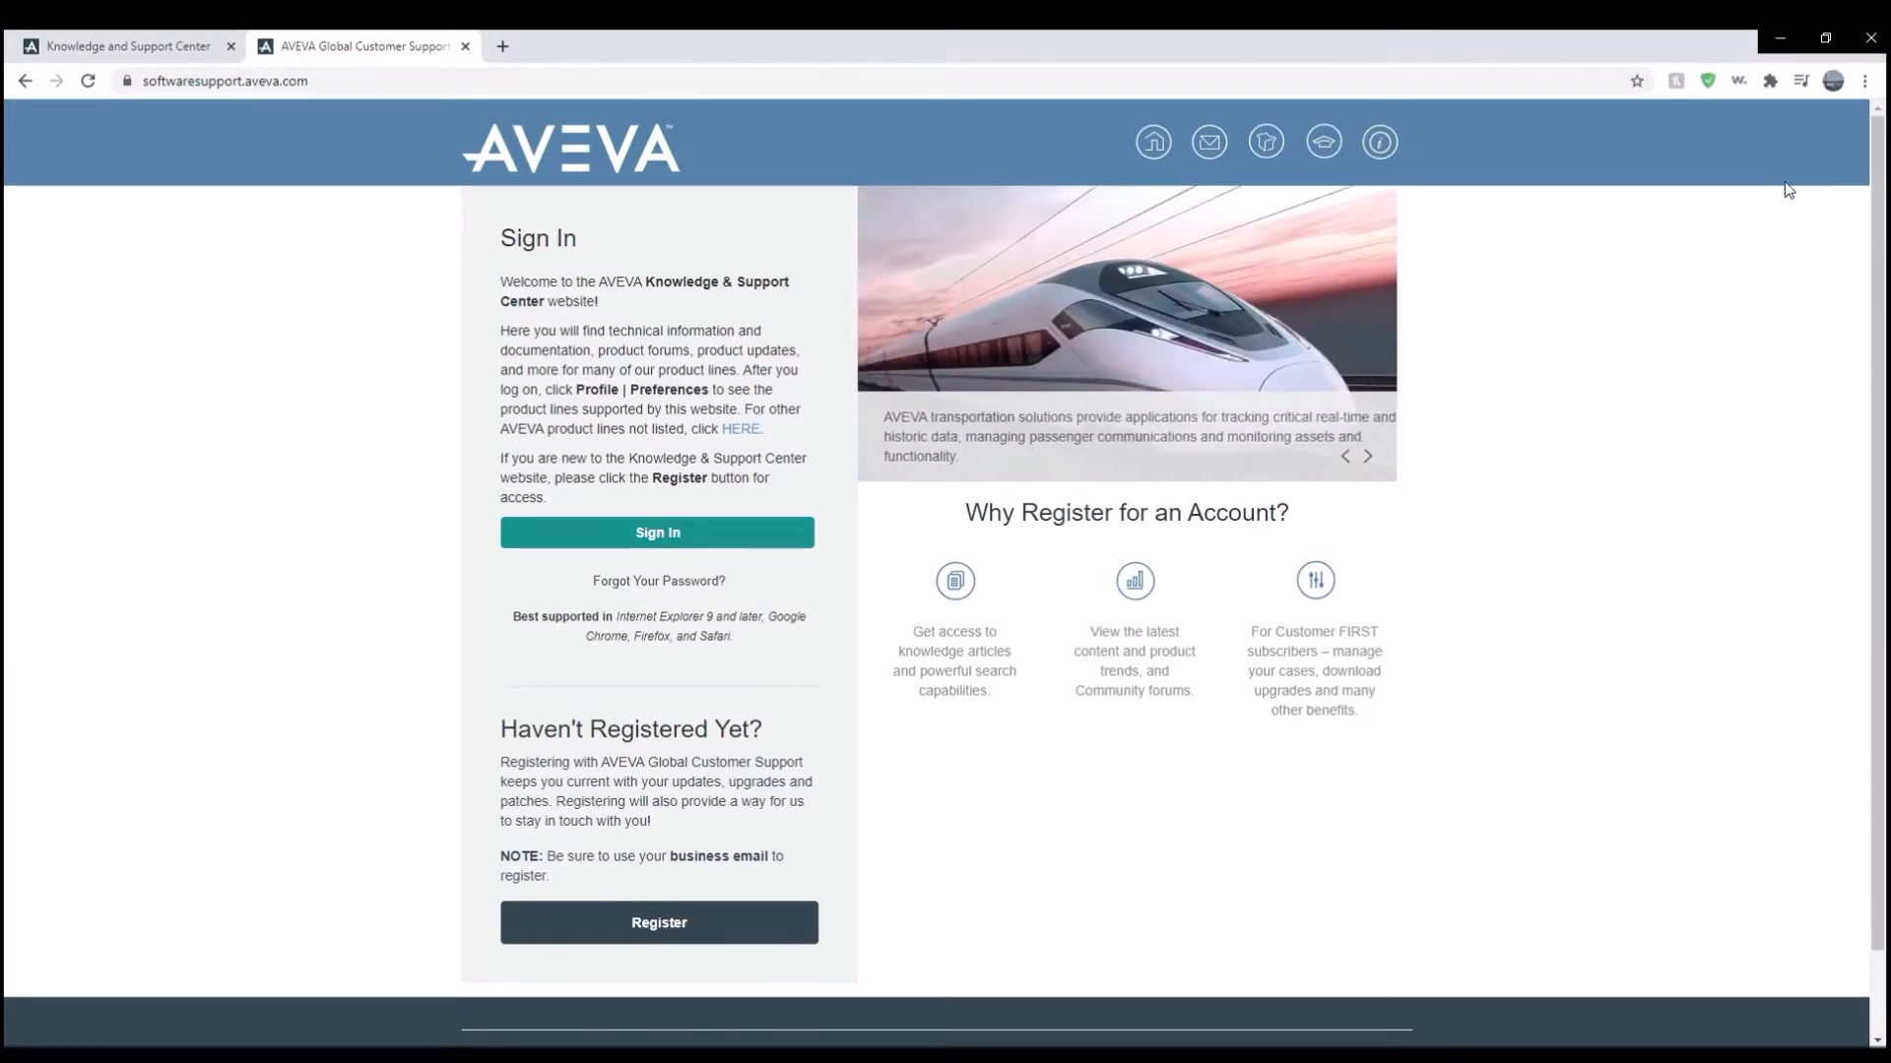
Sign in, filter Product Hub to Patch, Service Pack, Update, and open Vijeo Citect 2015 SP1.
{"action": "left_click", "coordinate": [657, 531]}
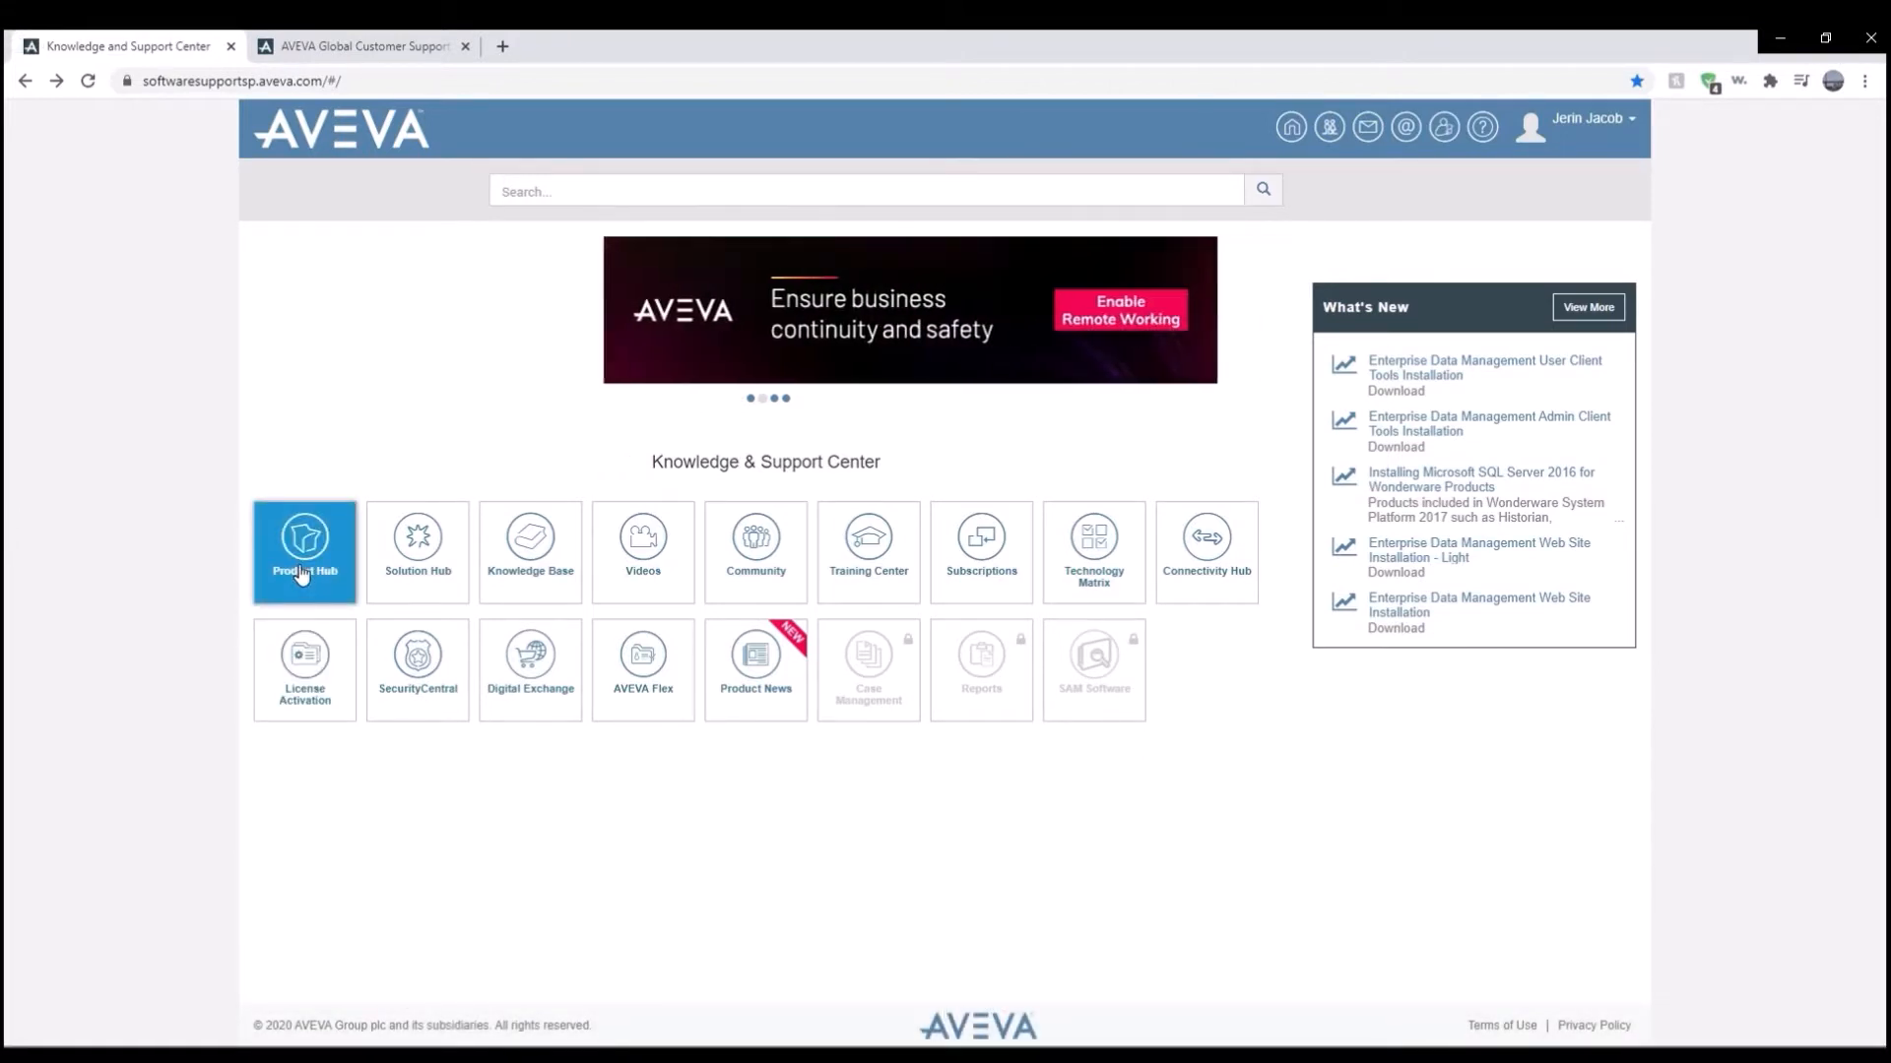
{"action": "left_click", "coordinate": [304, 551]}
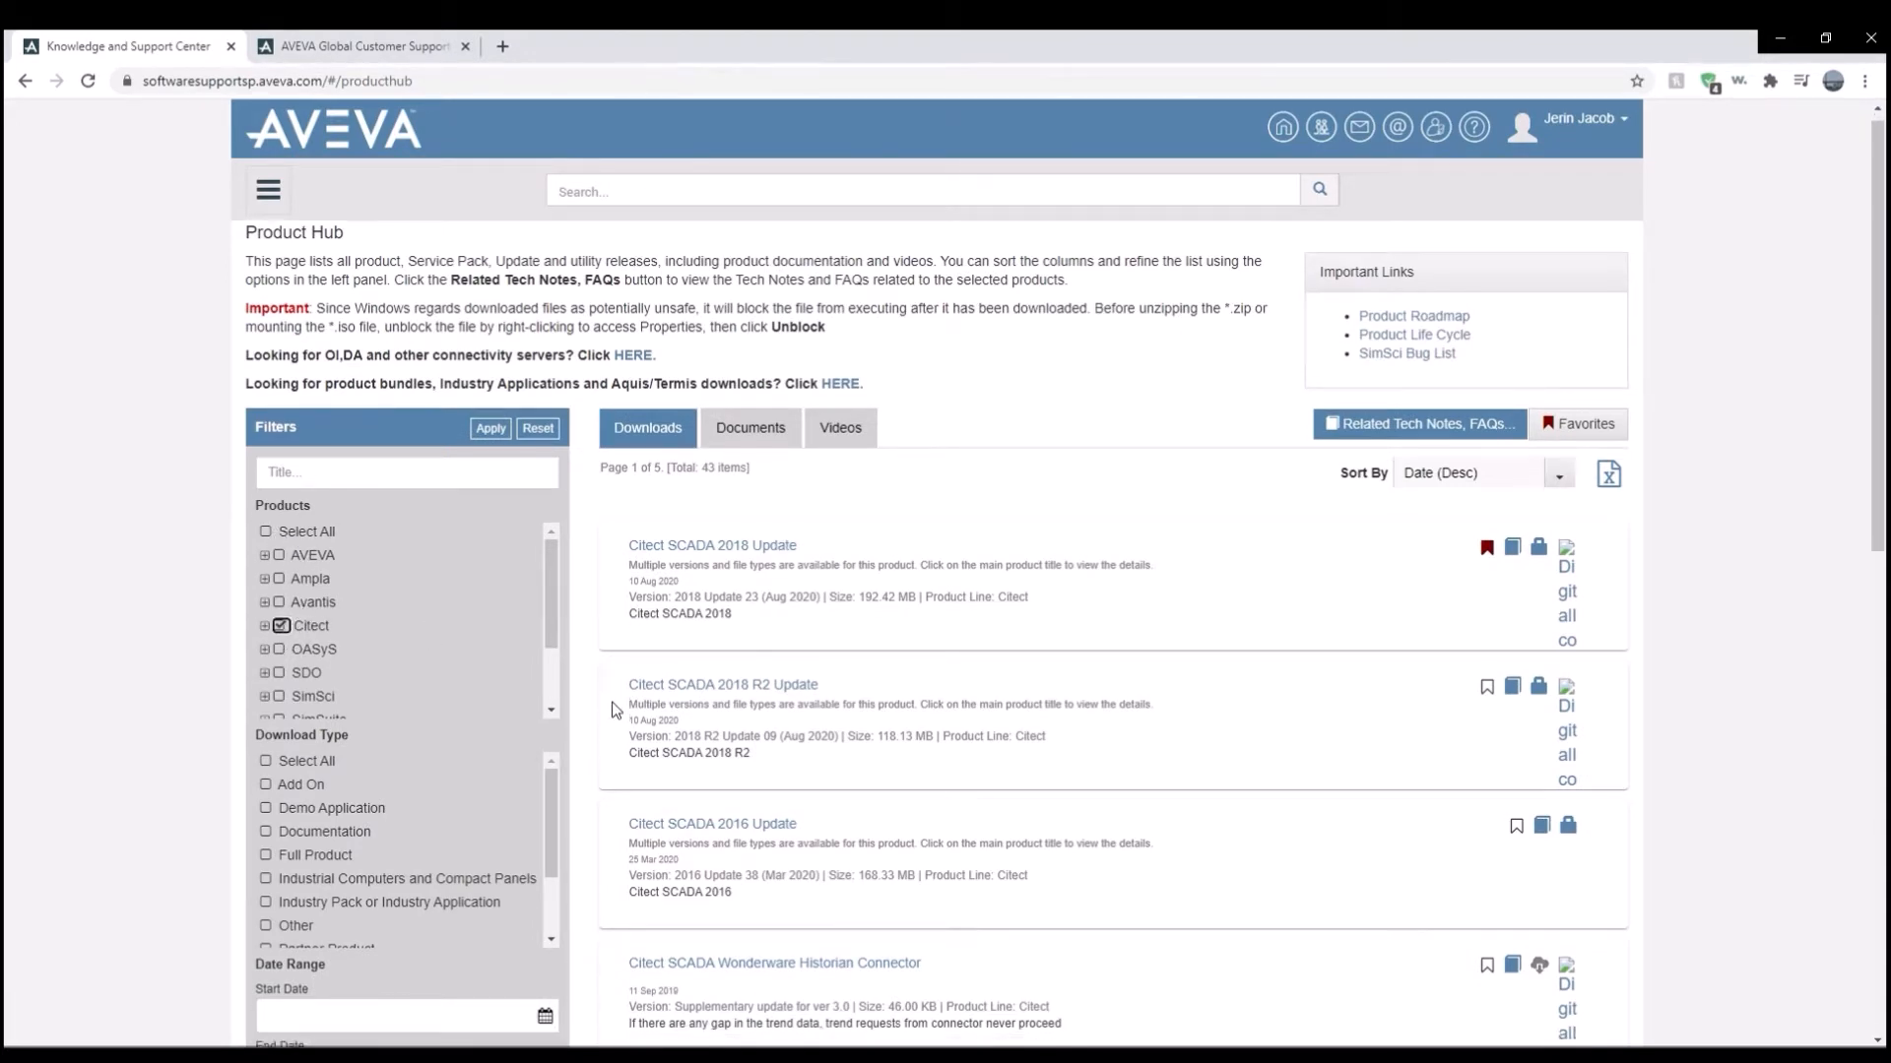
{"action": "scroll", "scroll_direction": "down", "scroll_amount": 3}
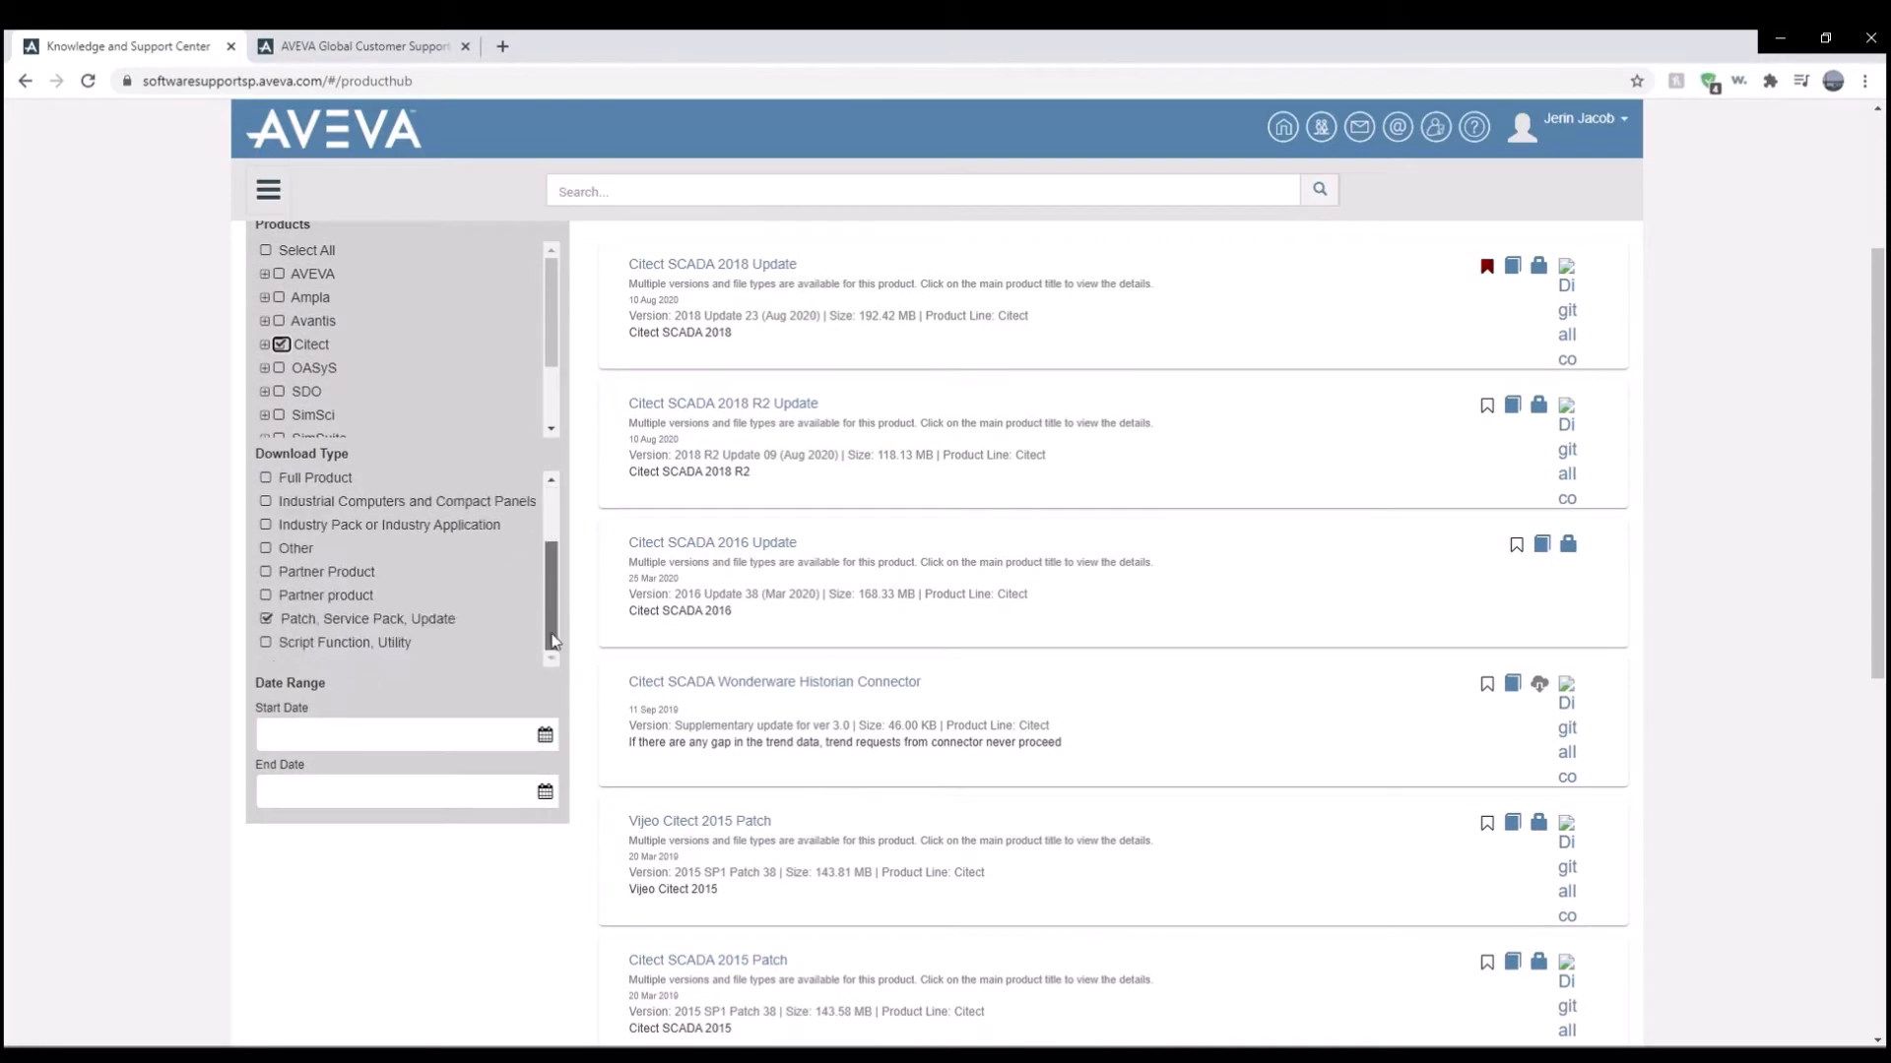
{"action": "left_click", "coordinate": [267, 618]}
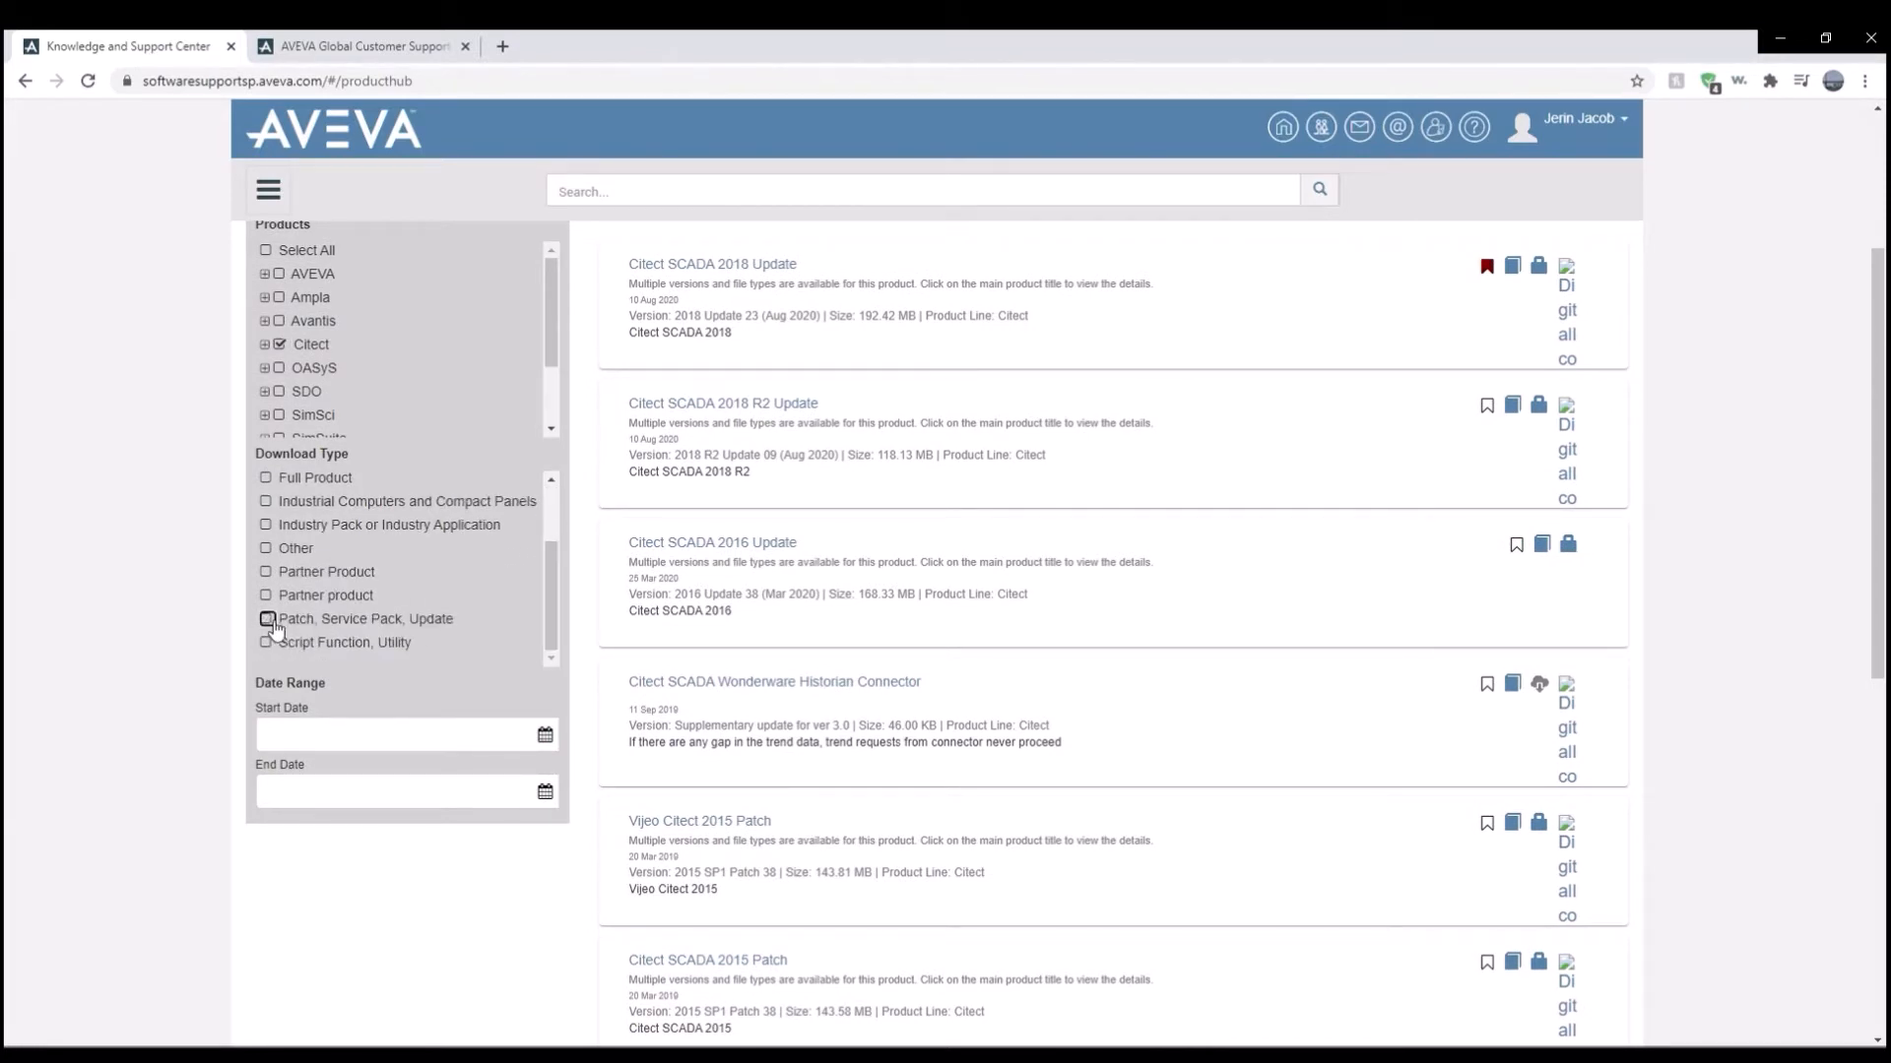
{"action": "left_click", "coordinate": [267, 619]}
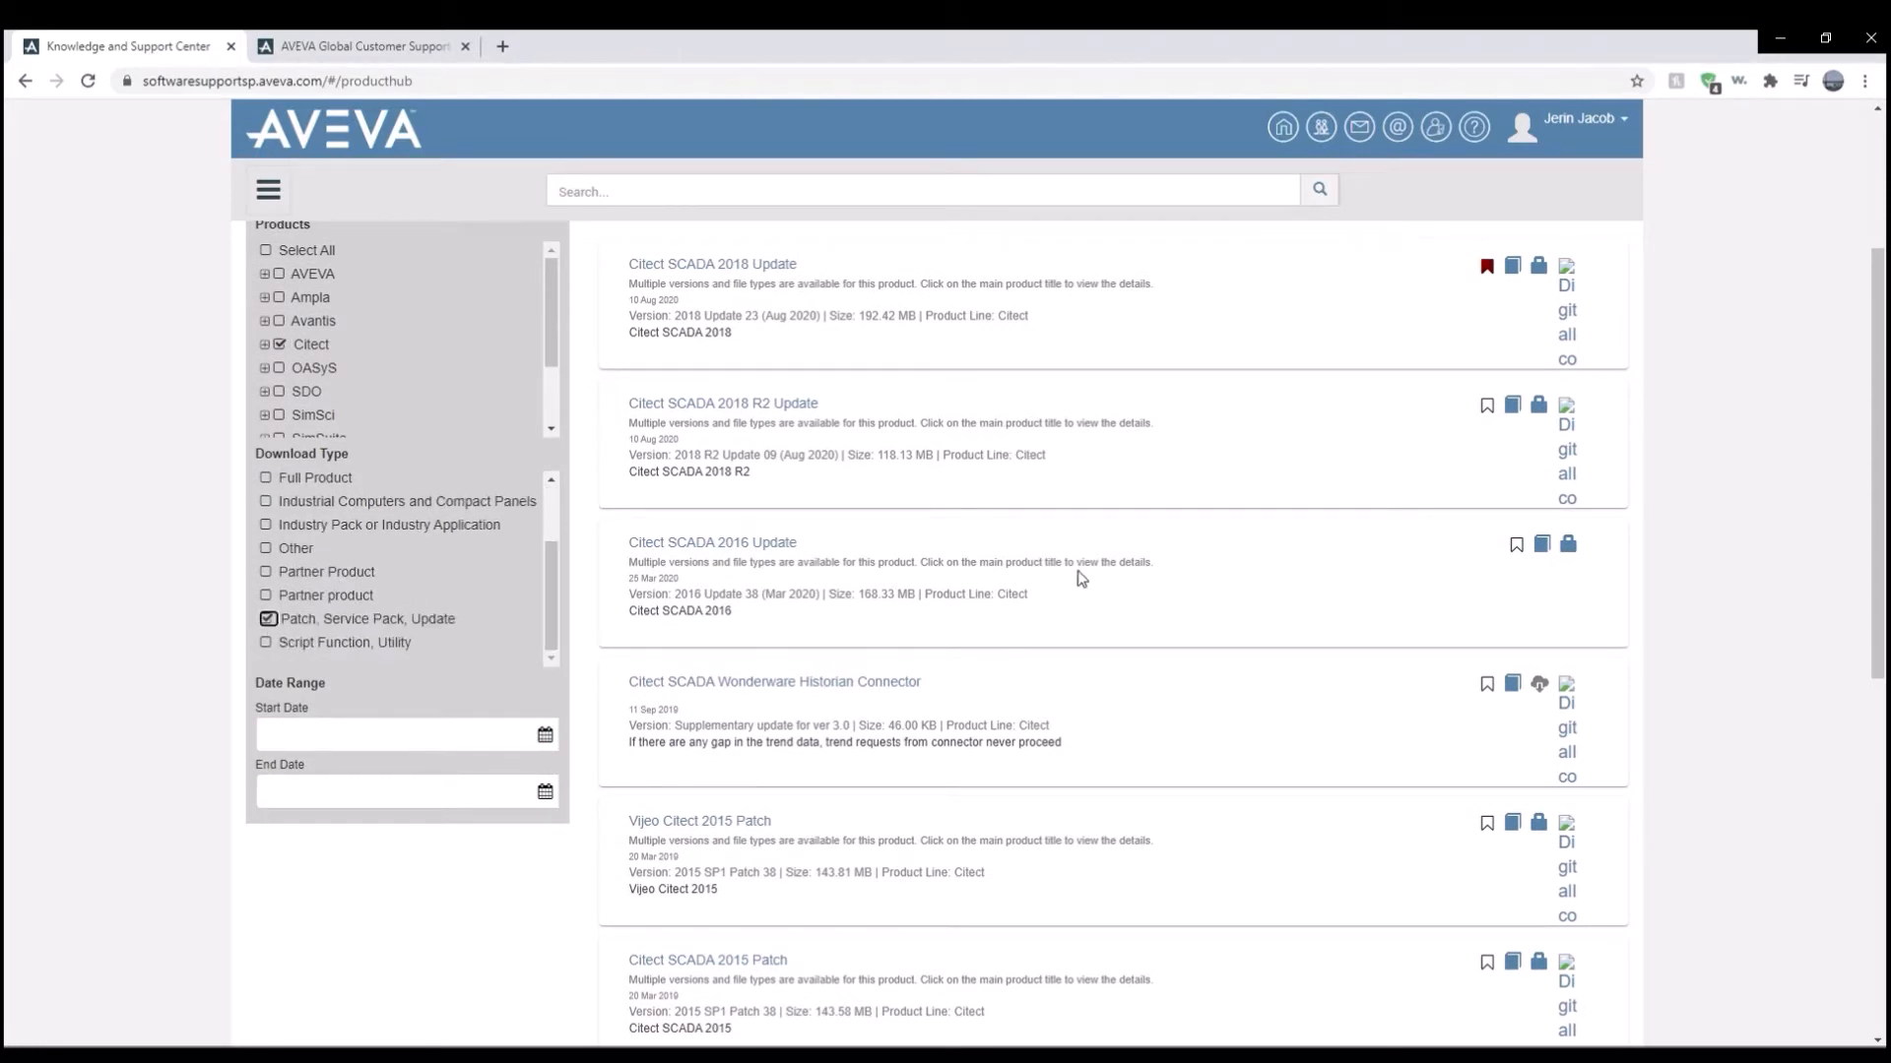
{"action": "left_click", "coordinate": [700, 822]}
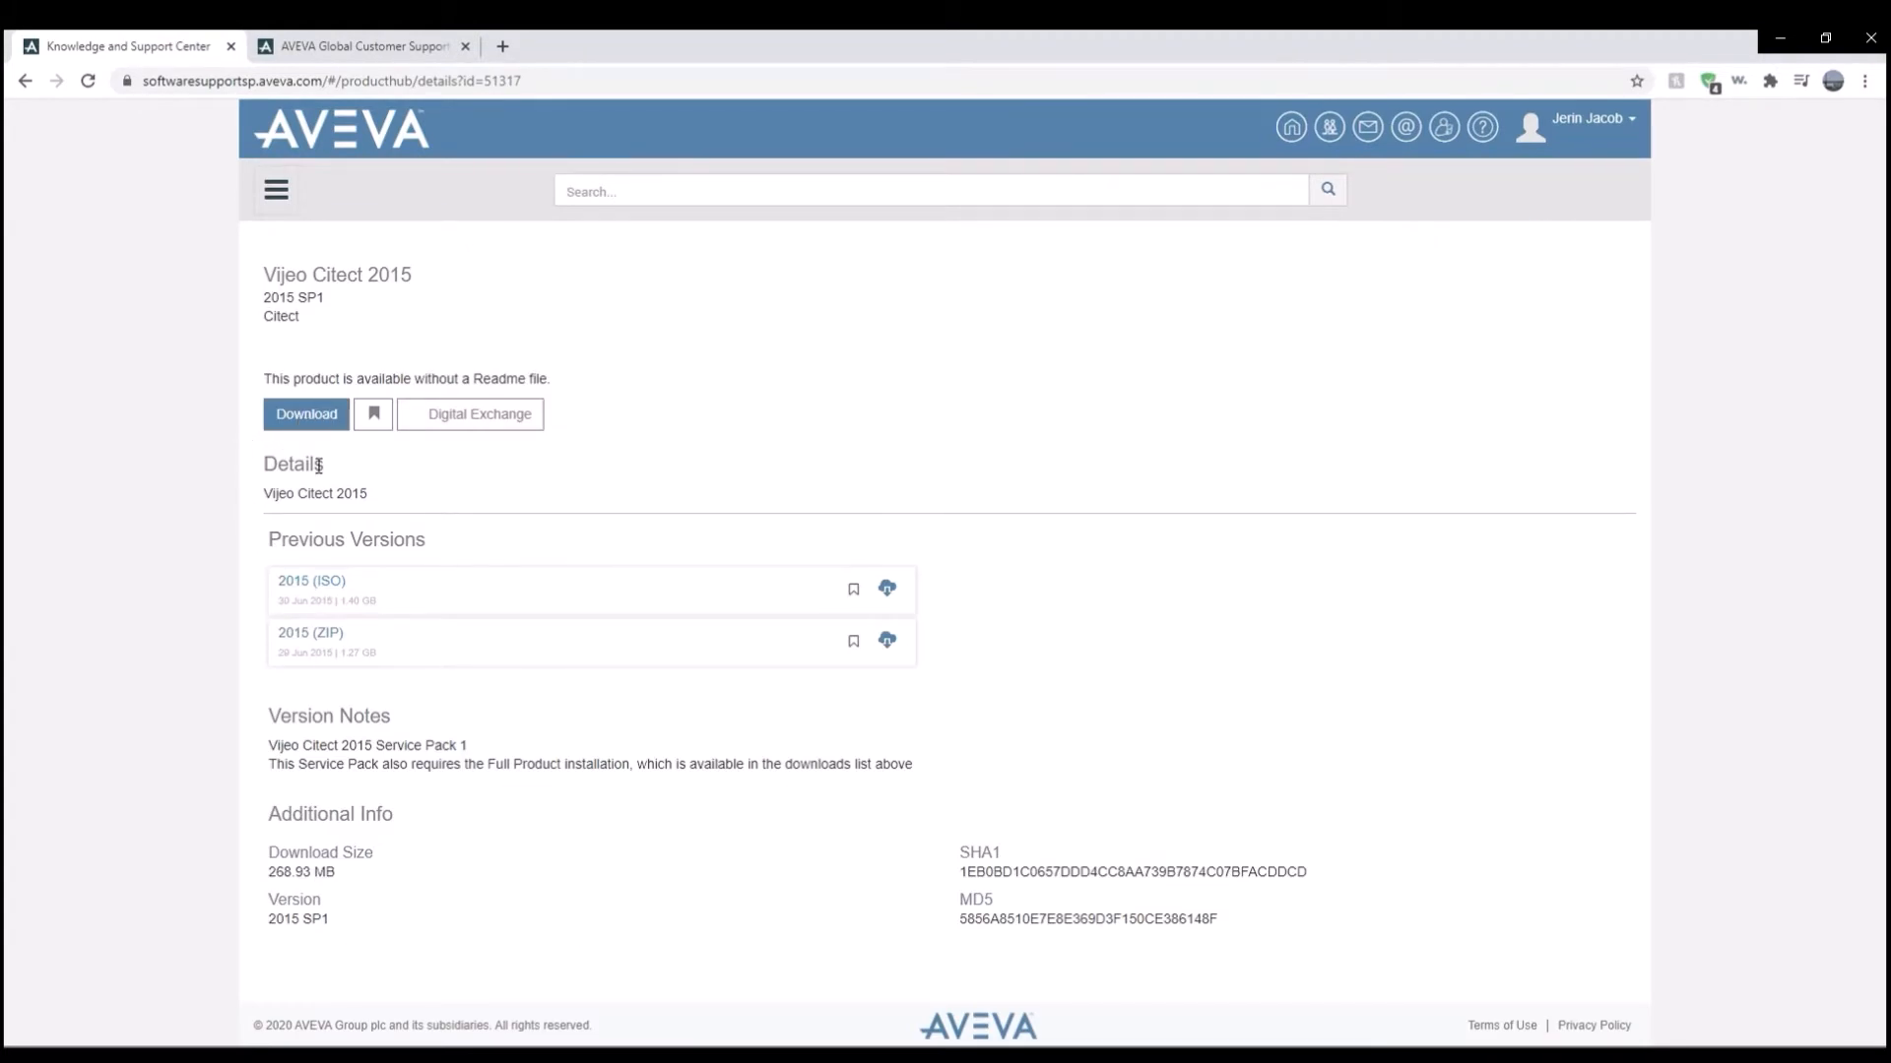
Return to the downloads list, open Vijeo Citect 2015 Patch, and browse its previous versions.
{"action": "left_click", "coordinate": [27, 81]}
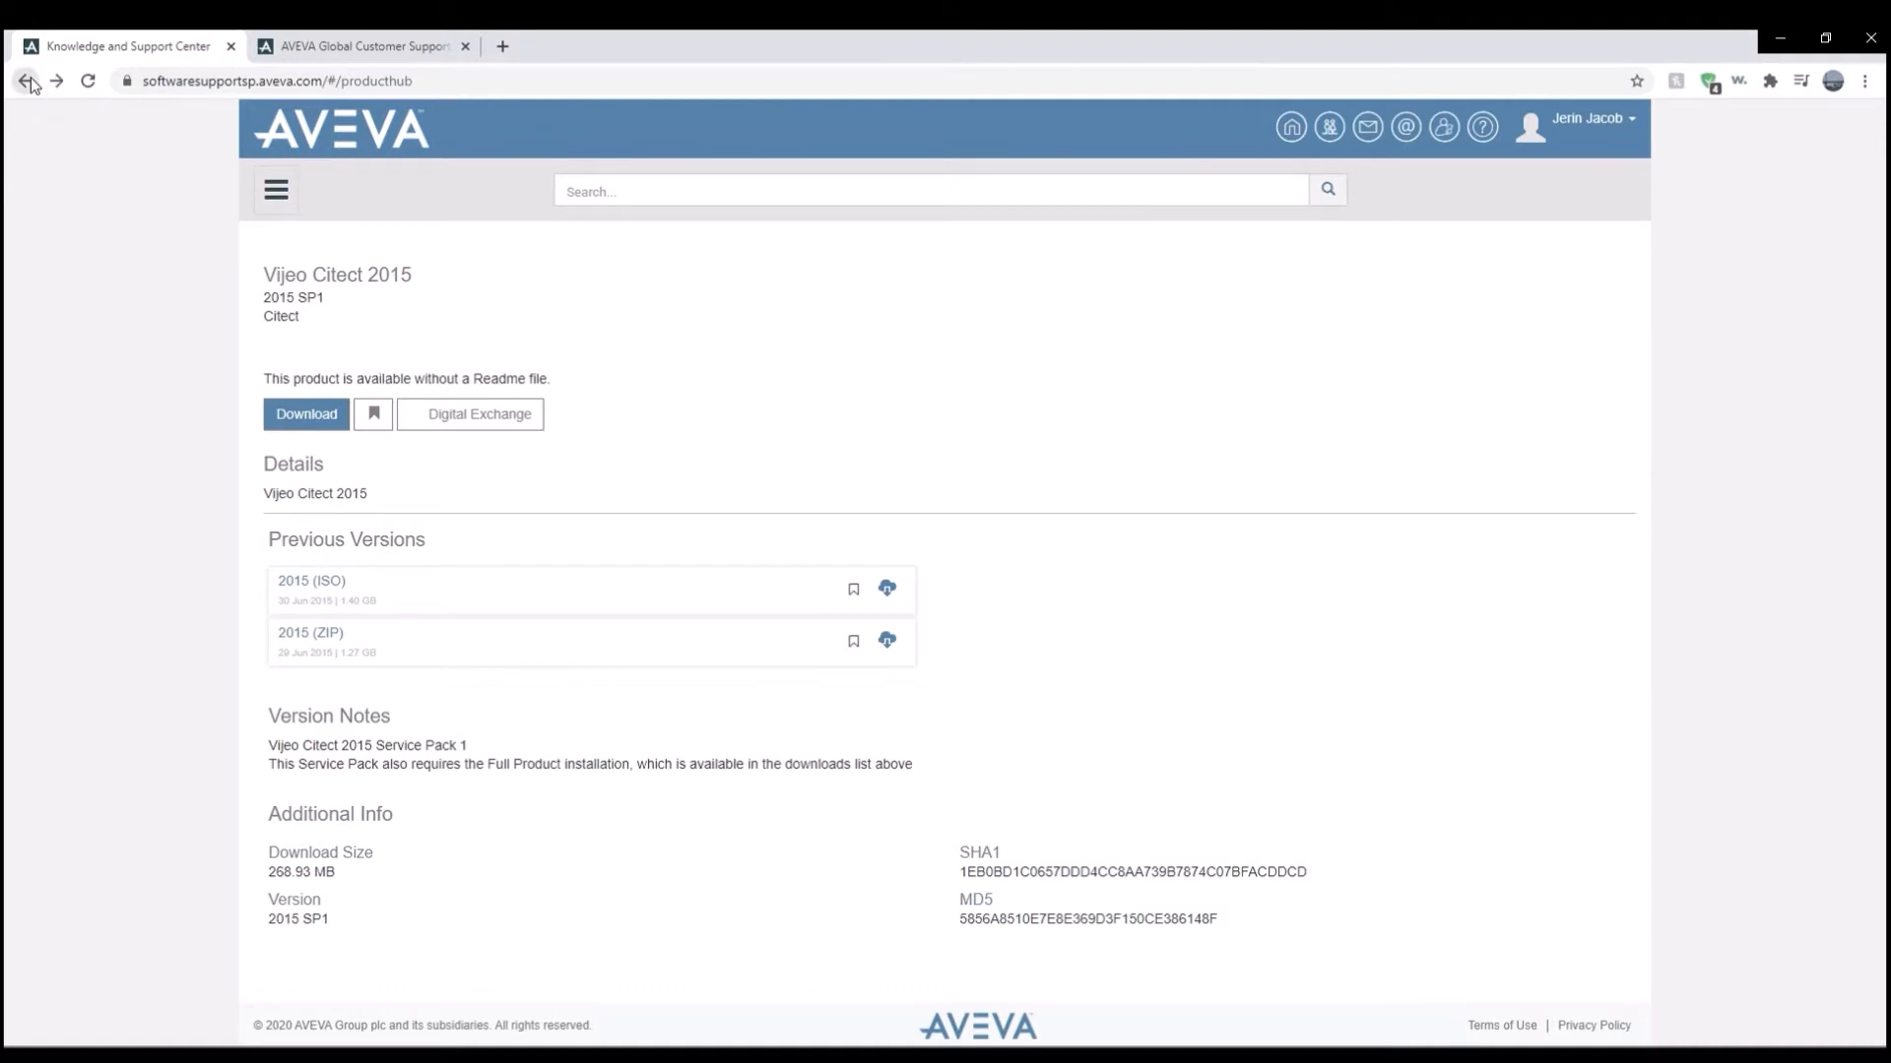
{"action": "left_click", "coordinate": [27, 80]}
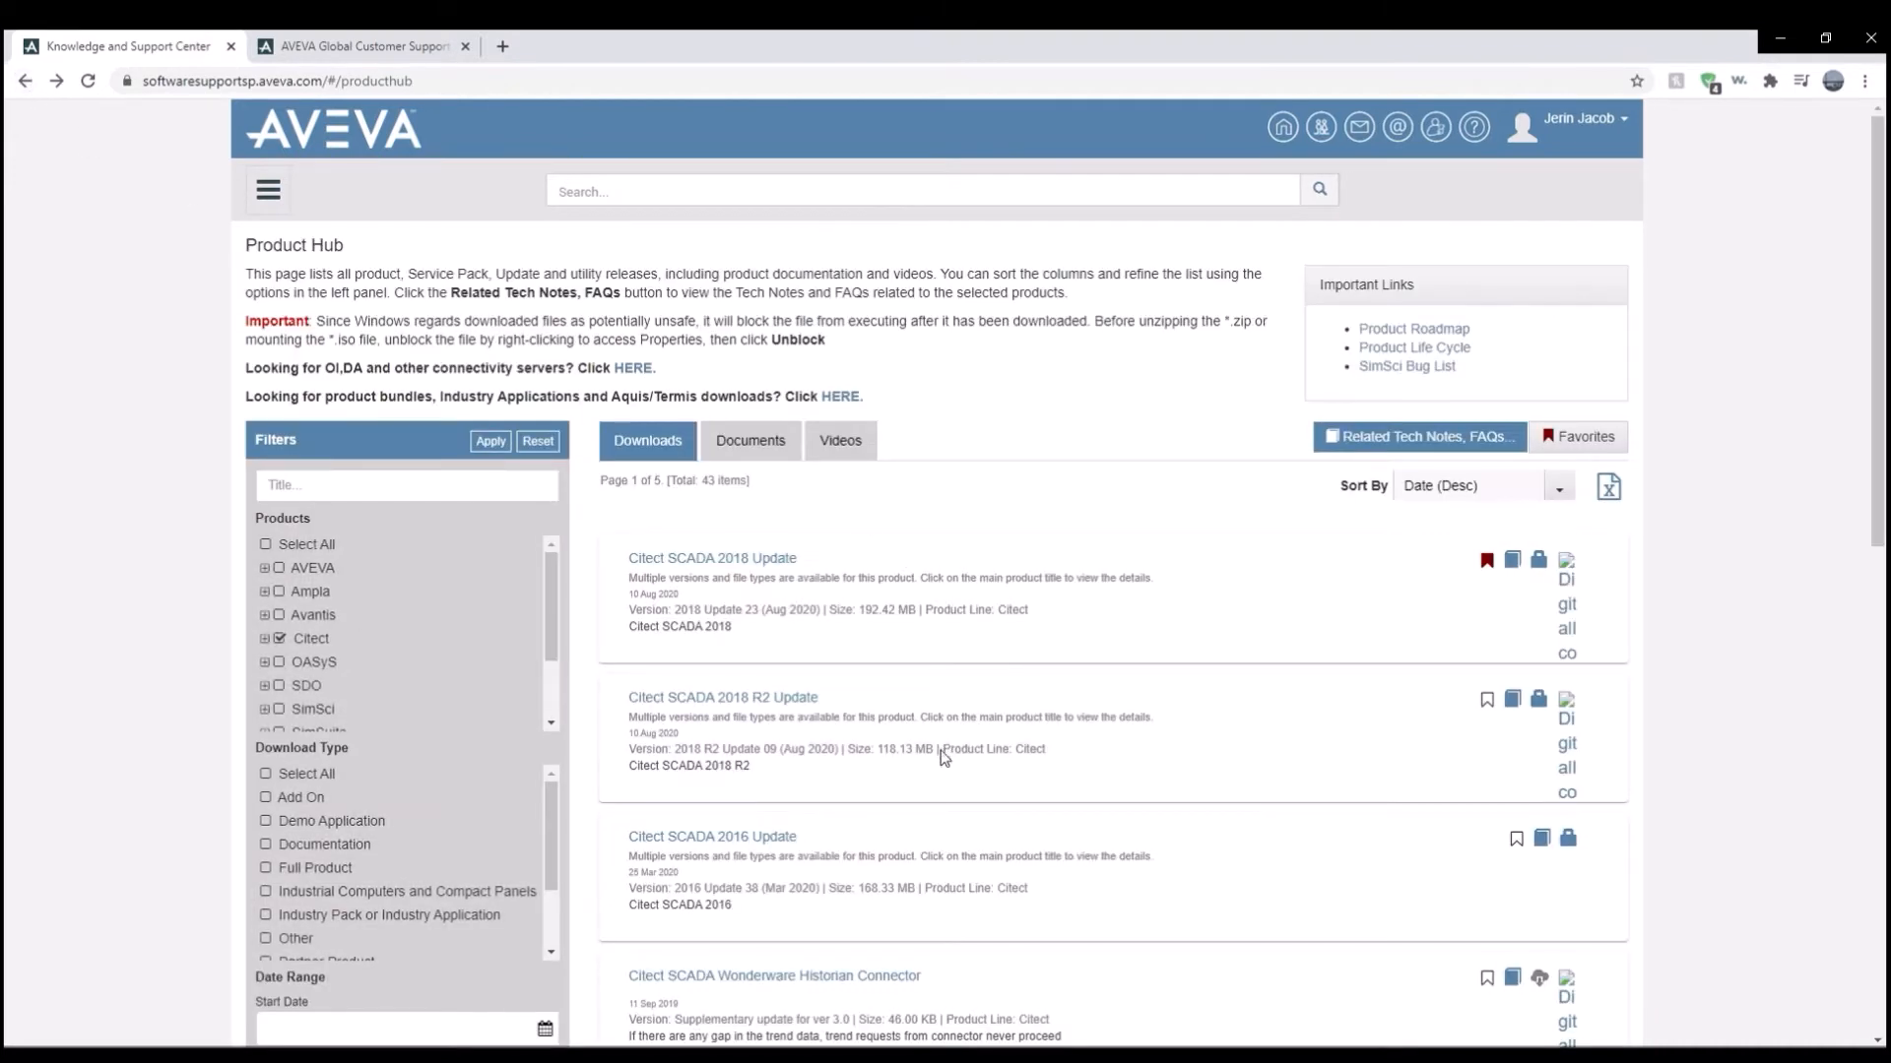
{"action": "scroll", "scroll_direction": "down", "scroll_amount": 3}
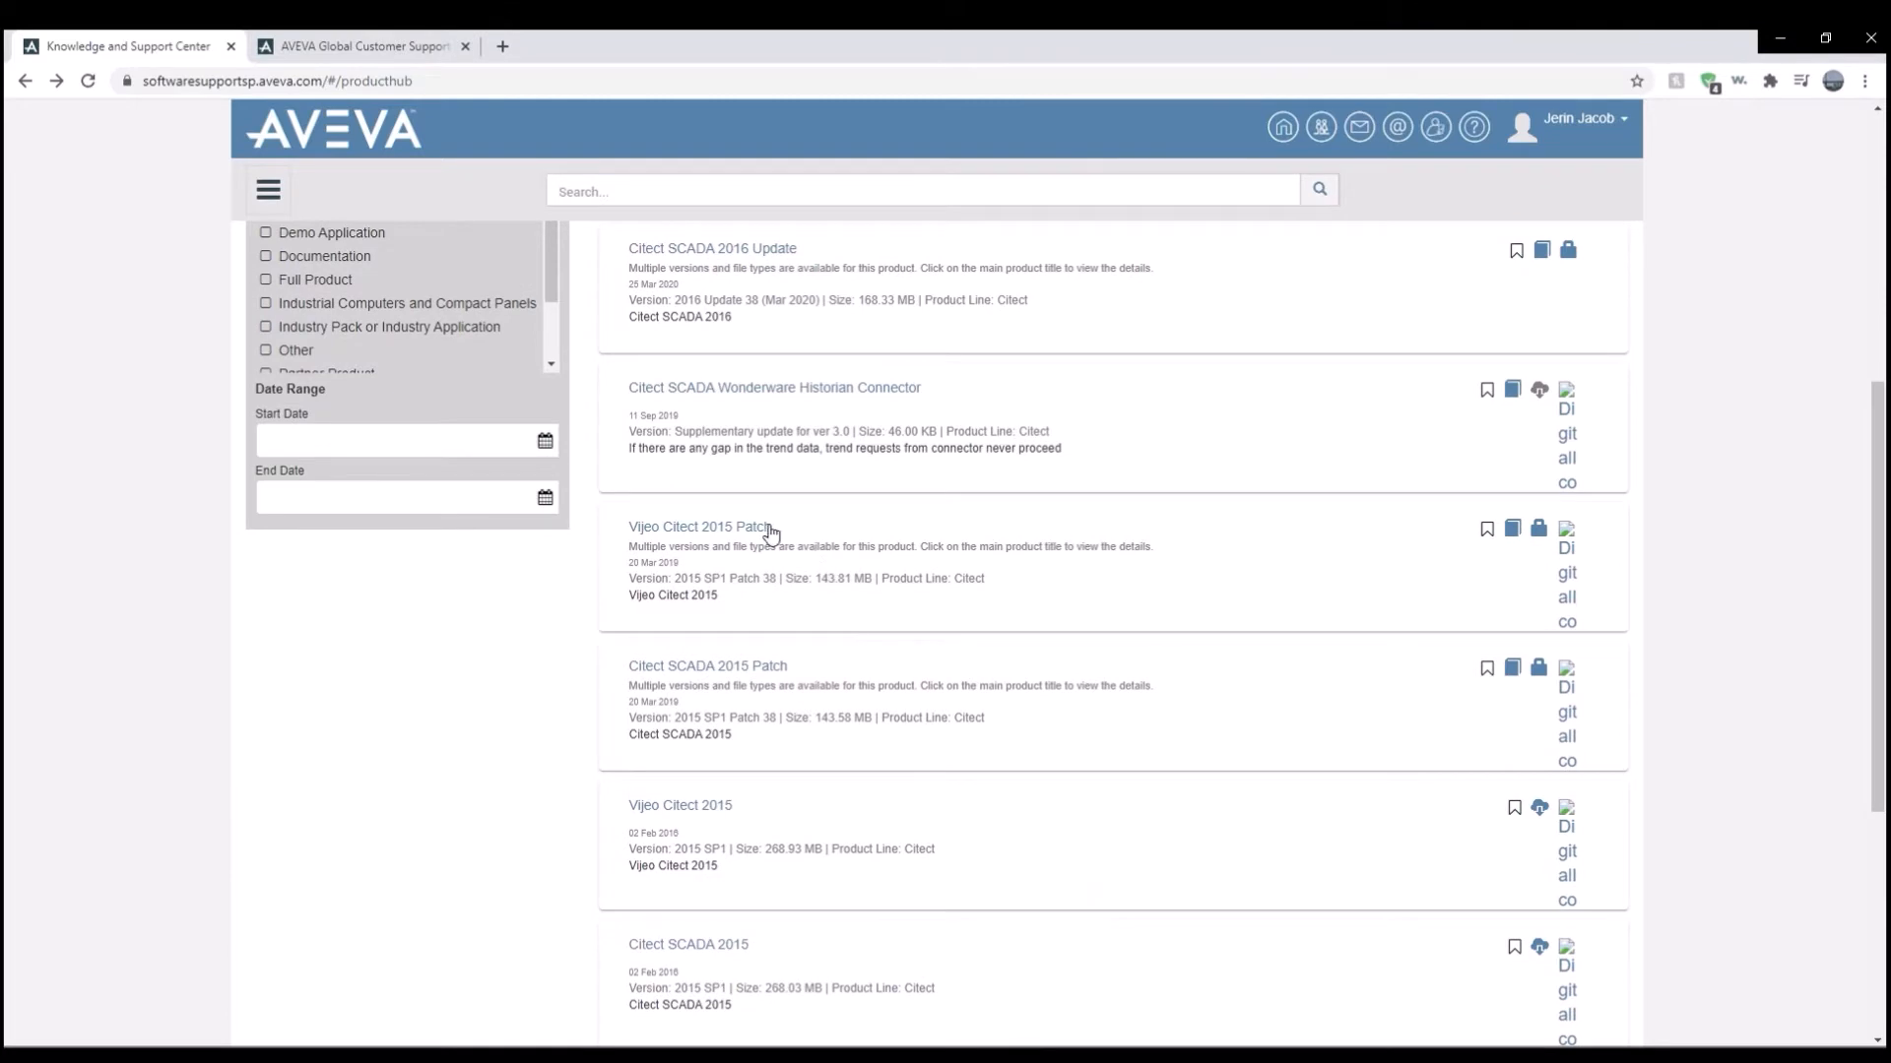
{"action": "left_click", "coordinate": [698, 527]}
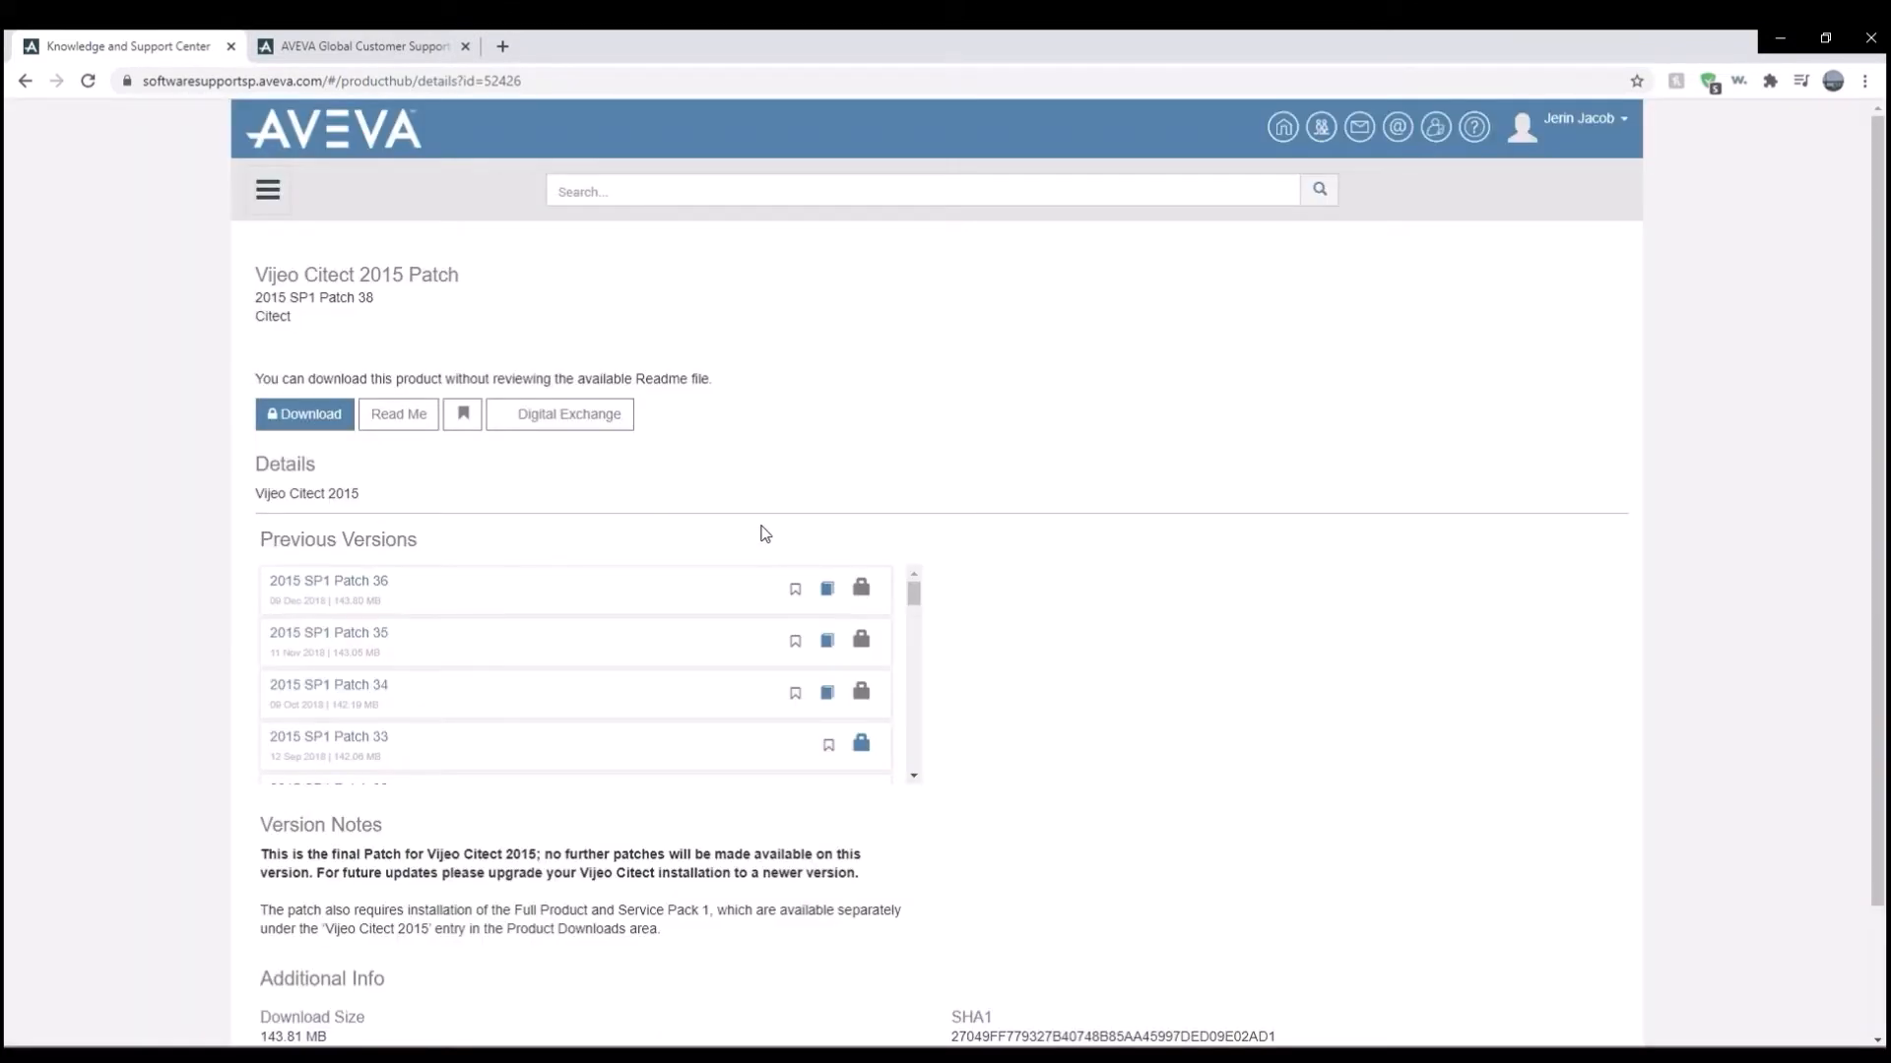
{"action": "scroll", "scroll_direction": "down", "scroll_amount": 3}
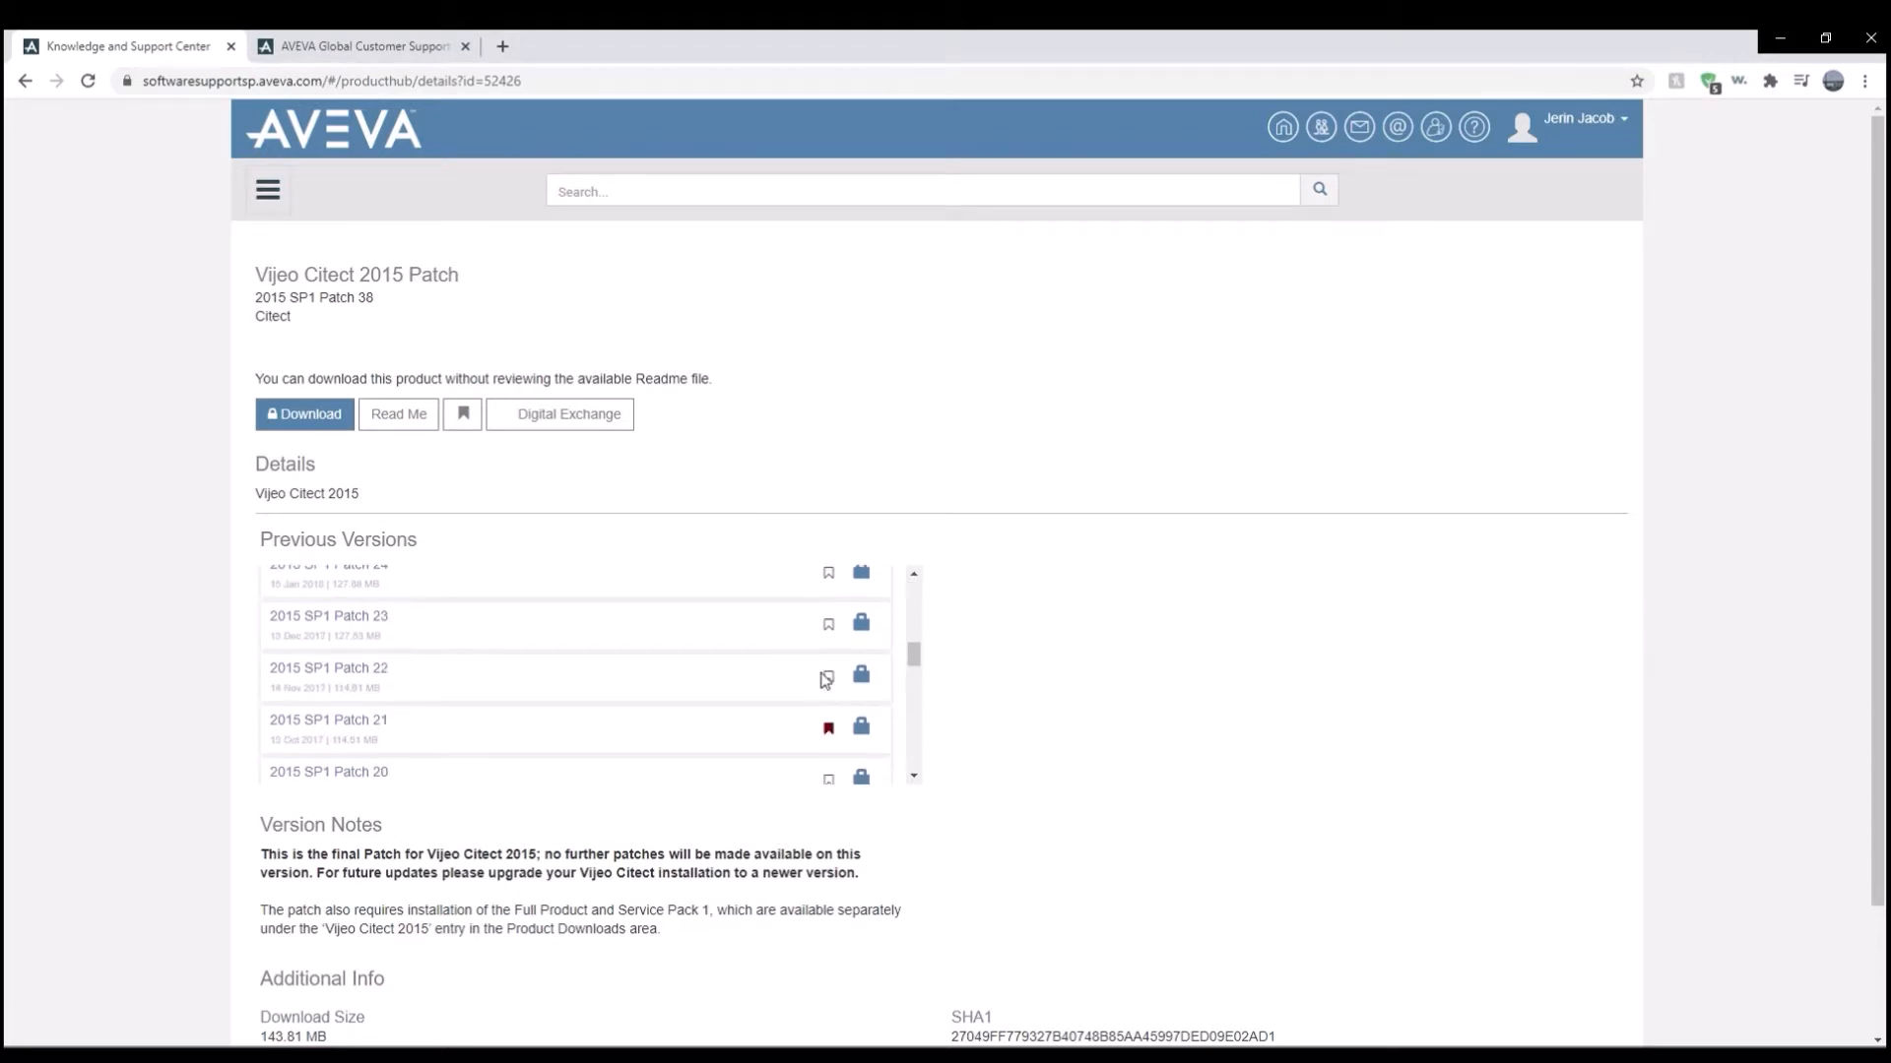
{"action": "scroll", "scroll_direction": "down", "scroll_amount": 3}
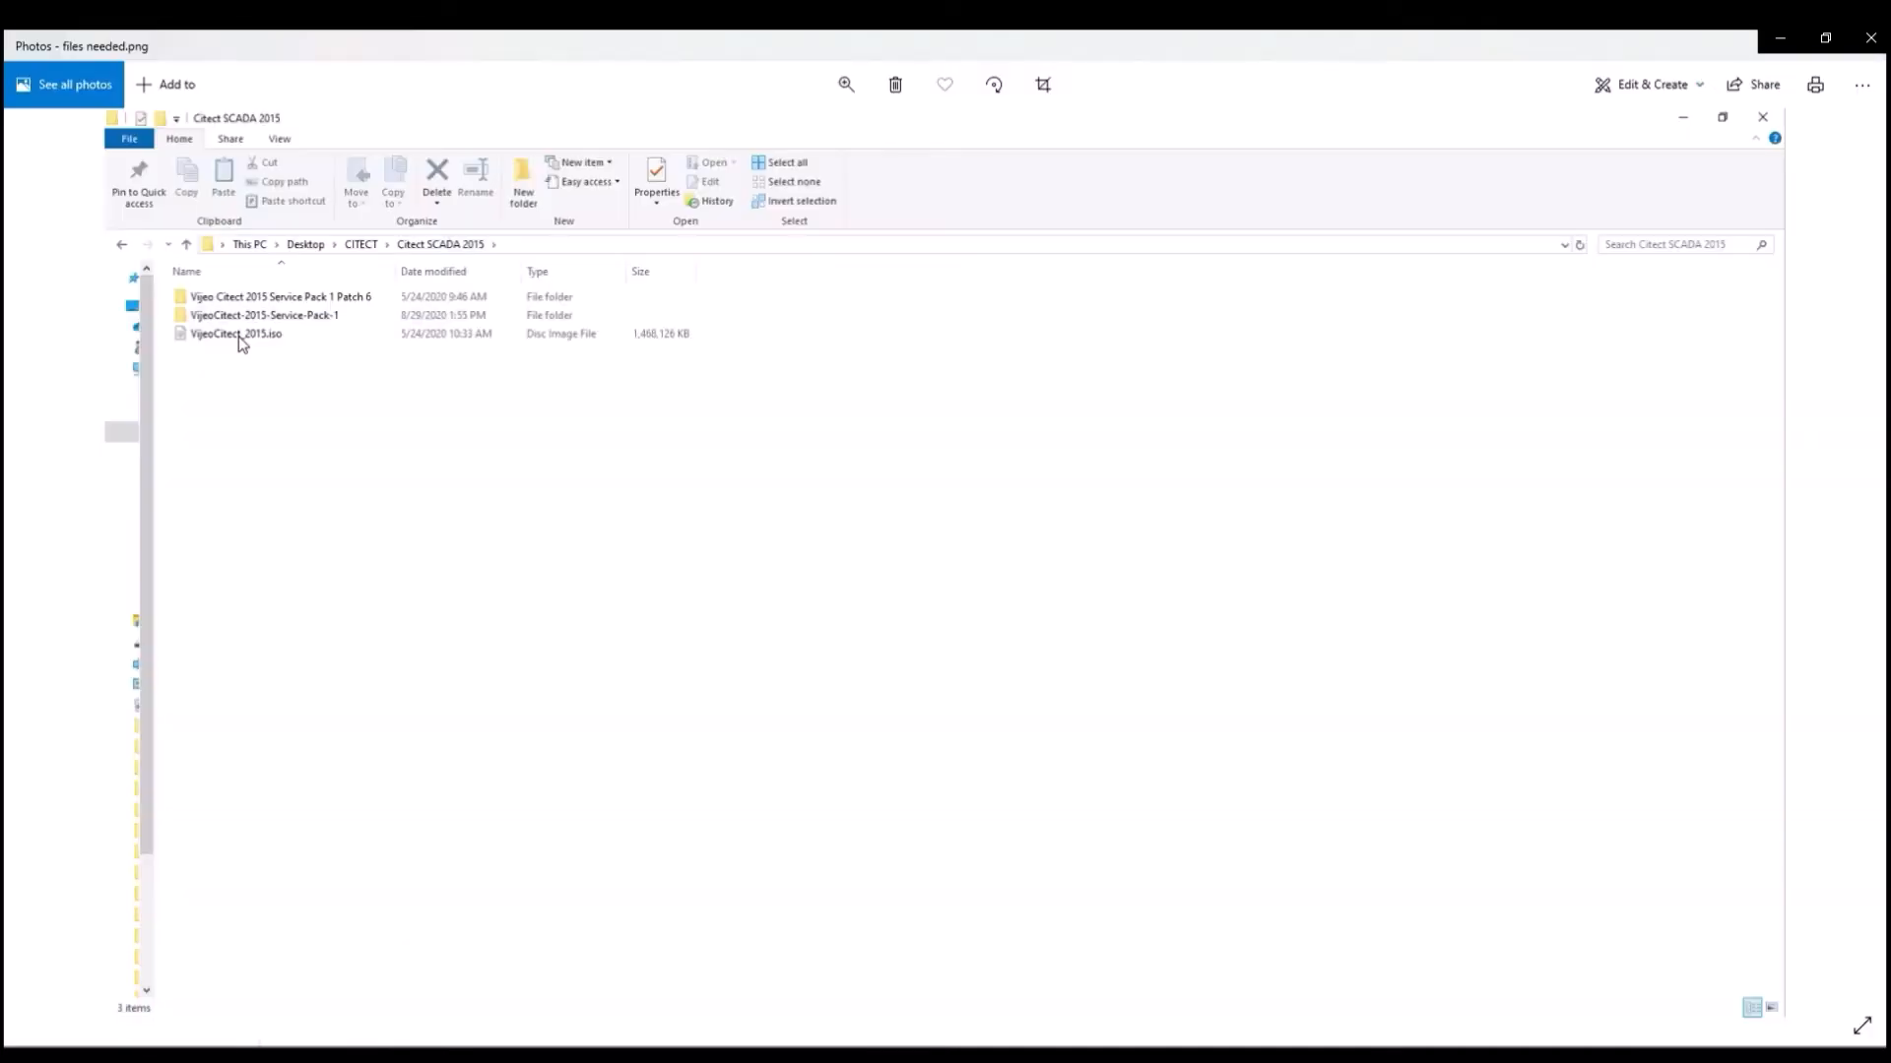
{"action": "mouse_move", "coordinate": [296, 308]}
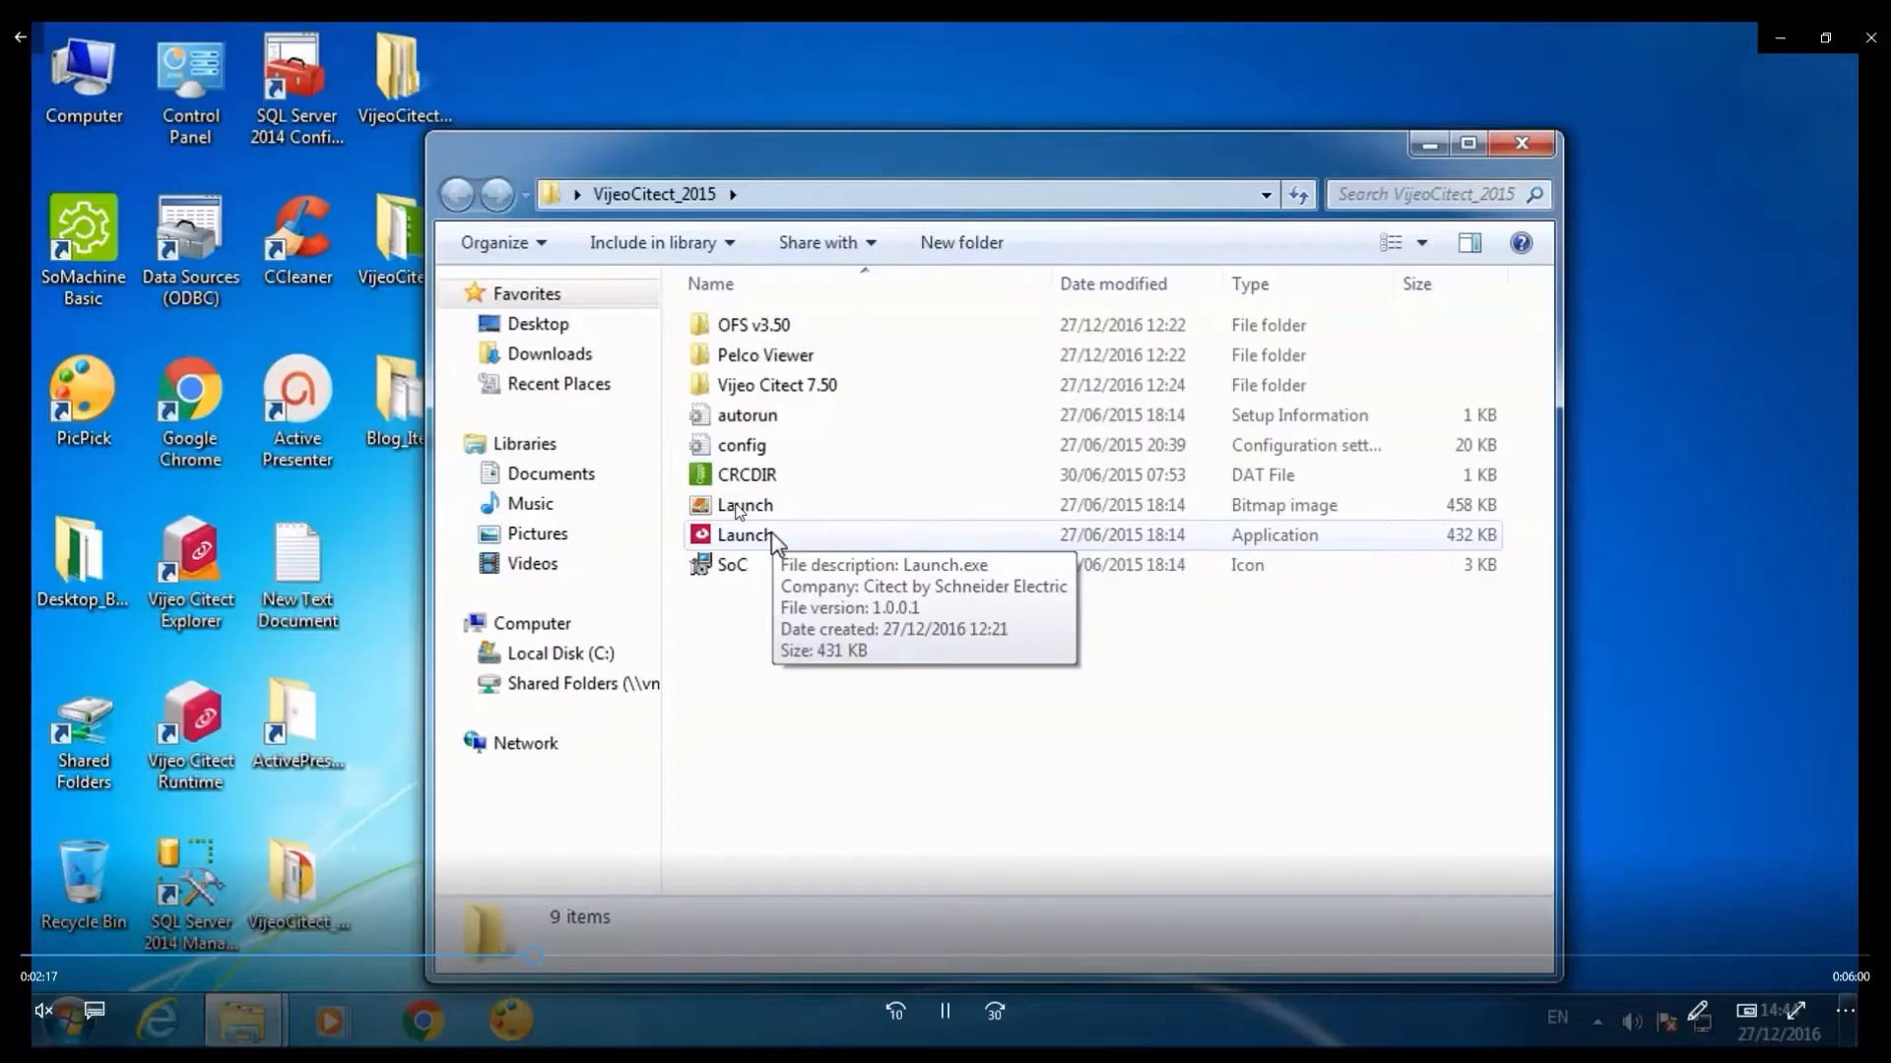
Run Launch.exe and choose Vijeo Citect 2015 to start its setup wizard.
{"action": "left_click", "coordinate": [744, 534]}
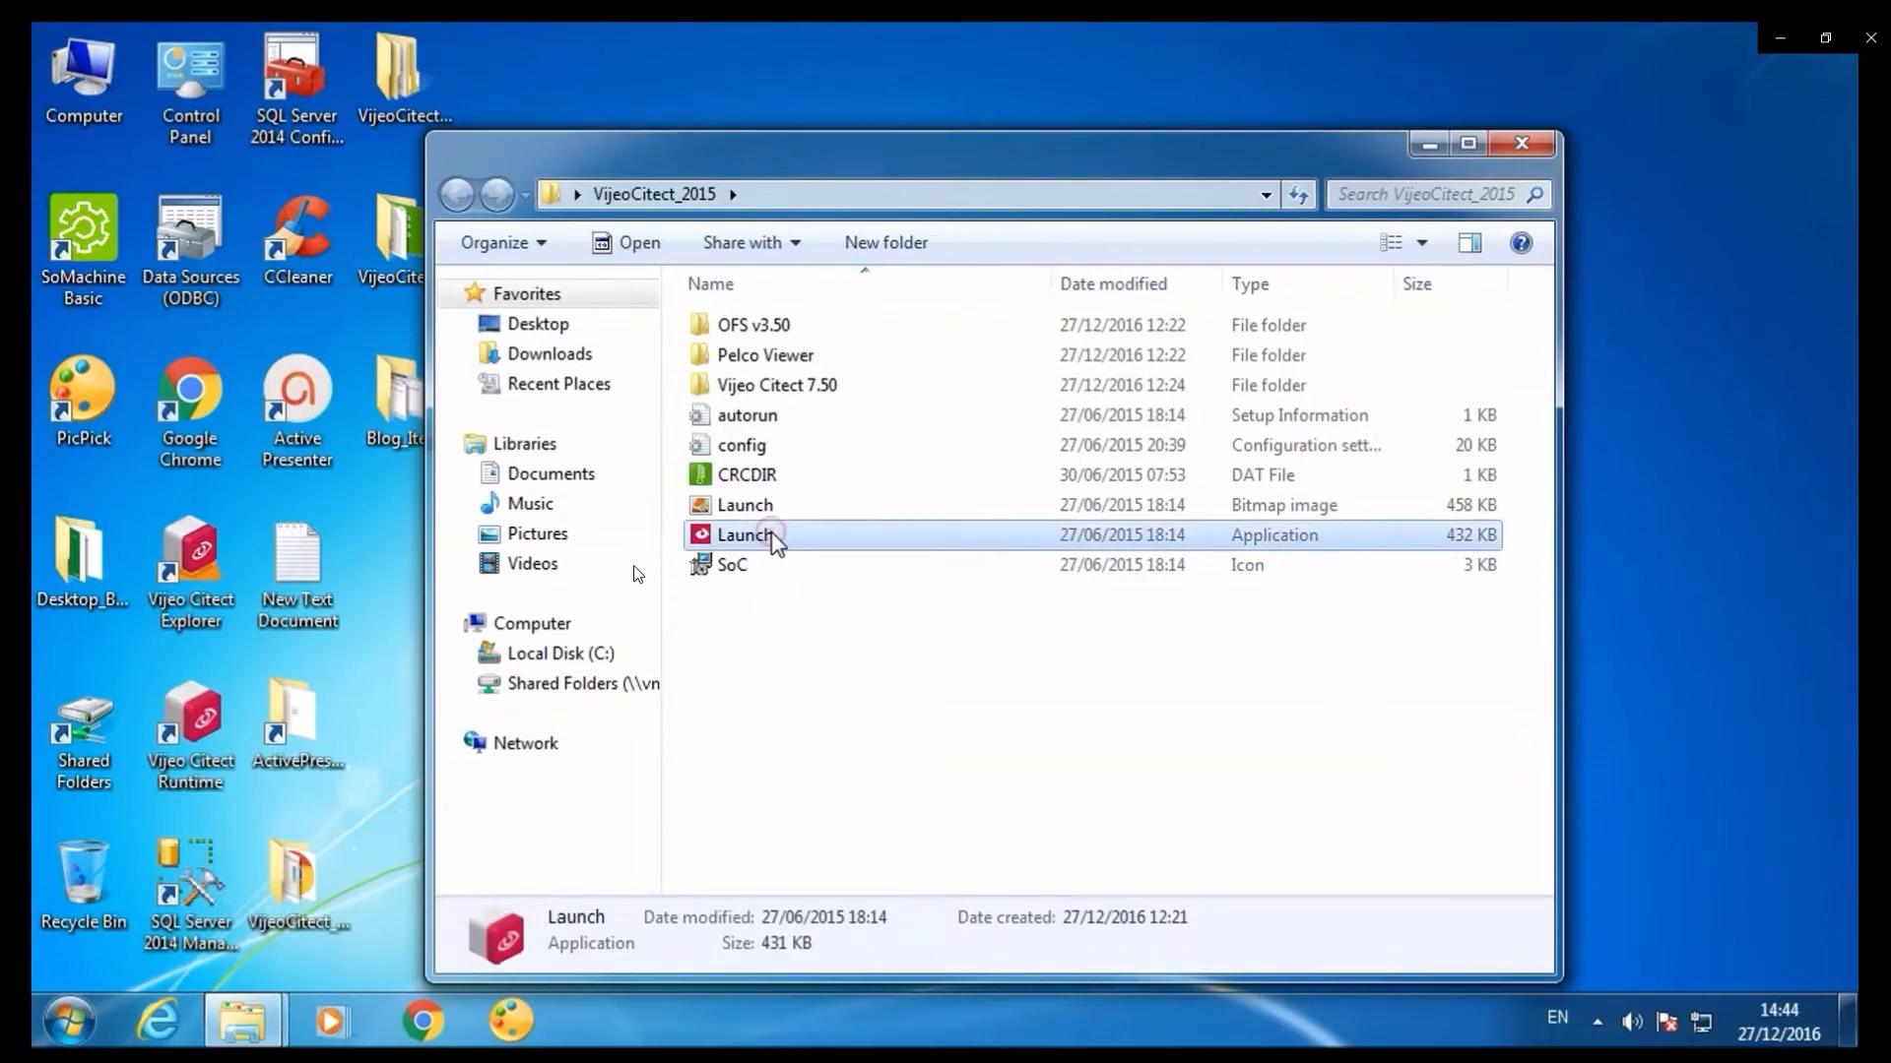
{"action": "double_click", "coordinate": [742, 534]}
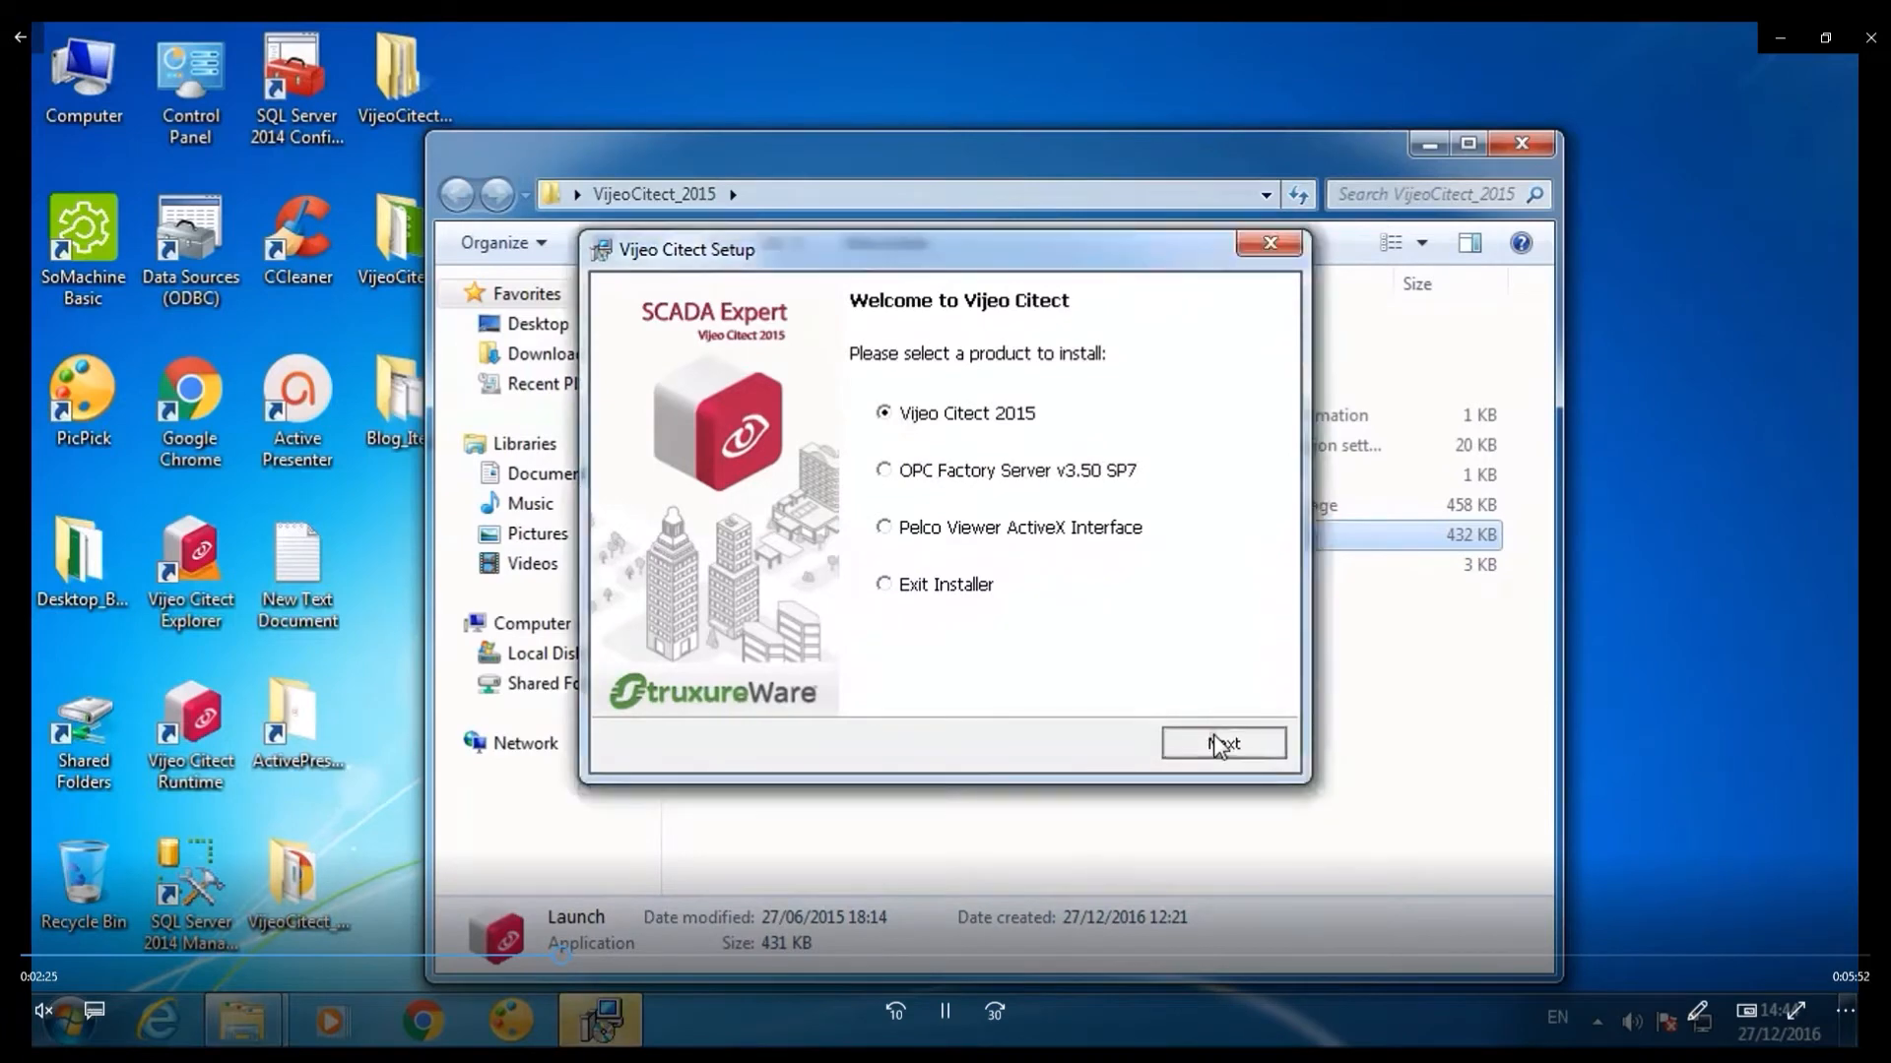
{"action": "left_click", "coordinate": [1221, 745]}
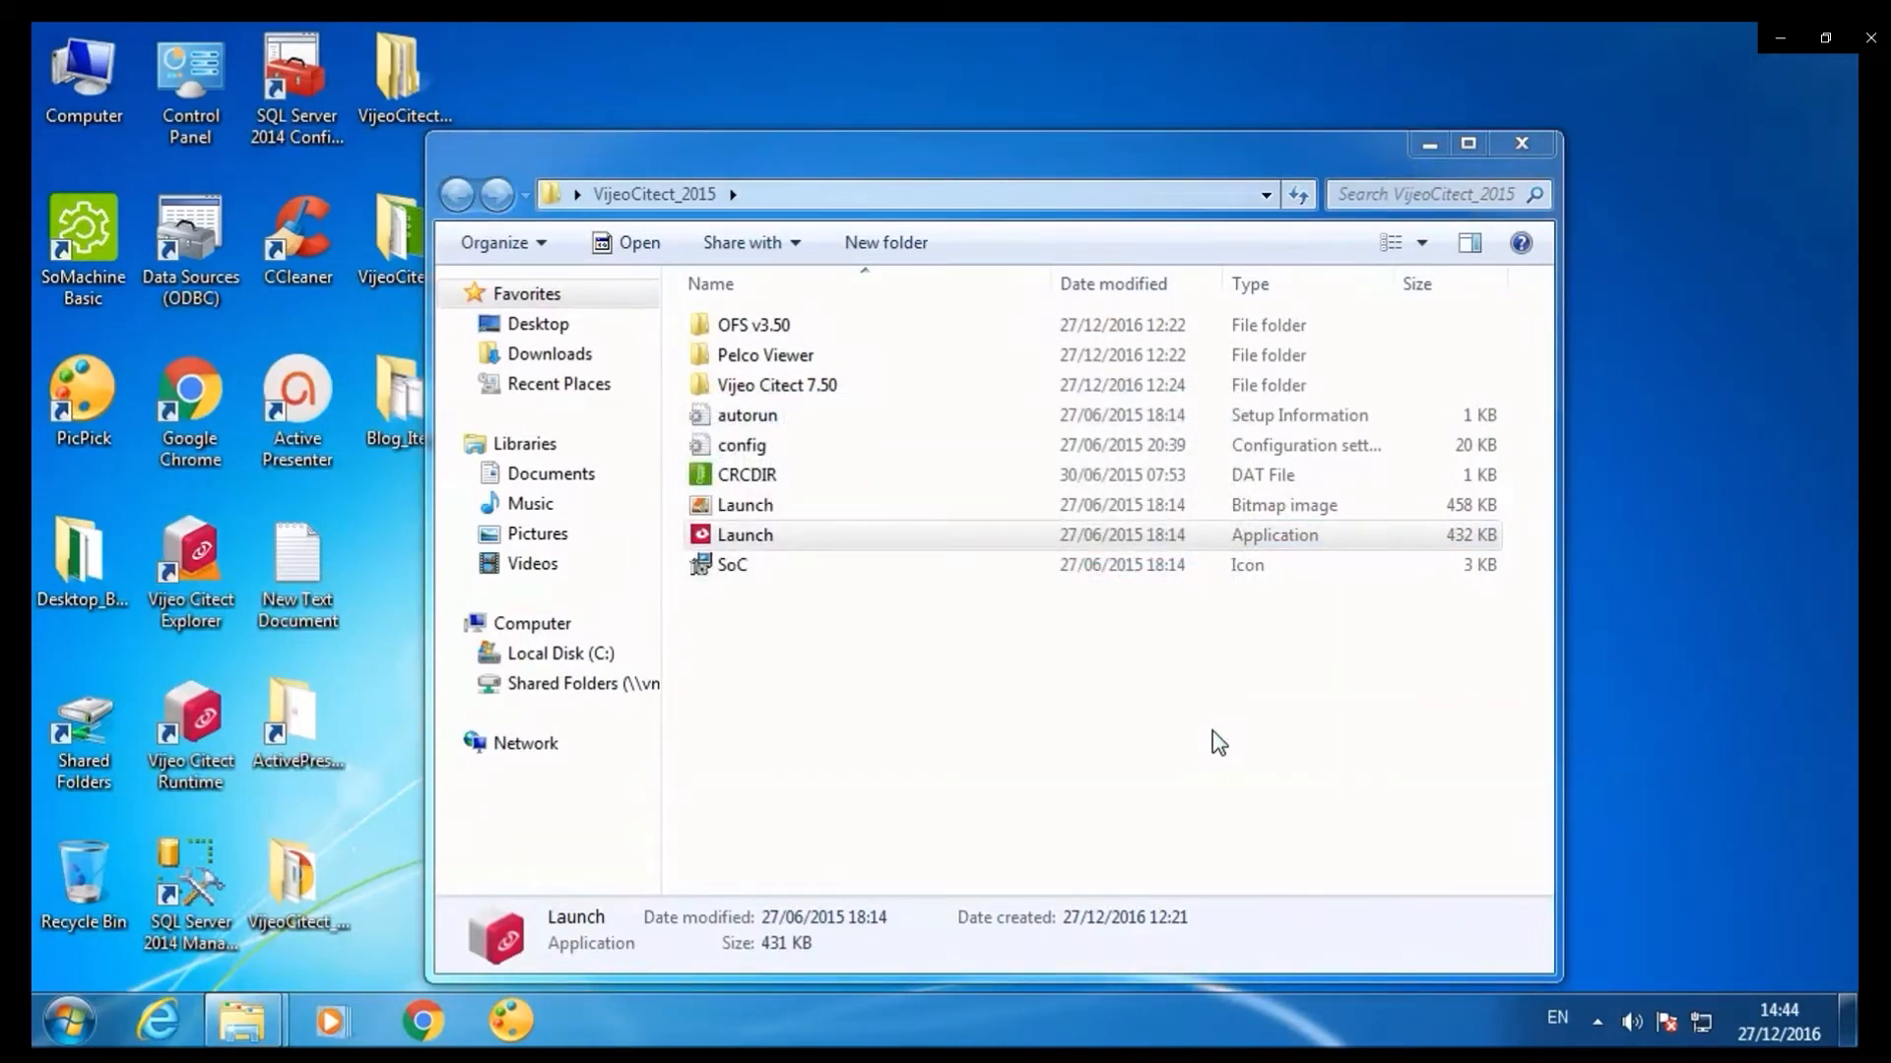
{"action": "double_click", "coordinate": [744, 533]}
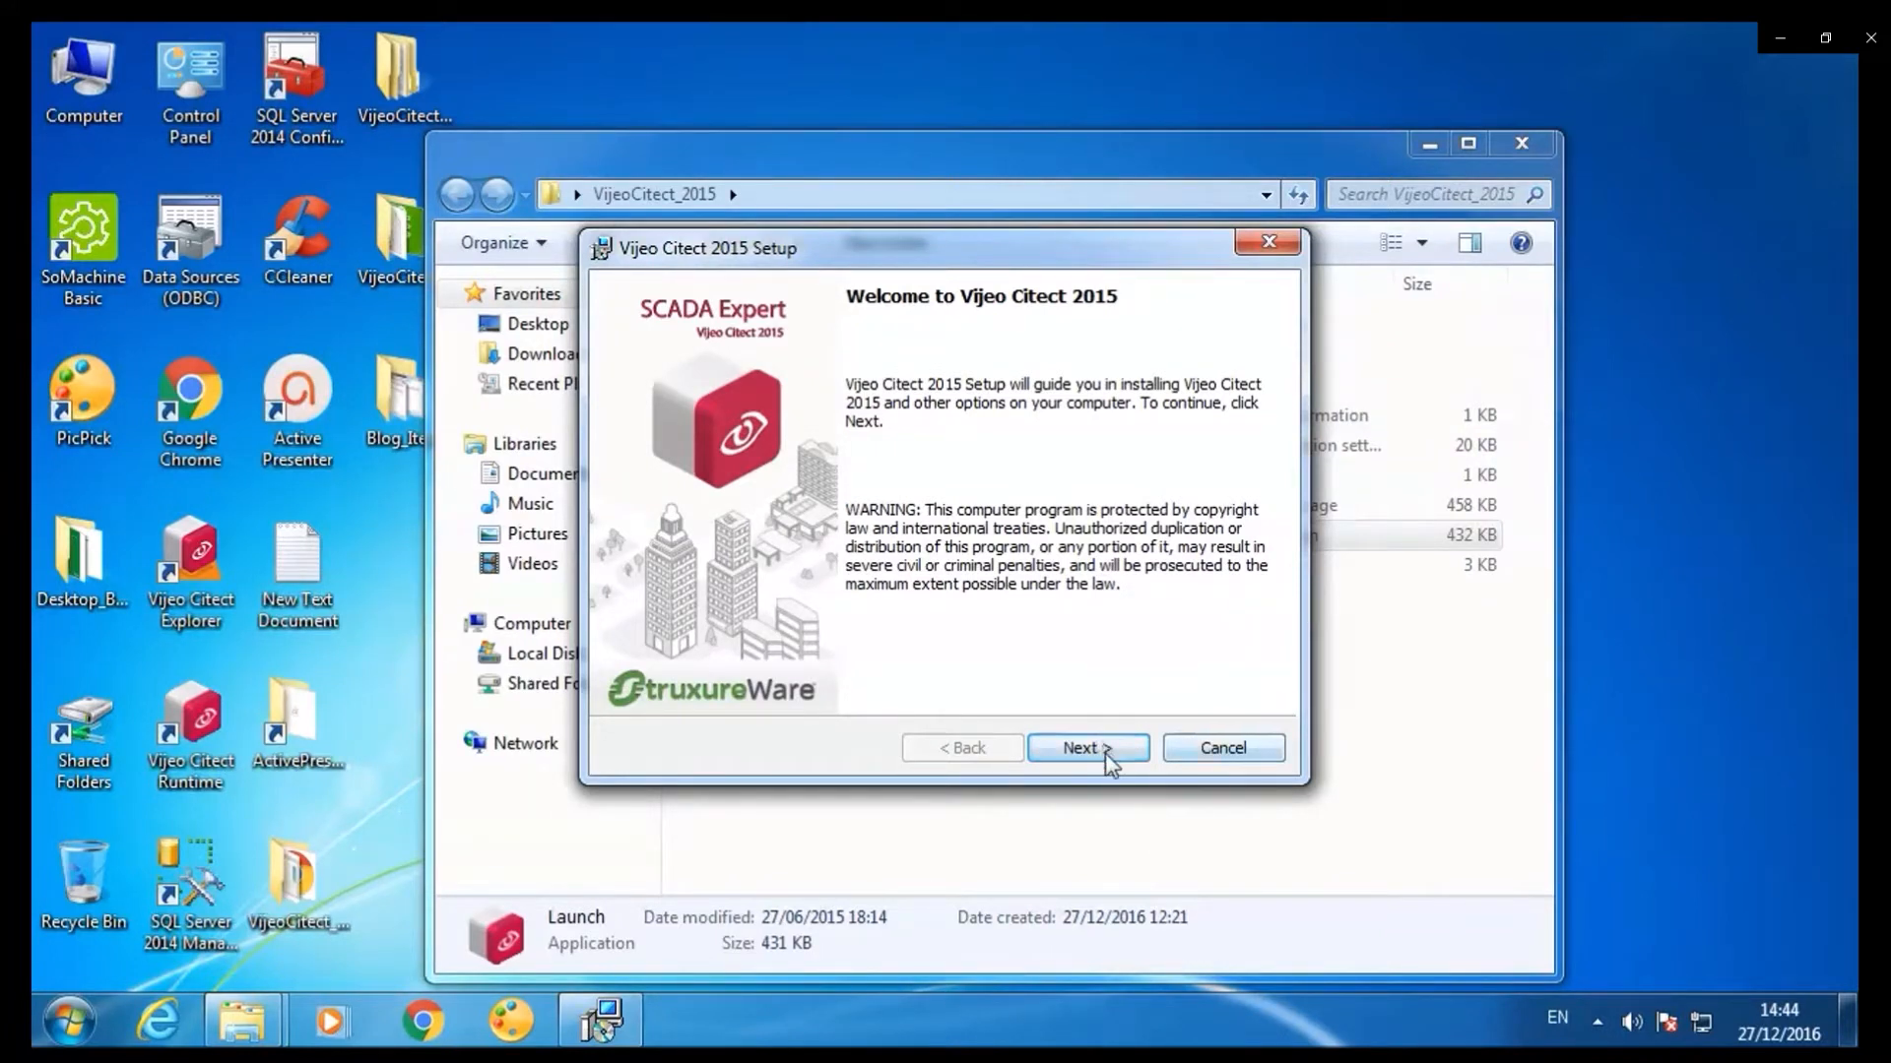
Pass the welcome and documentation pages, keeping All Core Components without Software Update.
{"action": "left_click", "coordinate": [1086, 747]}
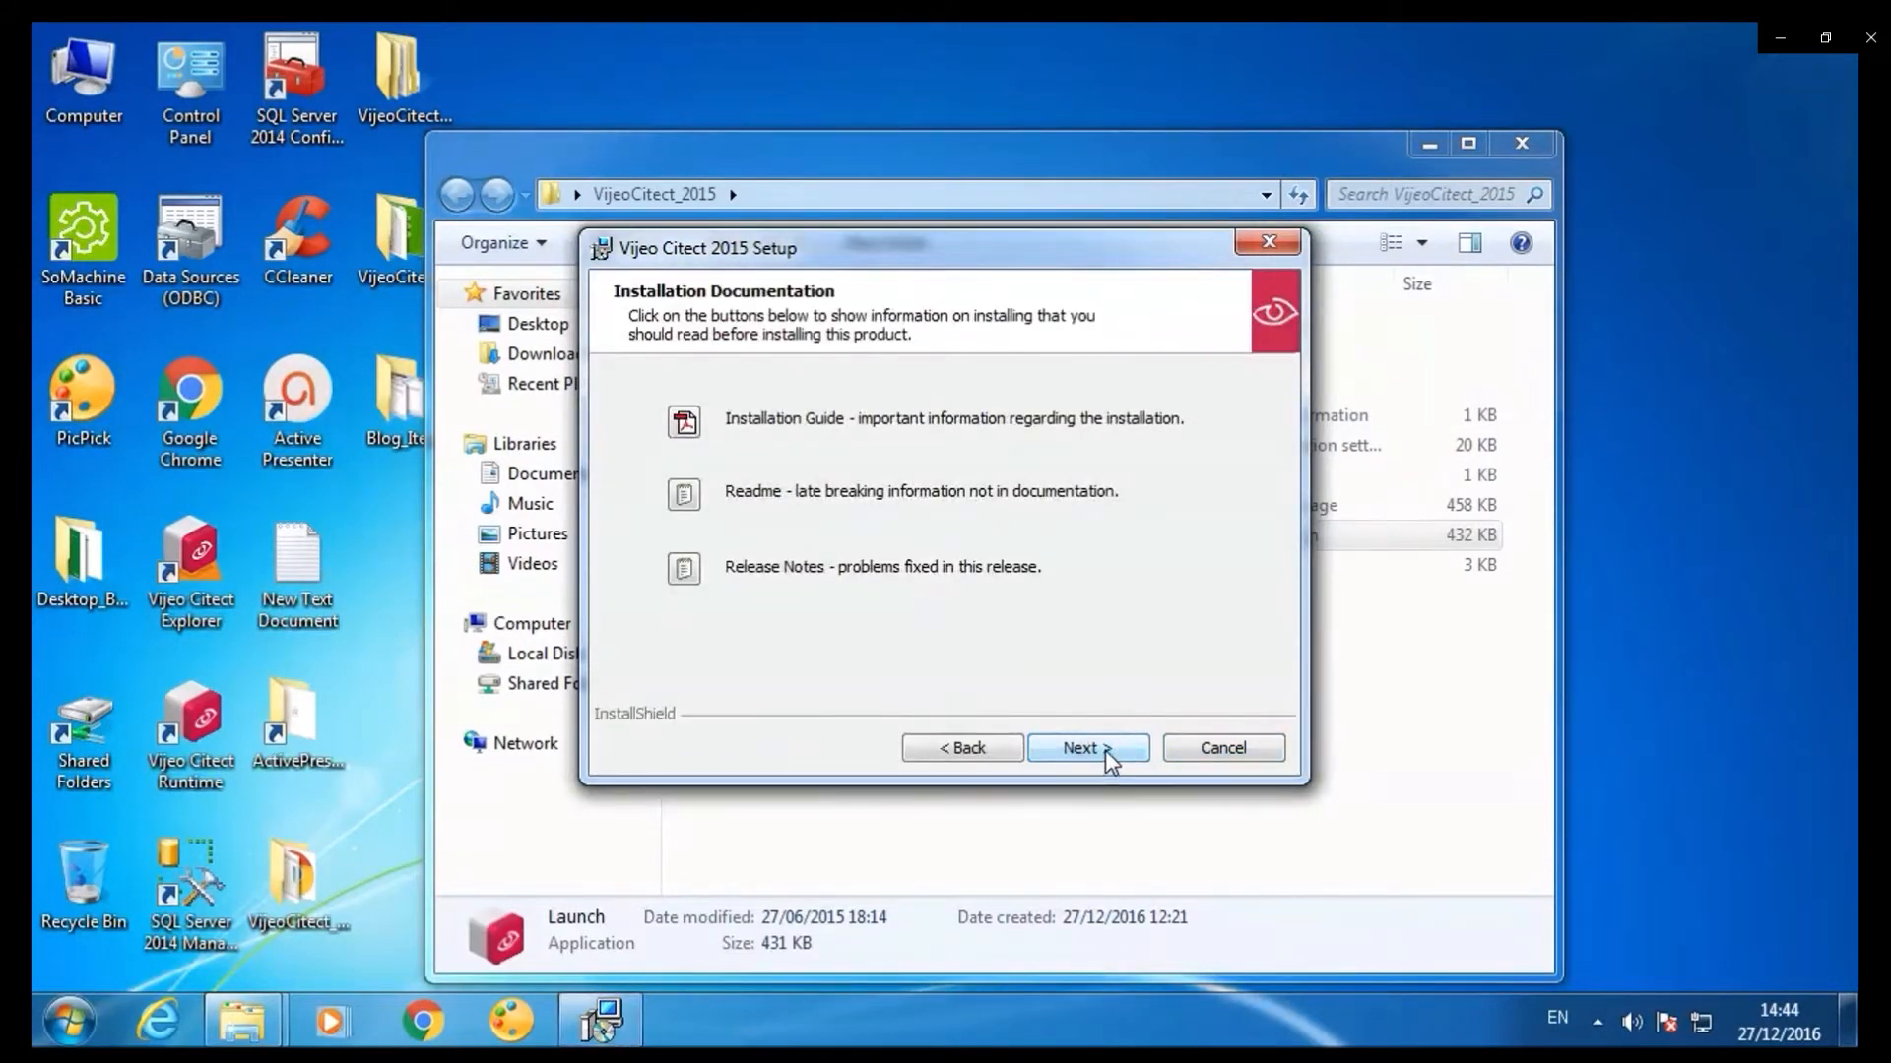
{"action": "left_click", "coordinate": [1085, 747]}
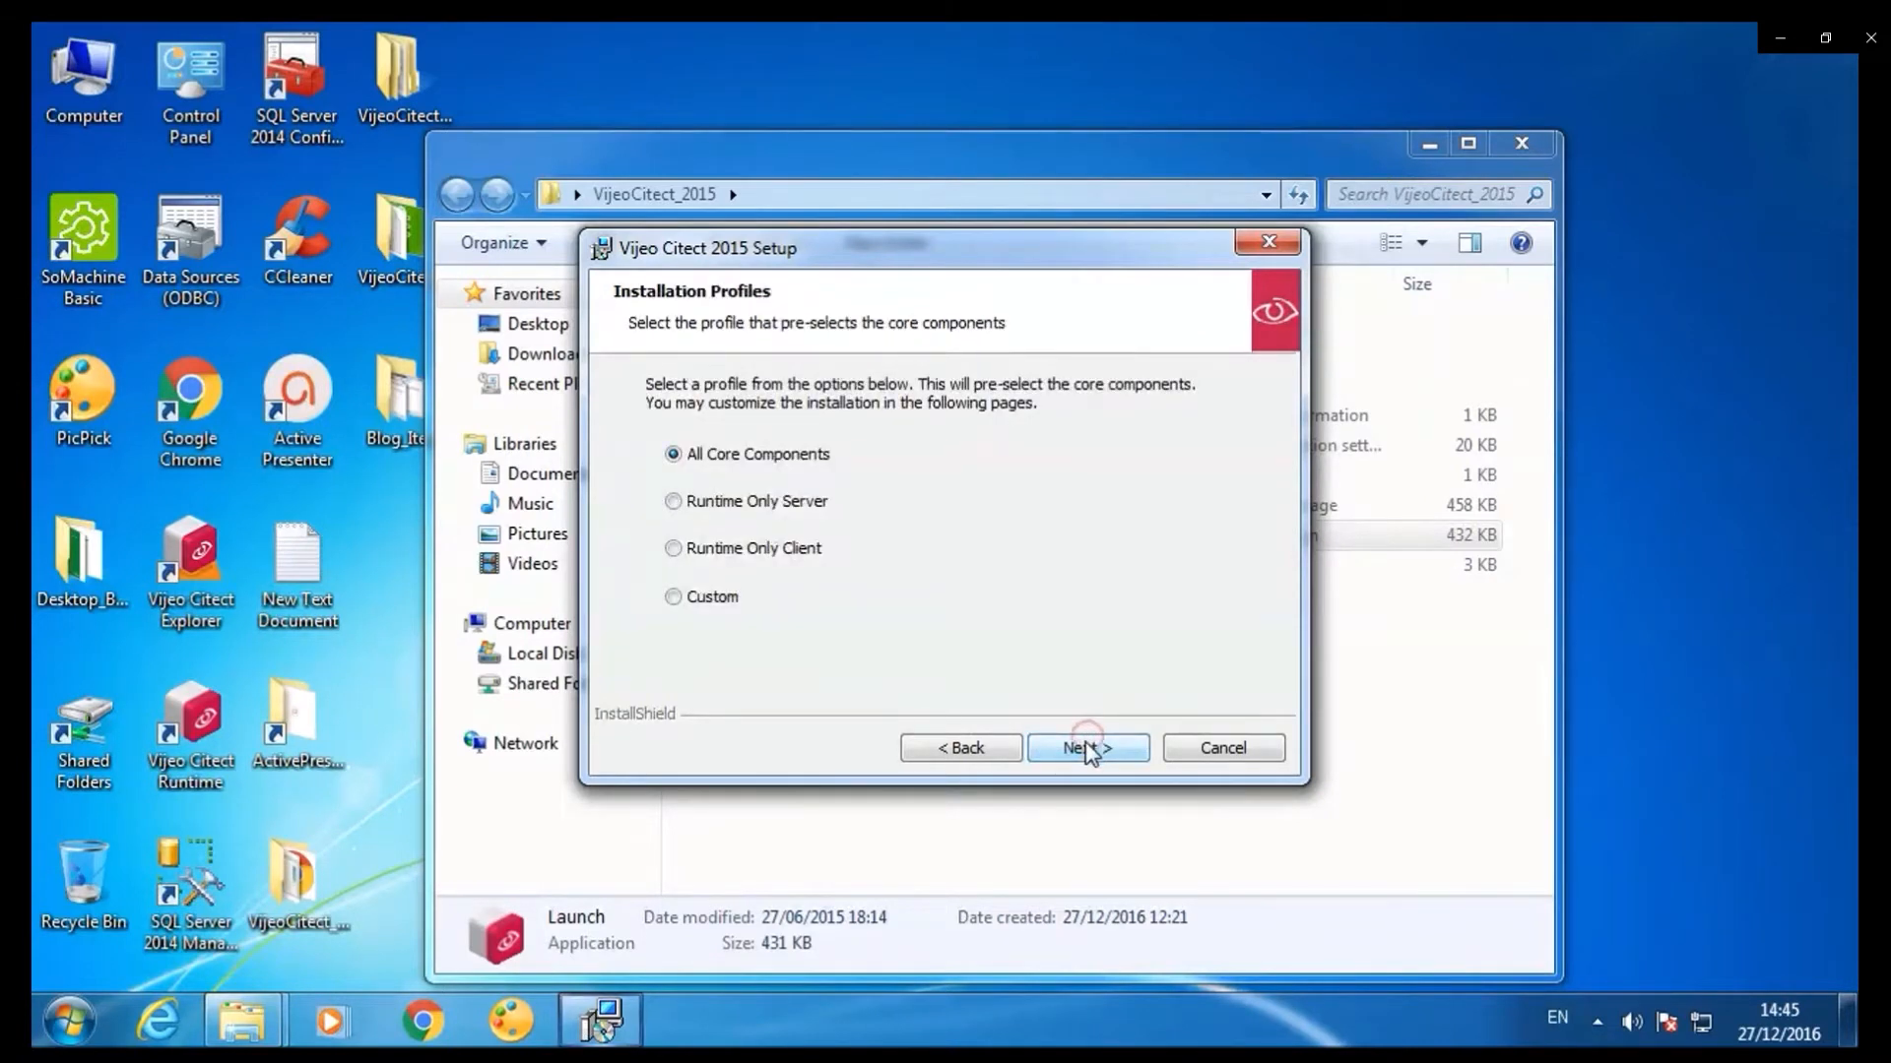
{"action": "mouse_move", "coordinate": [828, 469]}
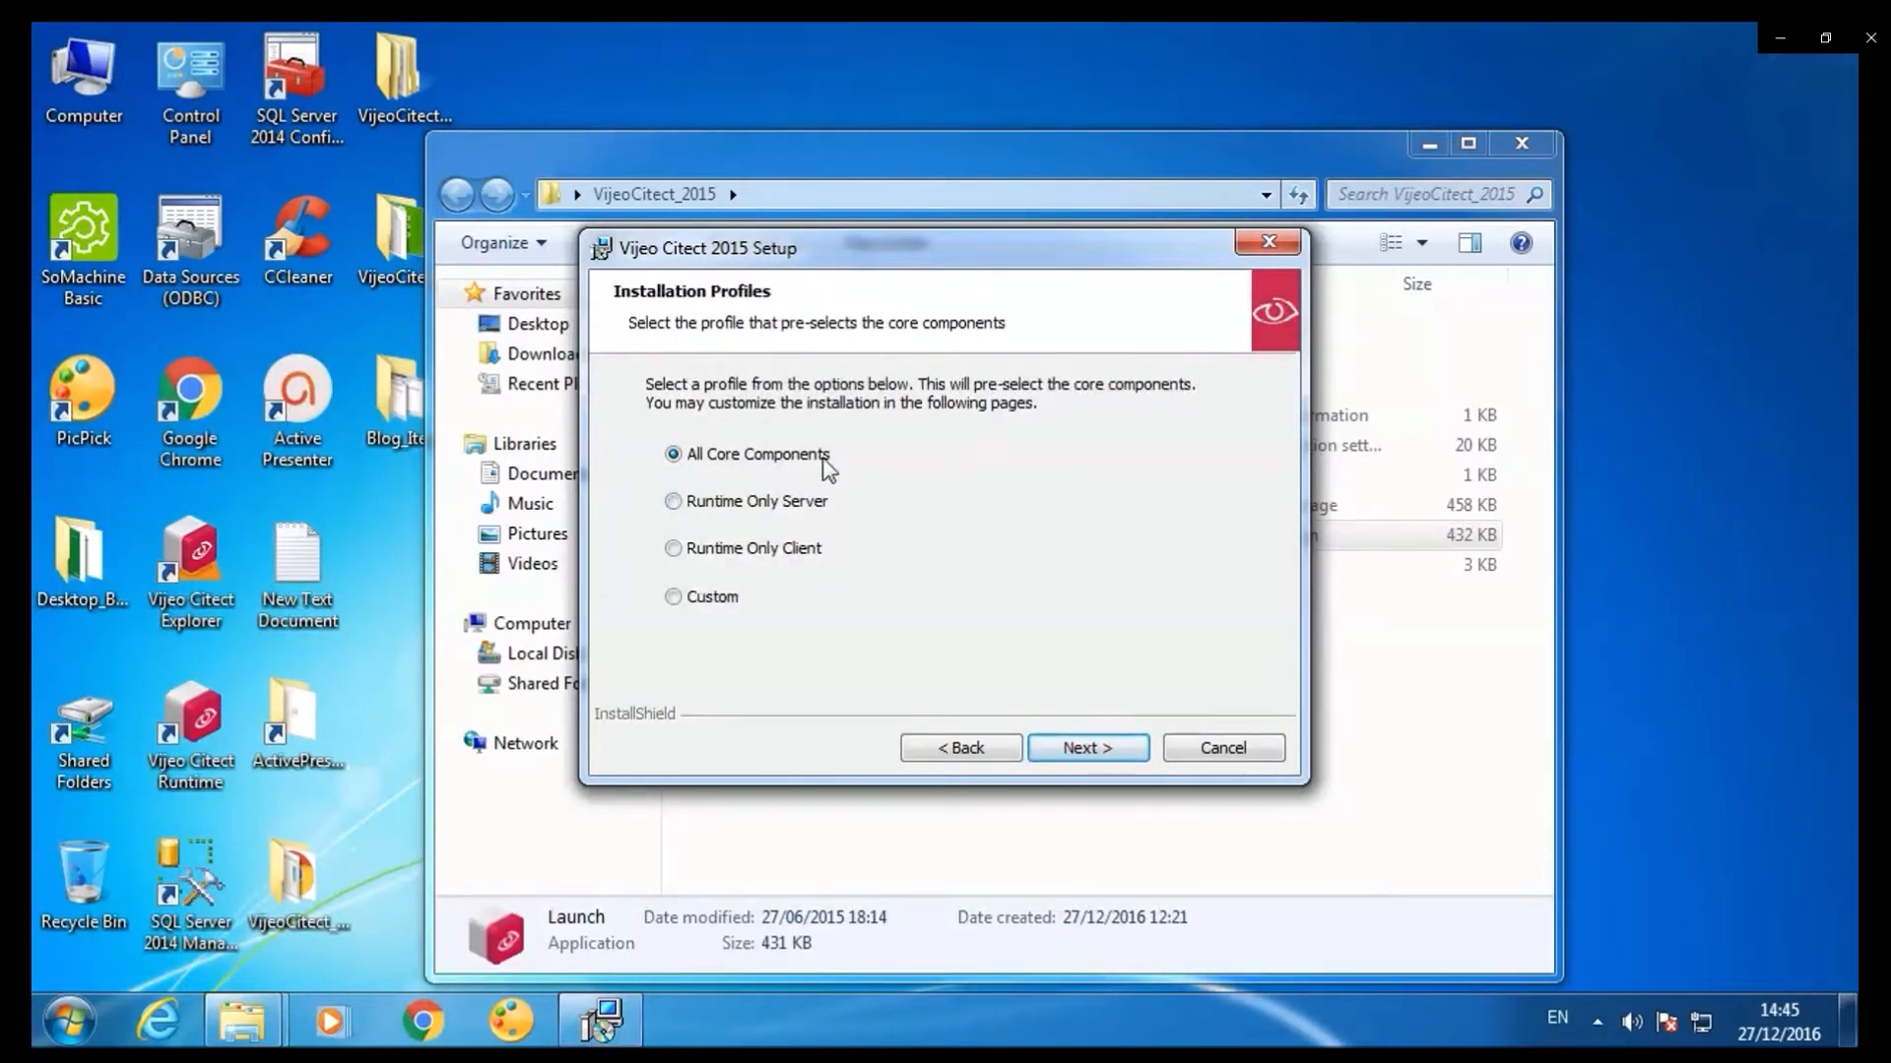
{"action": "left_click", "coordinate": [1087, 748]}
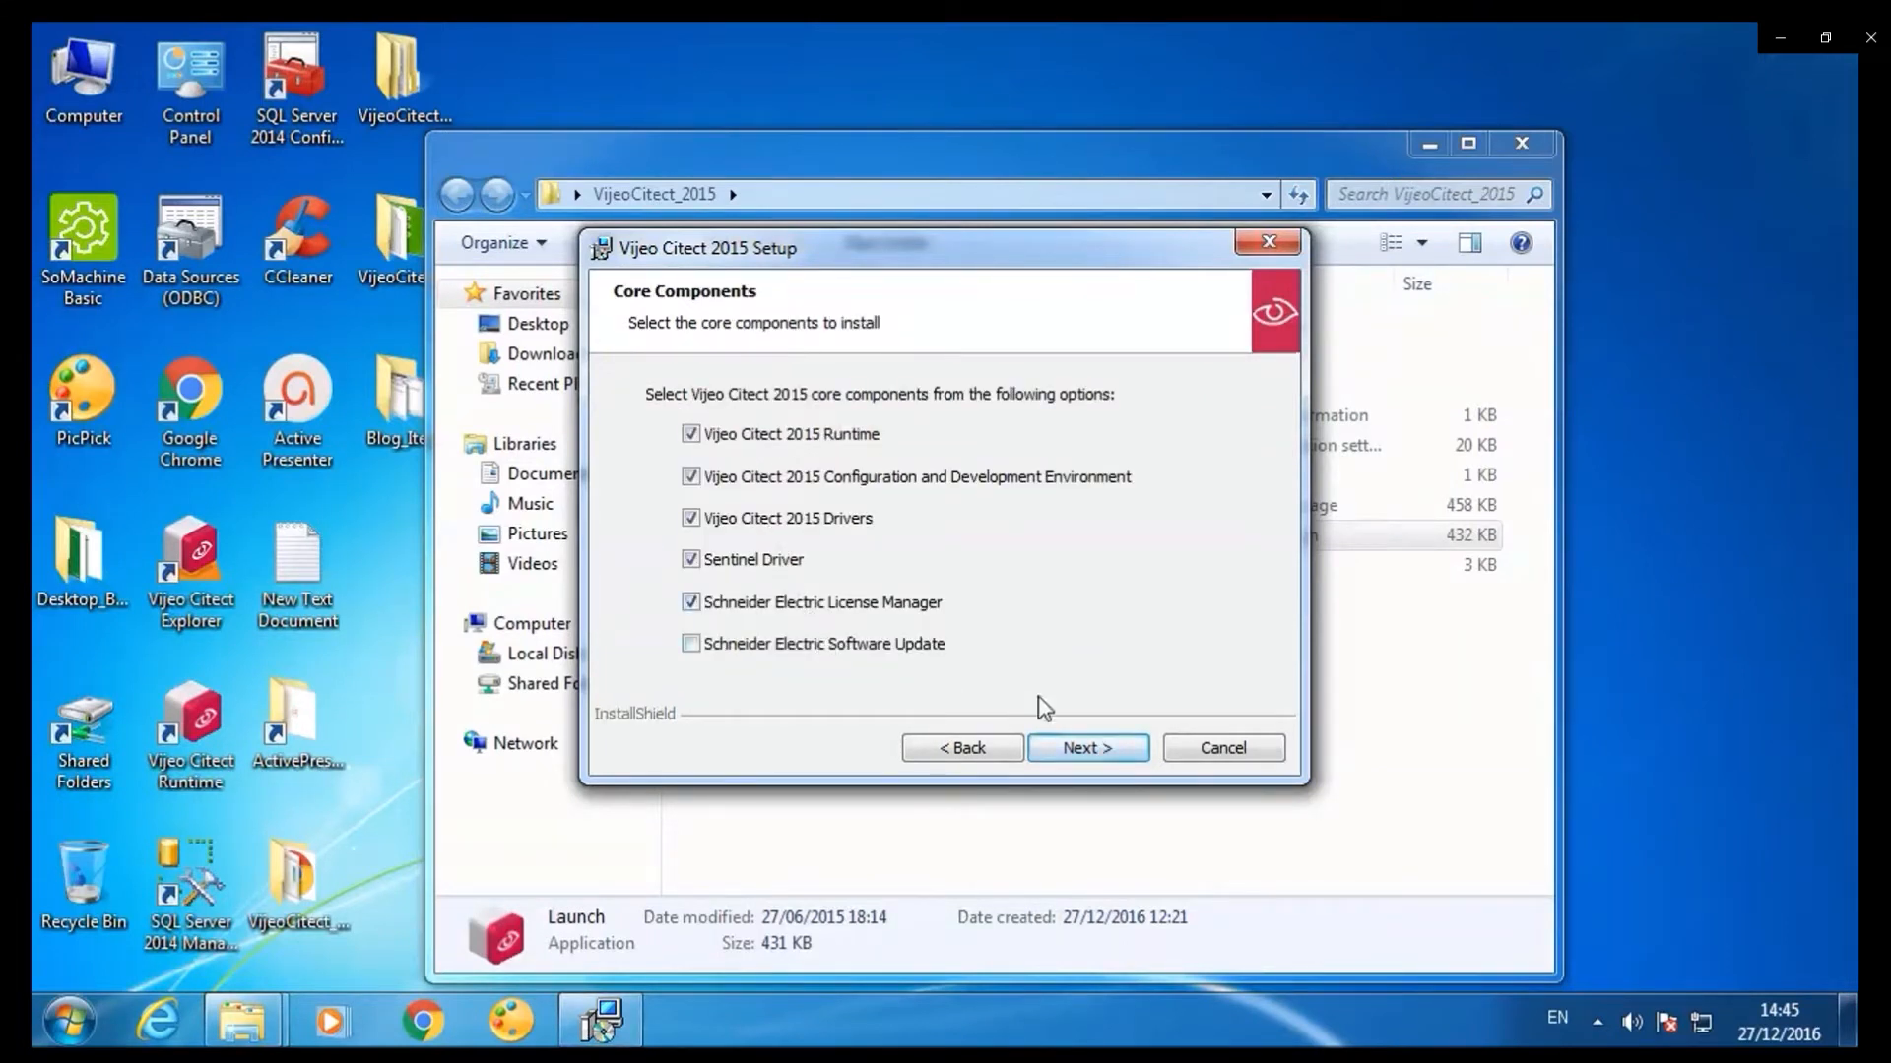
{"action": "left_click", "coordinate": [1086, 747]}
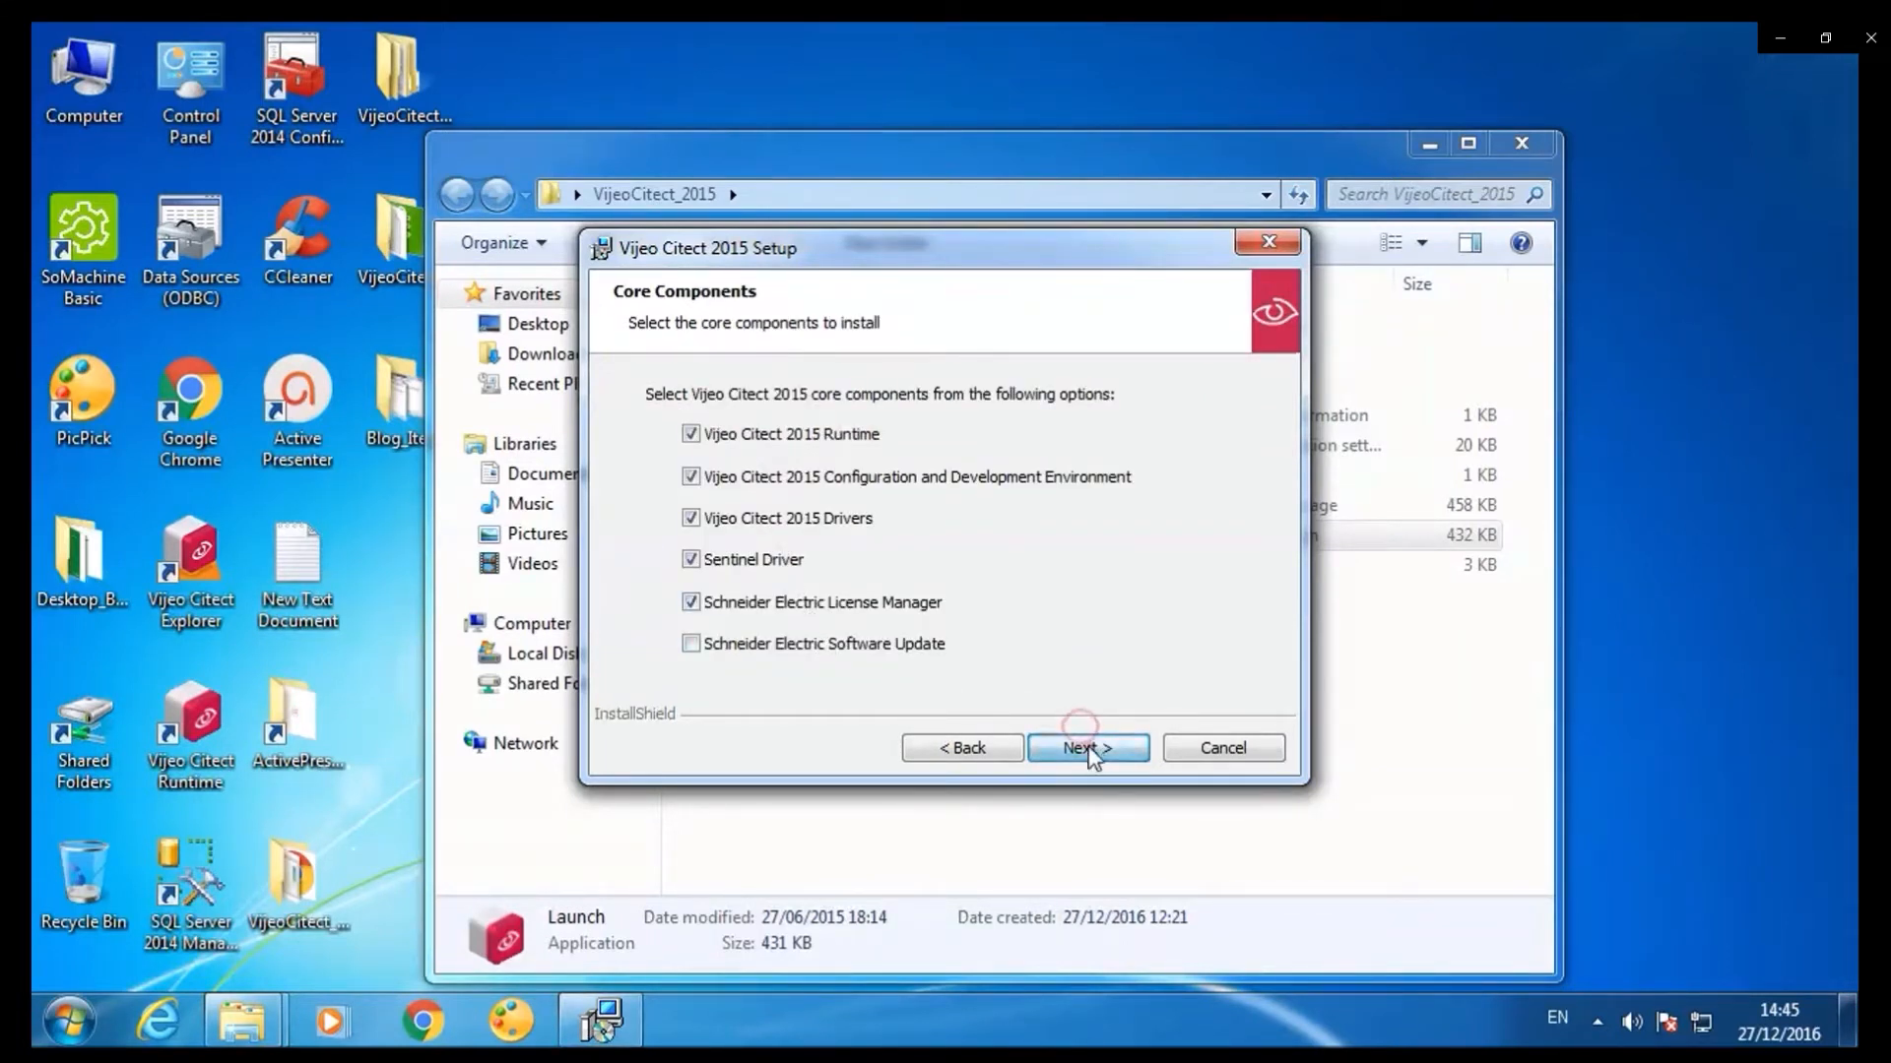
{"action": "left_click", "coordinate": [1086, 748]}
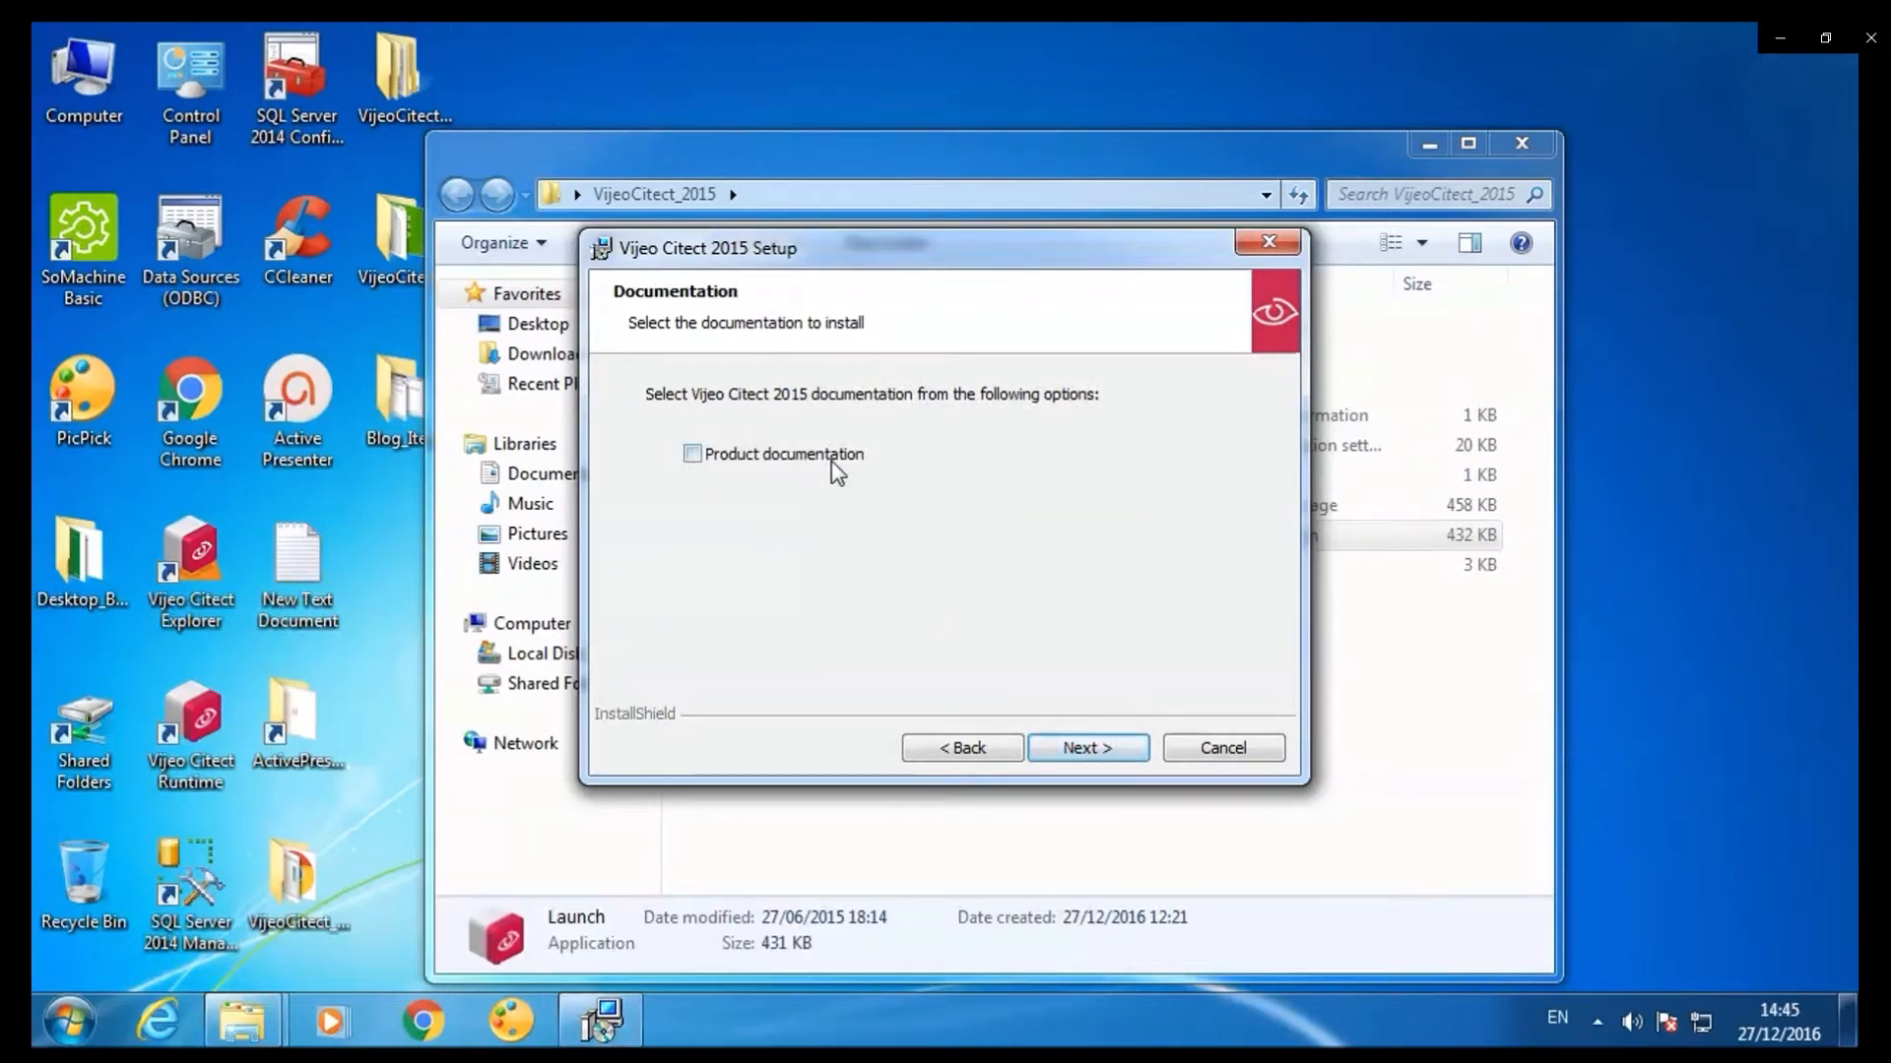
Add Product documentation and the Project DBF Add-in for Excel to the install.
{"action": "left_click", "coordinate": [692, 453]}
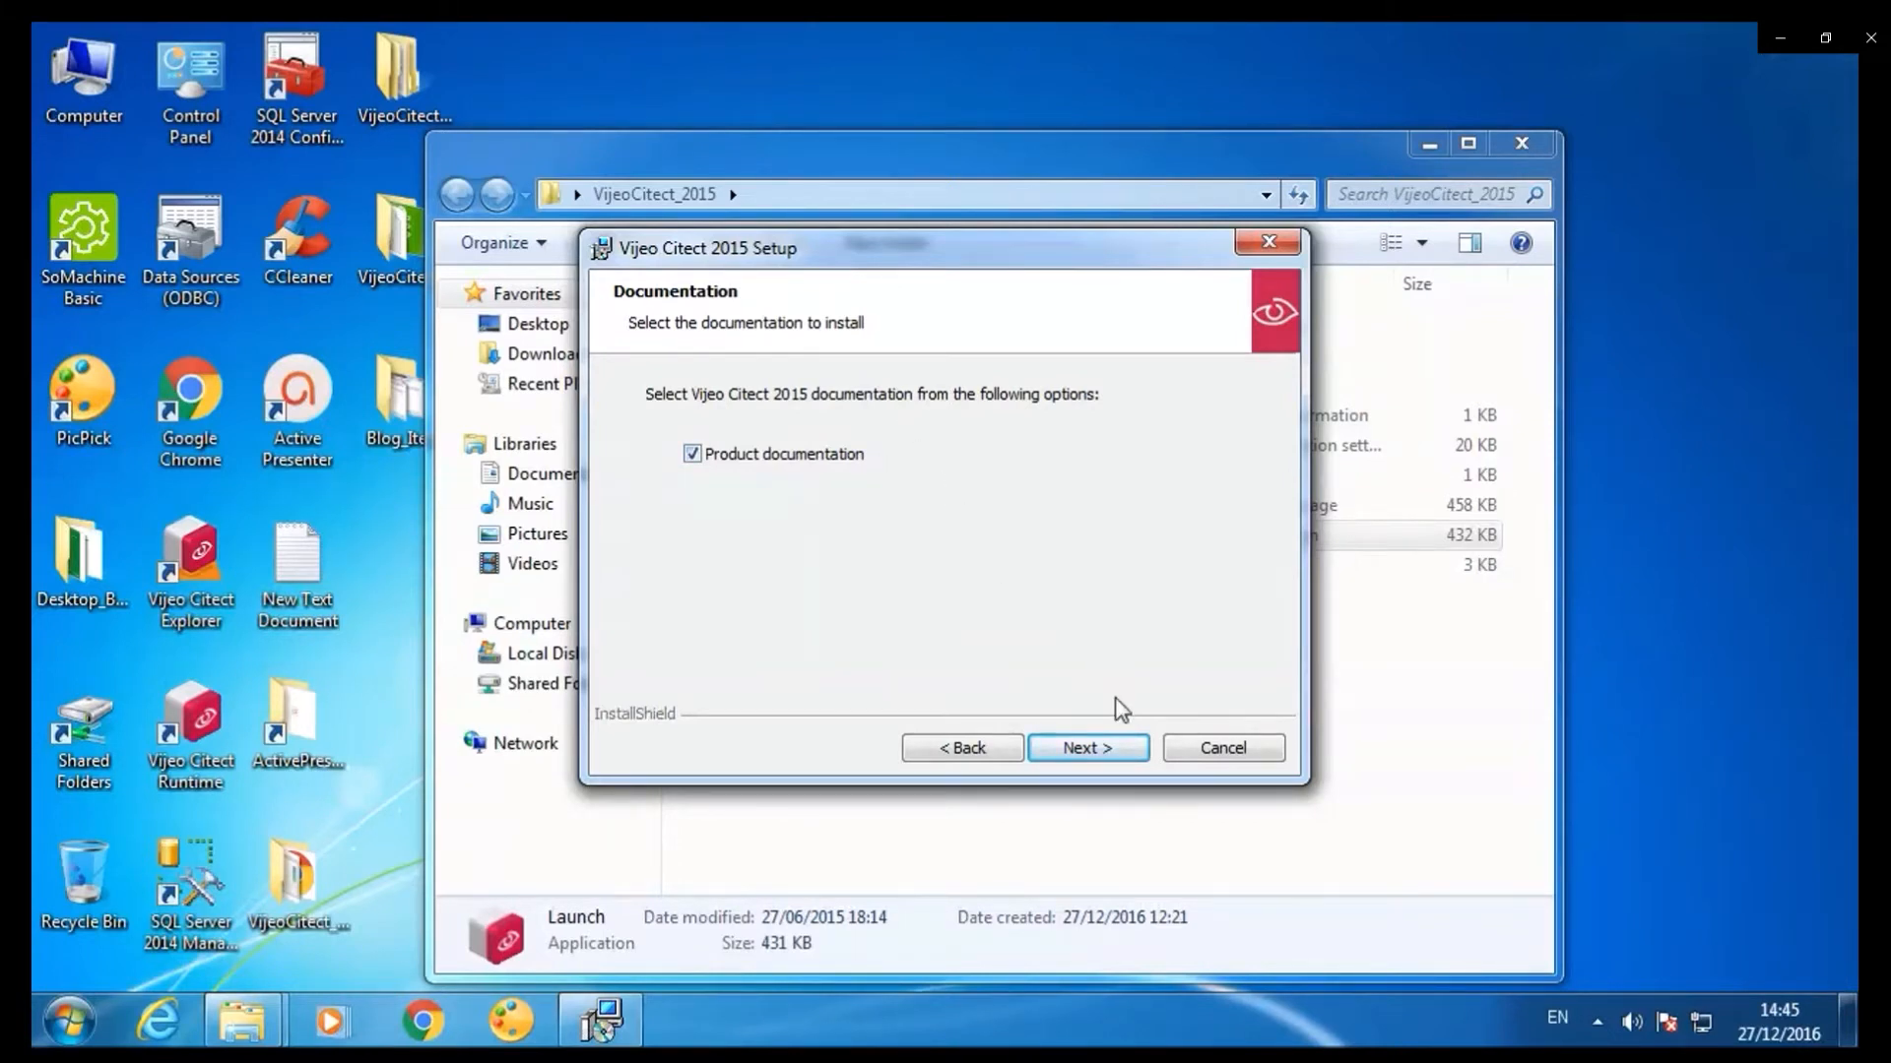
{"action": "left_click", "coordinate": [1085, 747]}
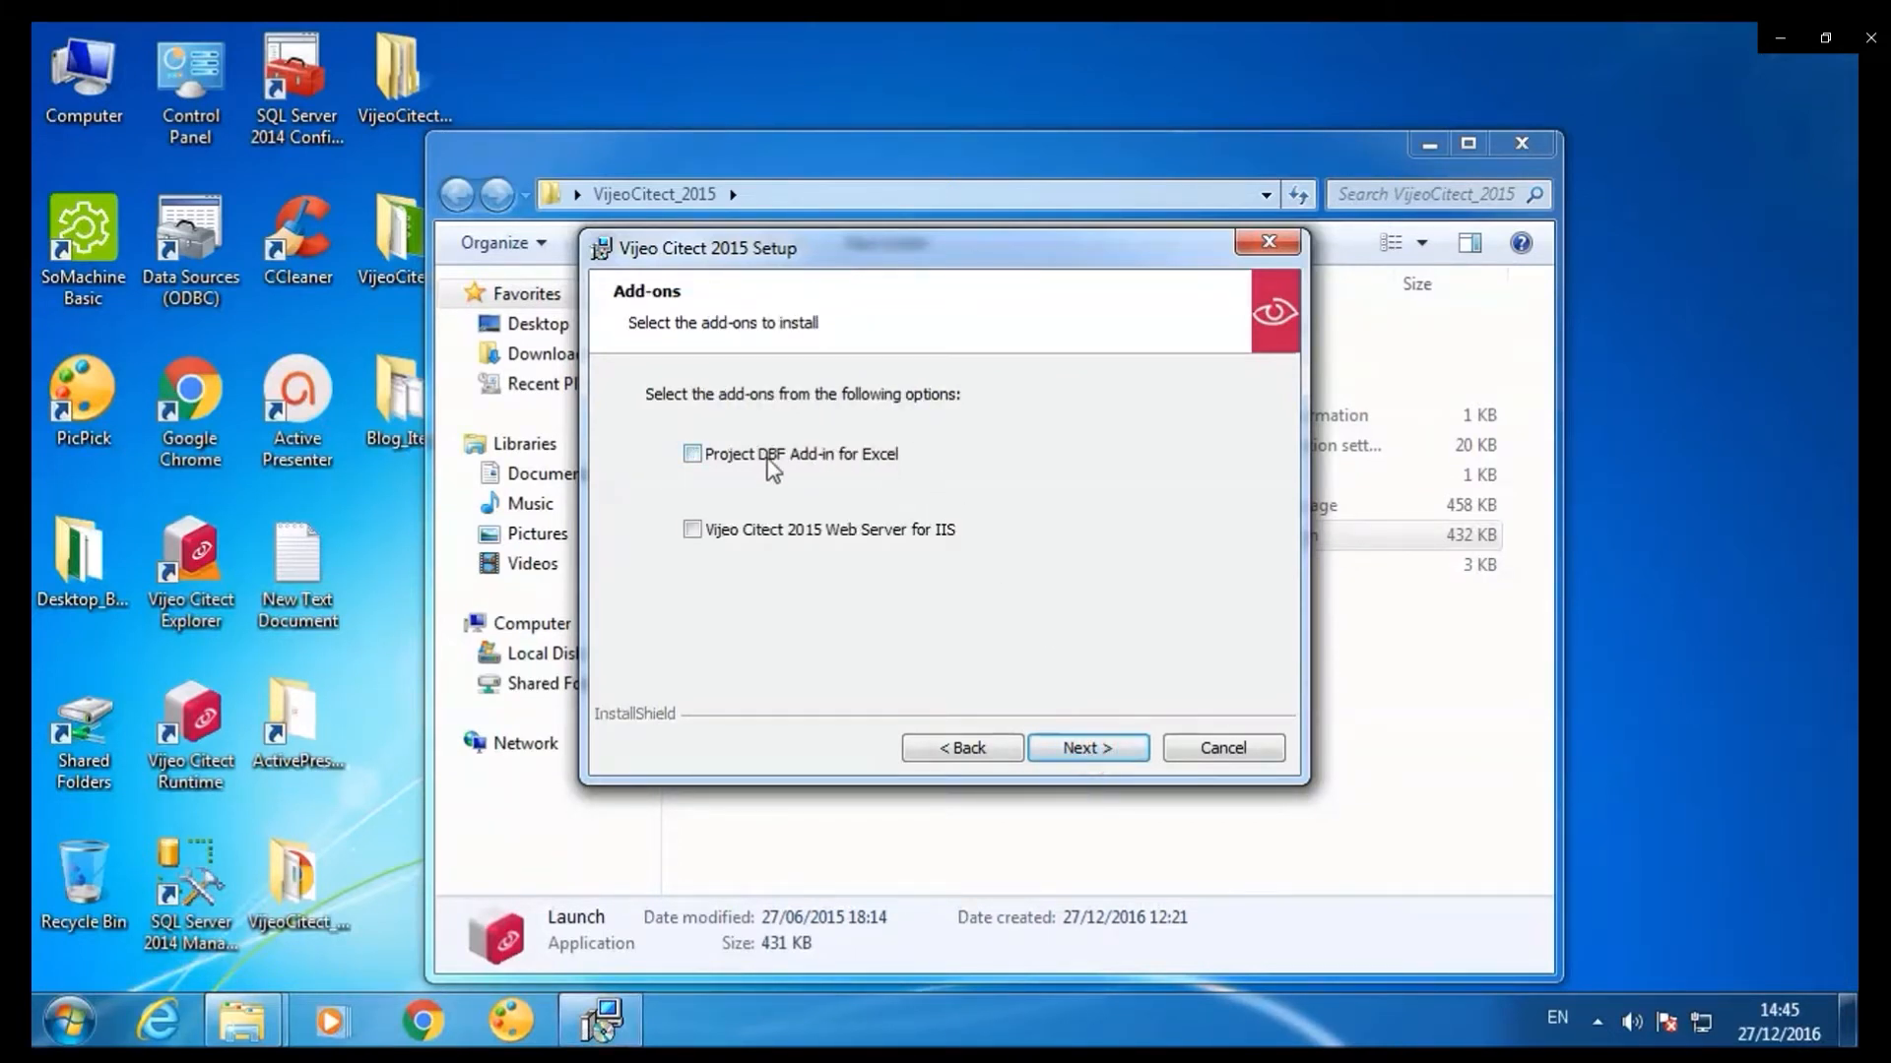
{"action": "left_click", "coordinate": [692, 455]}
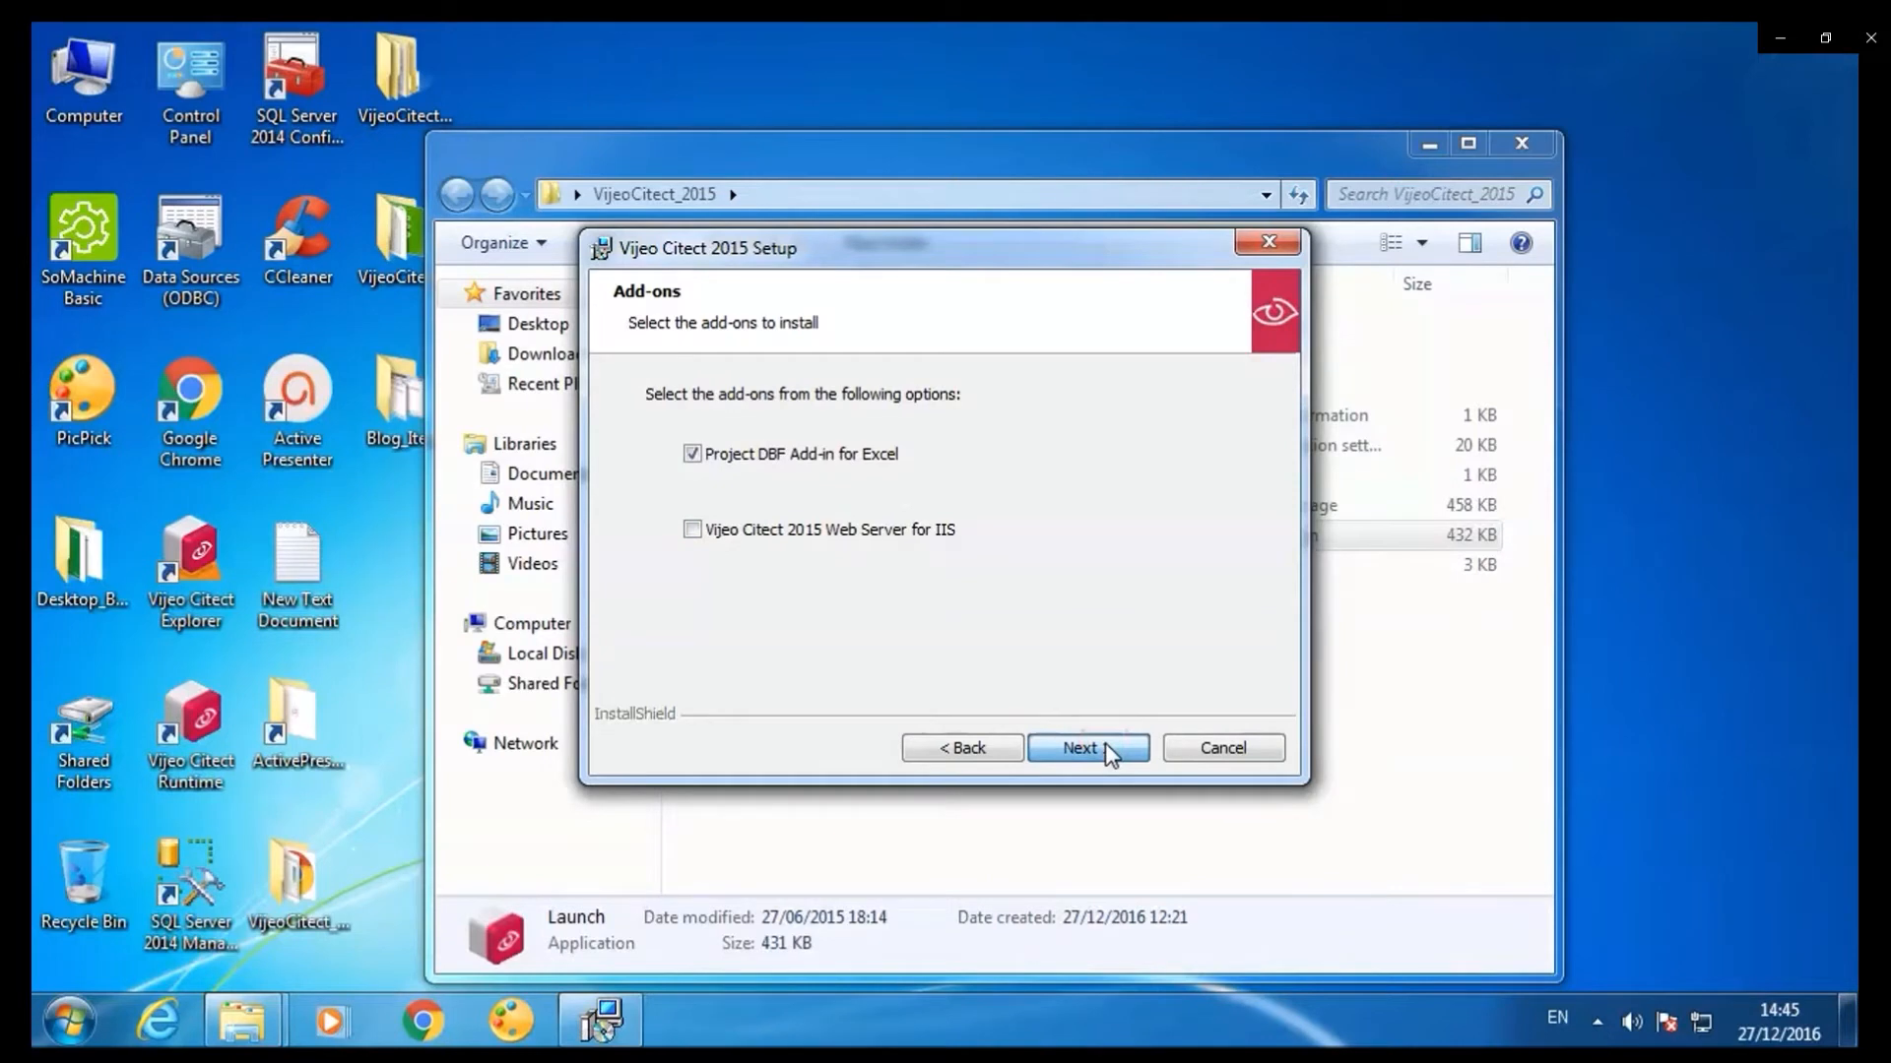
{"action": "left_click", "coordinate": [1085, 747]}
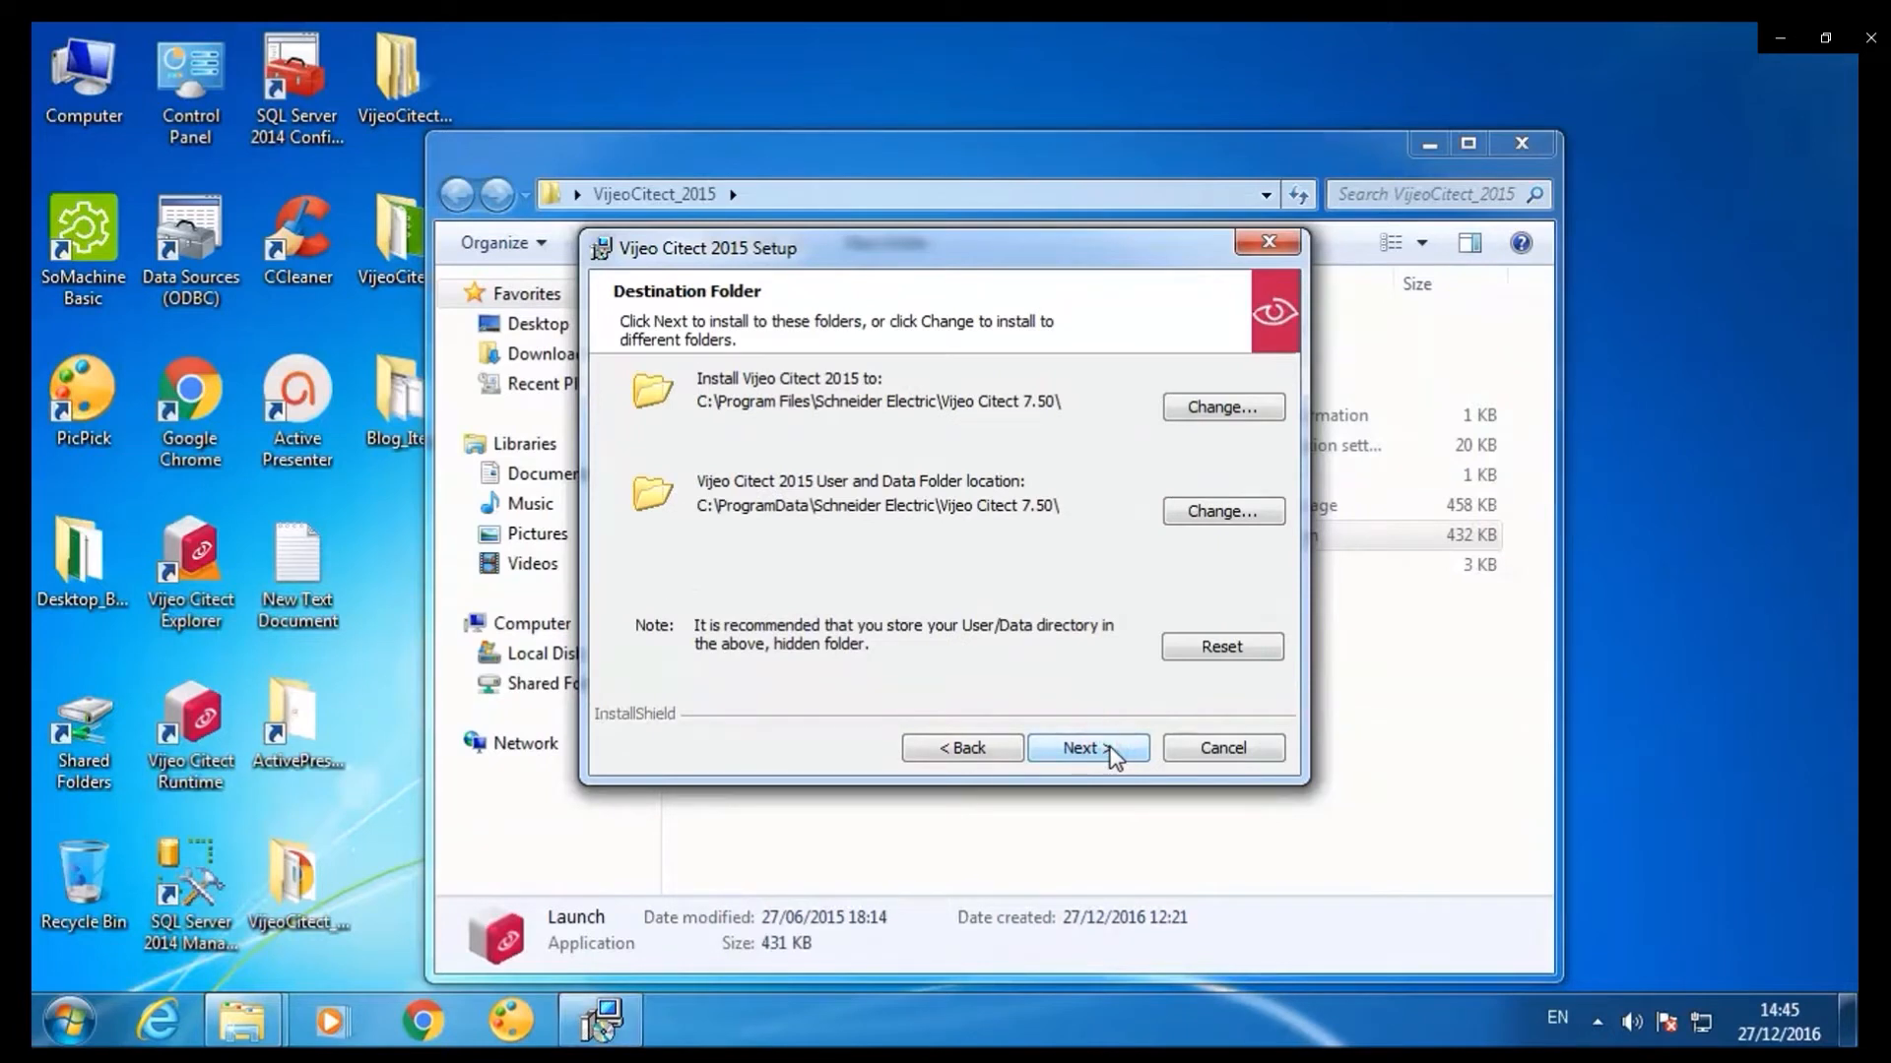
Keep the default destination and base folders and start installing.
{"action": "left_click", "coordinate": [1086, 747]}
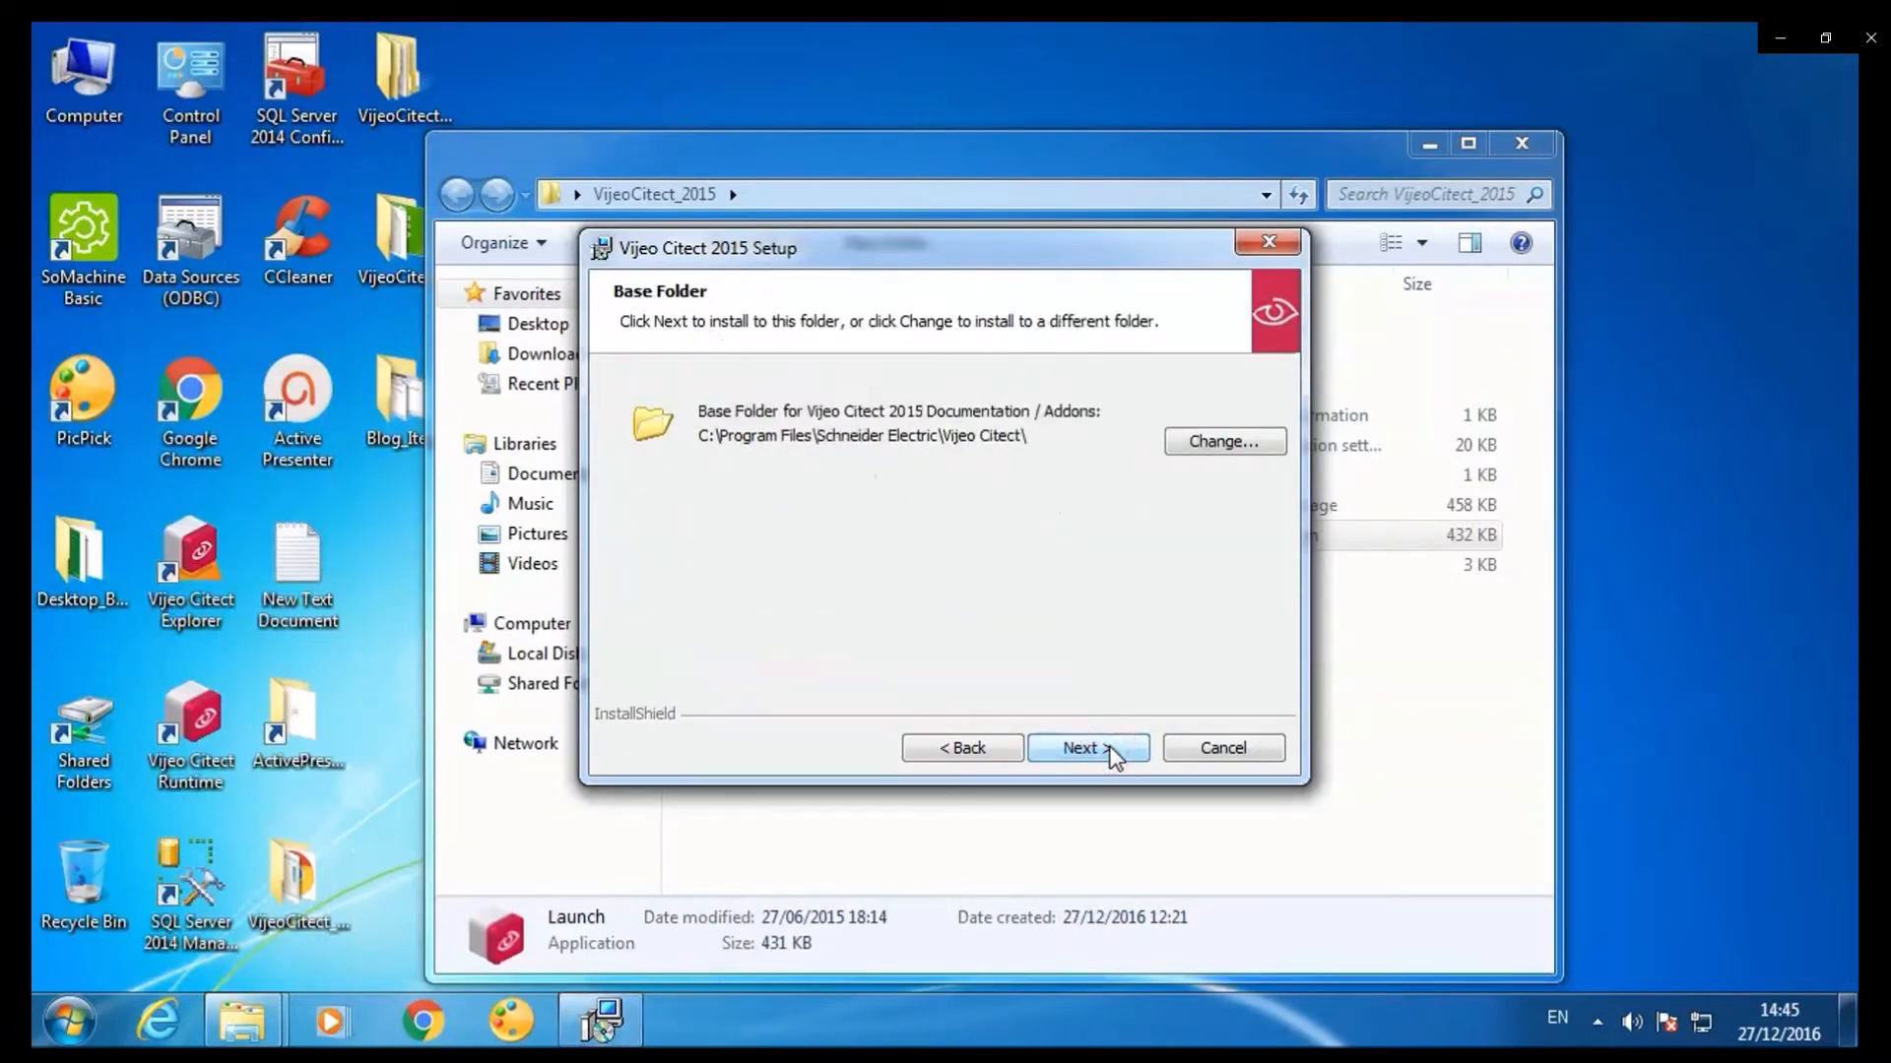
{"action": "left_click", "coordinate": [1086, 748]}
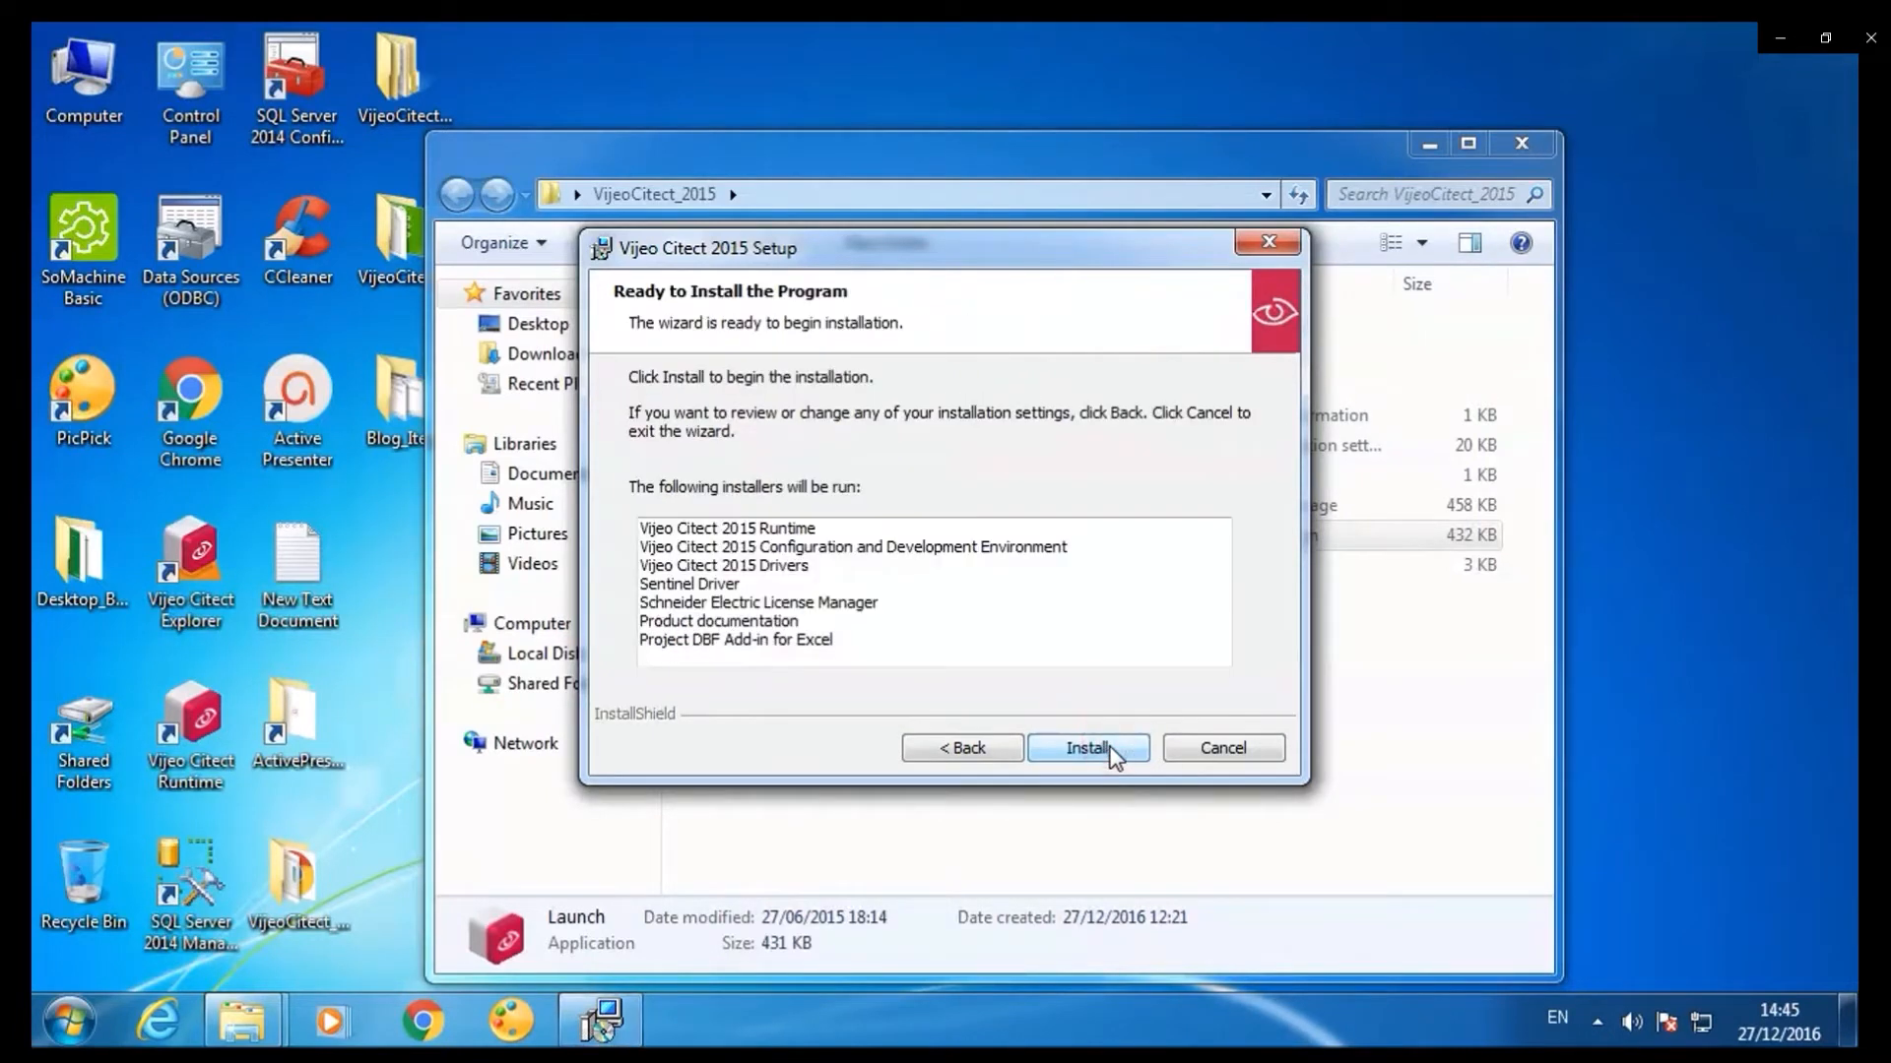
{"action": "left_click", "coordinate": [1086, 747]}
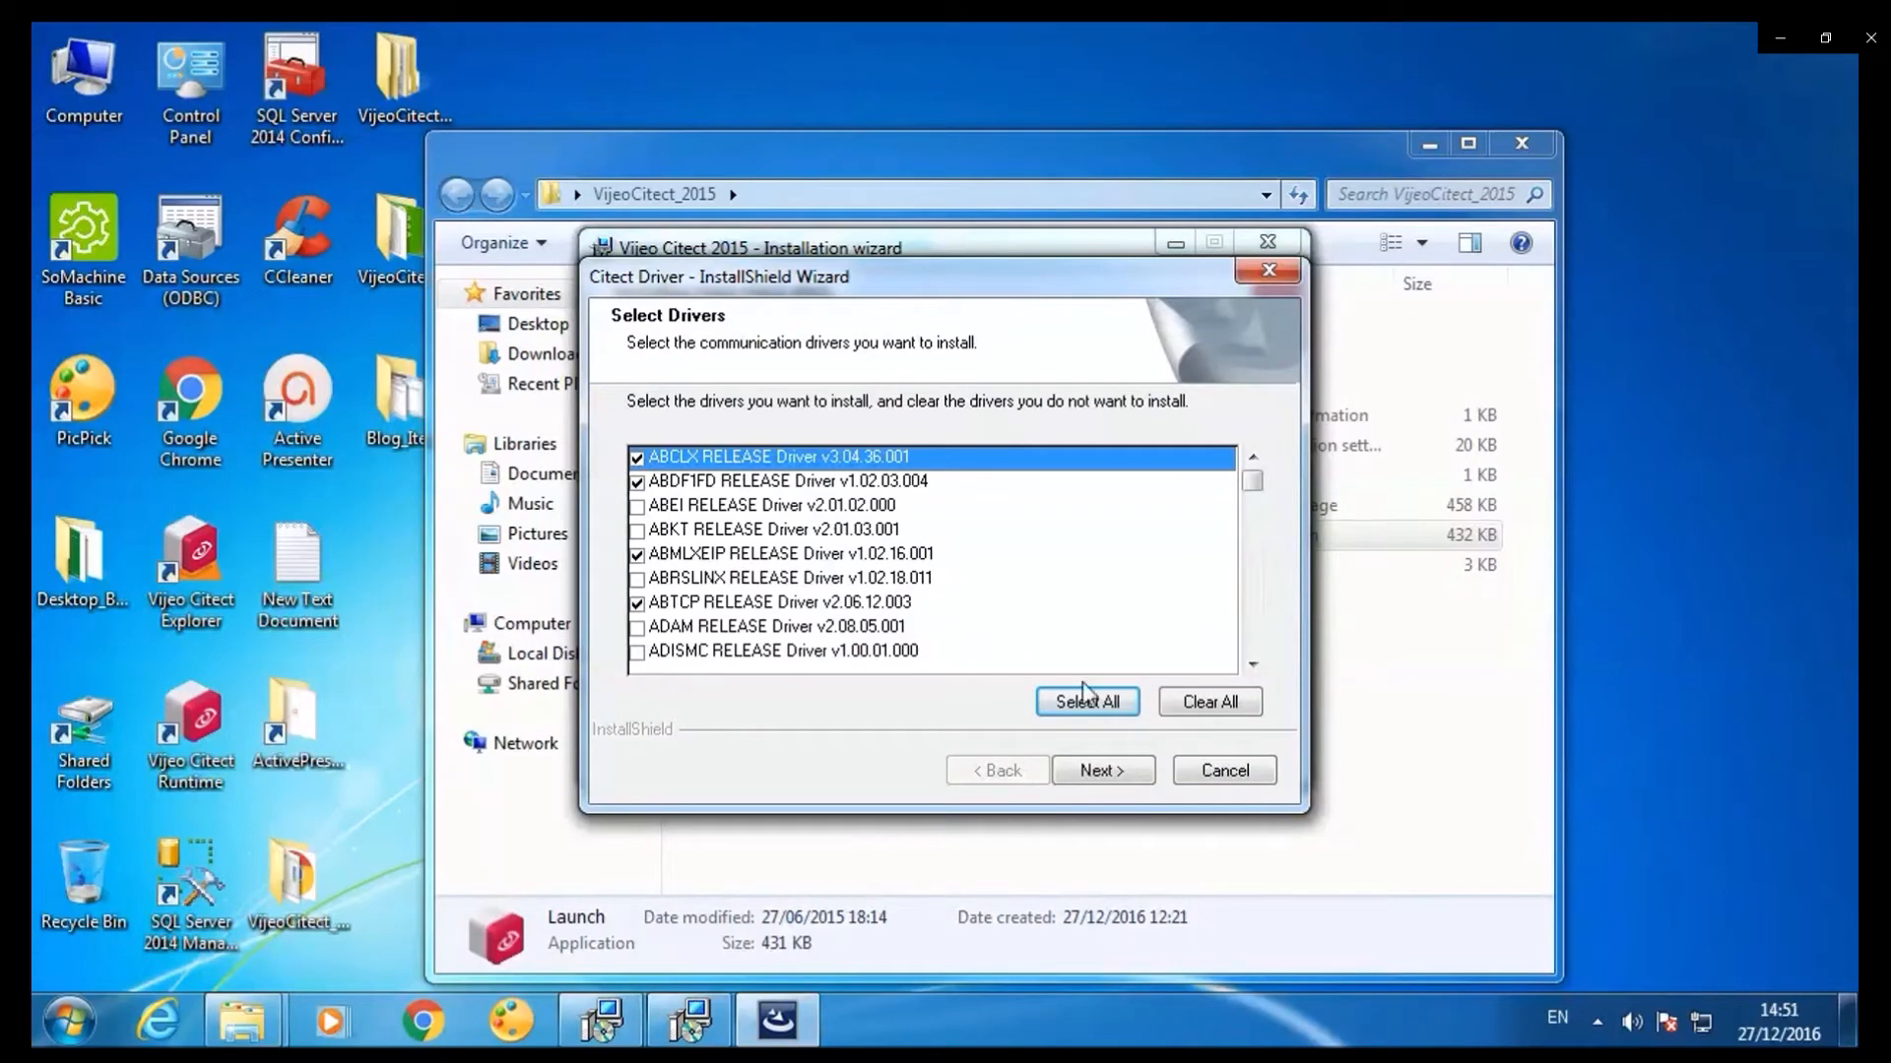
Select and install all communication drivers, accepting the compatibility warning.
{"action": "left_click", "coordinate": [1084, 702]}
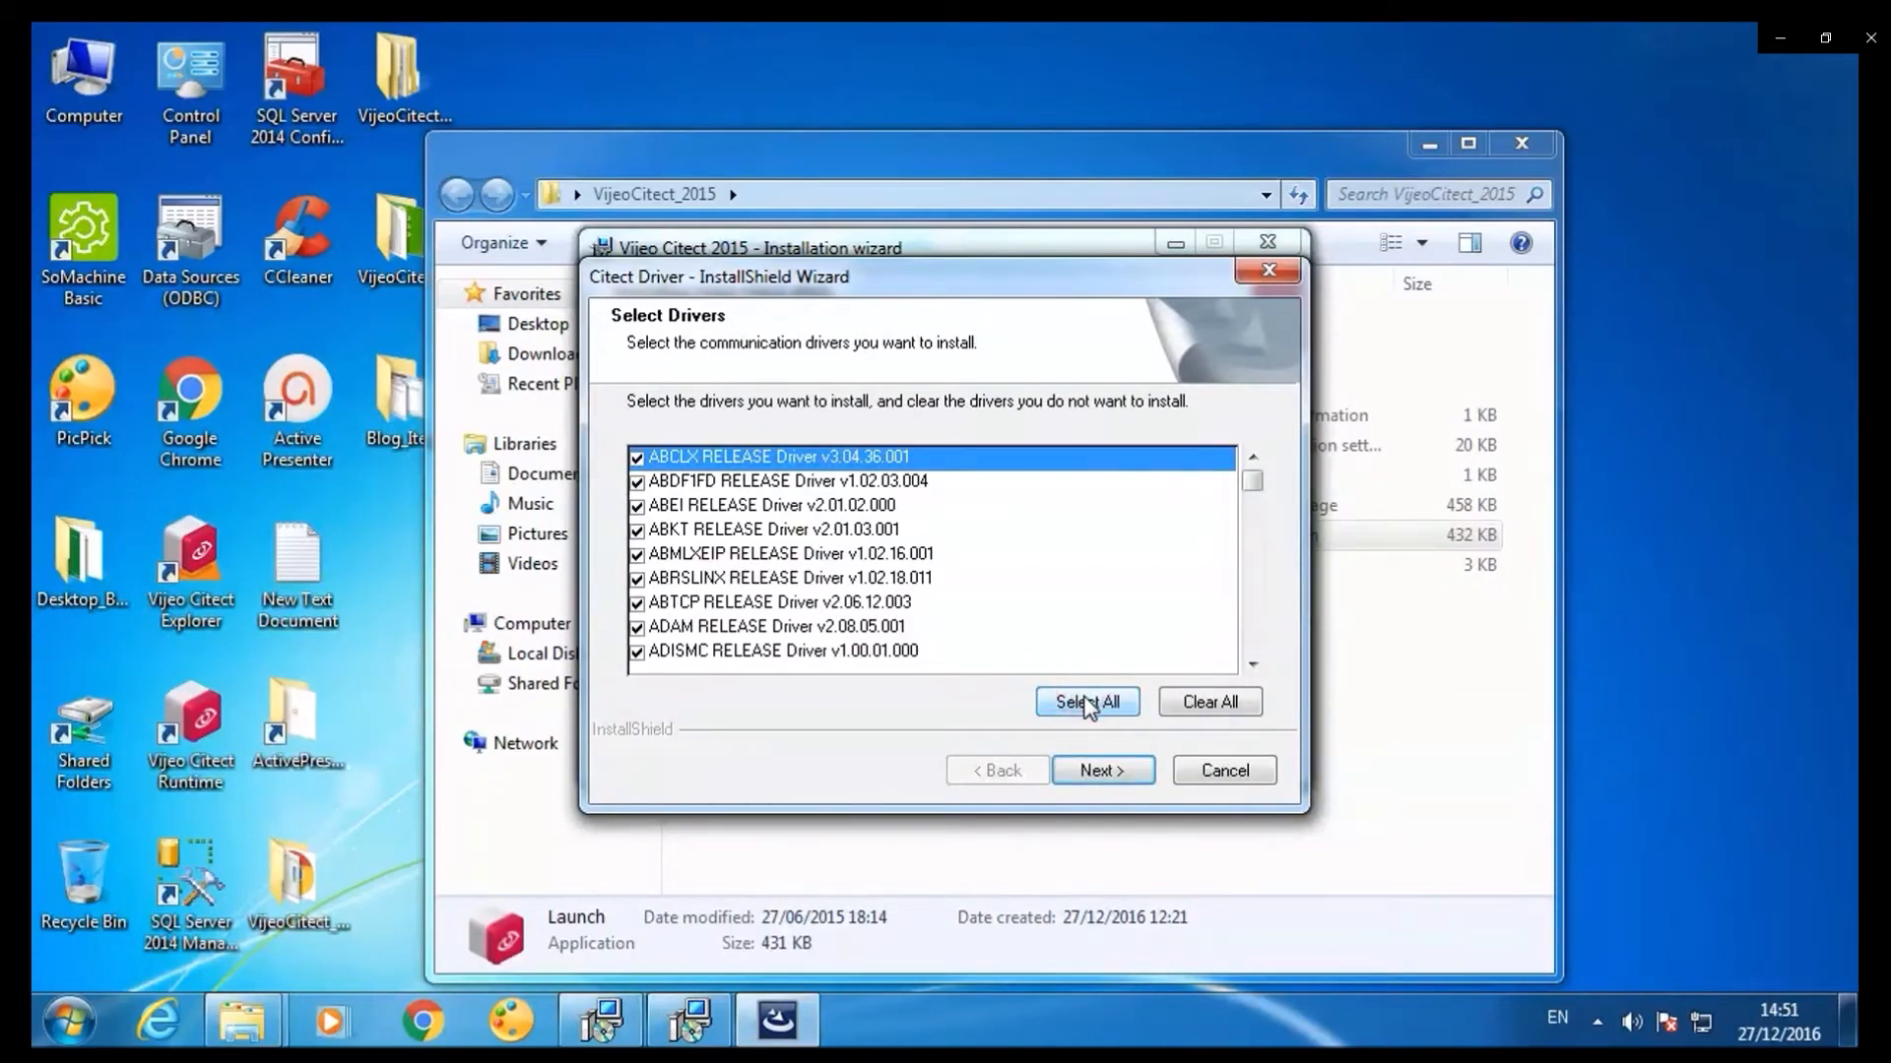
{"action": "left_click", "coordinate": [1101, 769]}
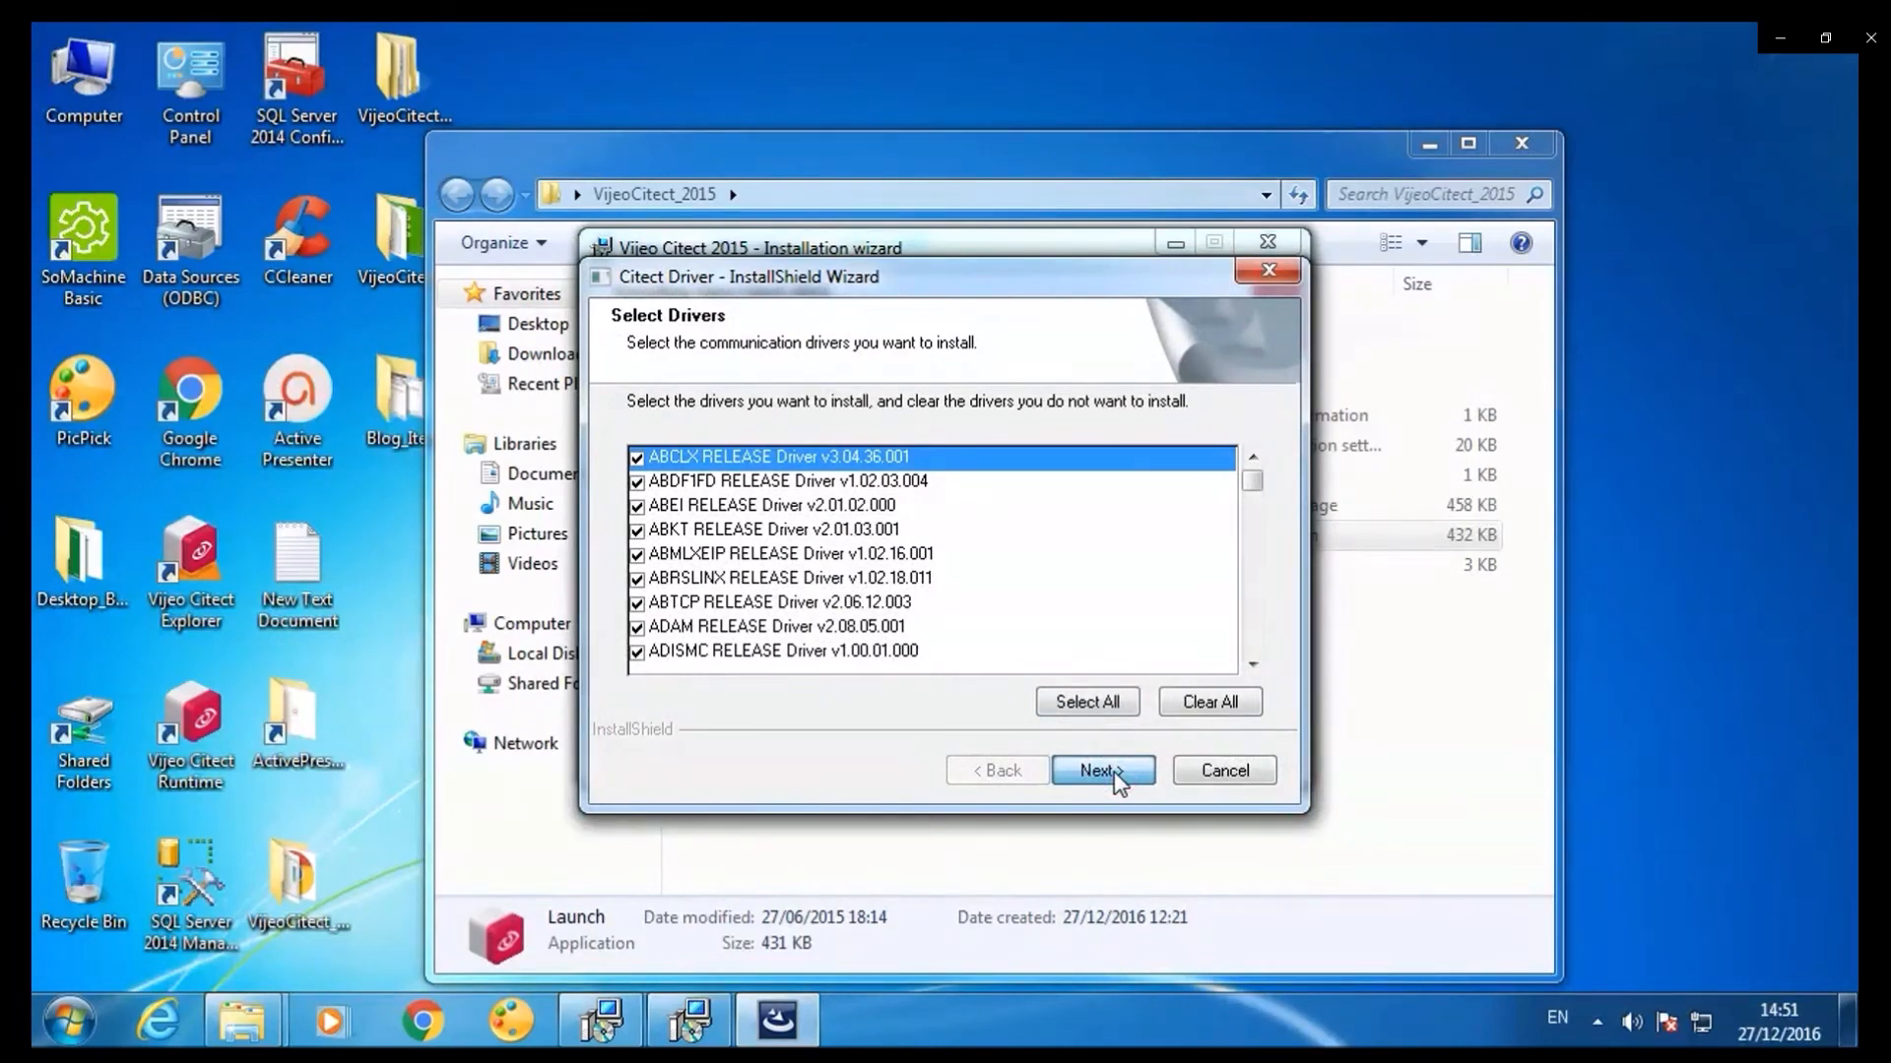
{"action": "left_click", "coordinate": [1100, 769]}
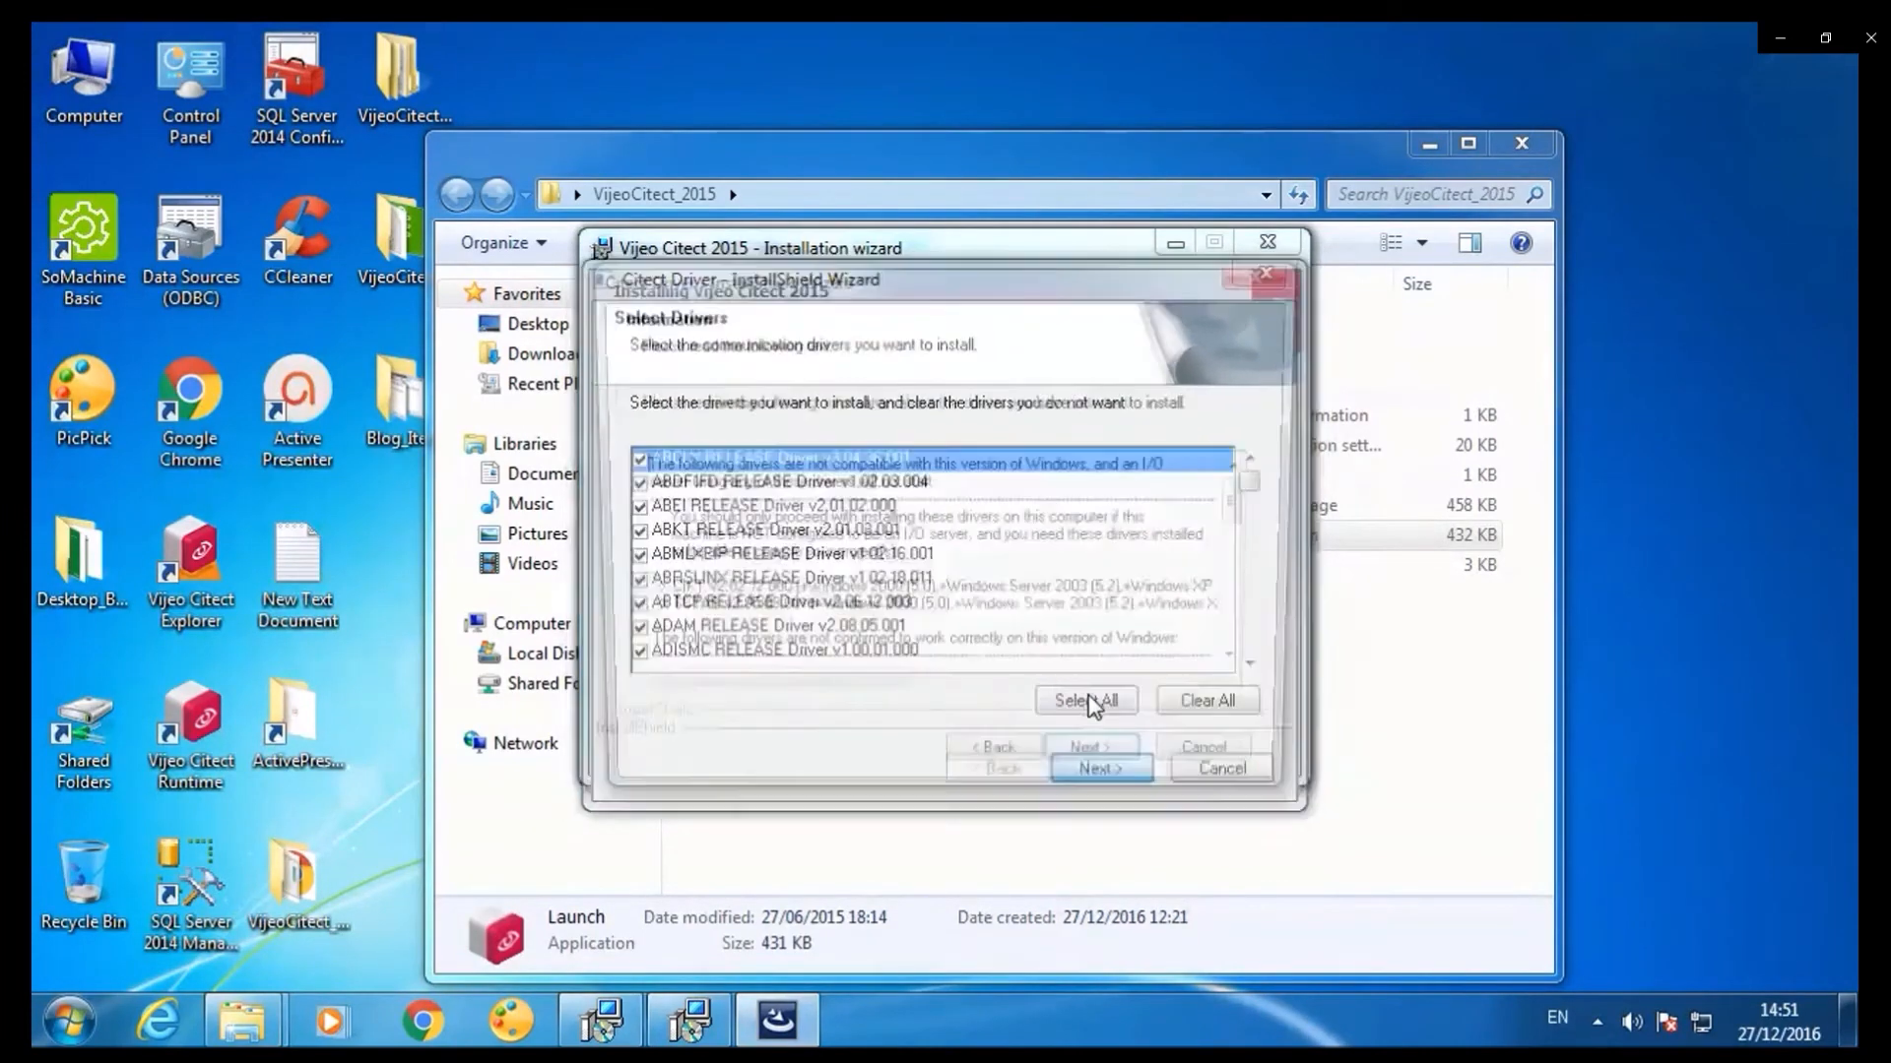
{"action": "left_click", "coordinate": [1100, 768]}
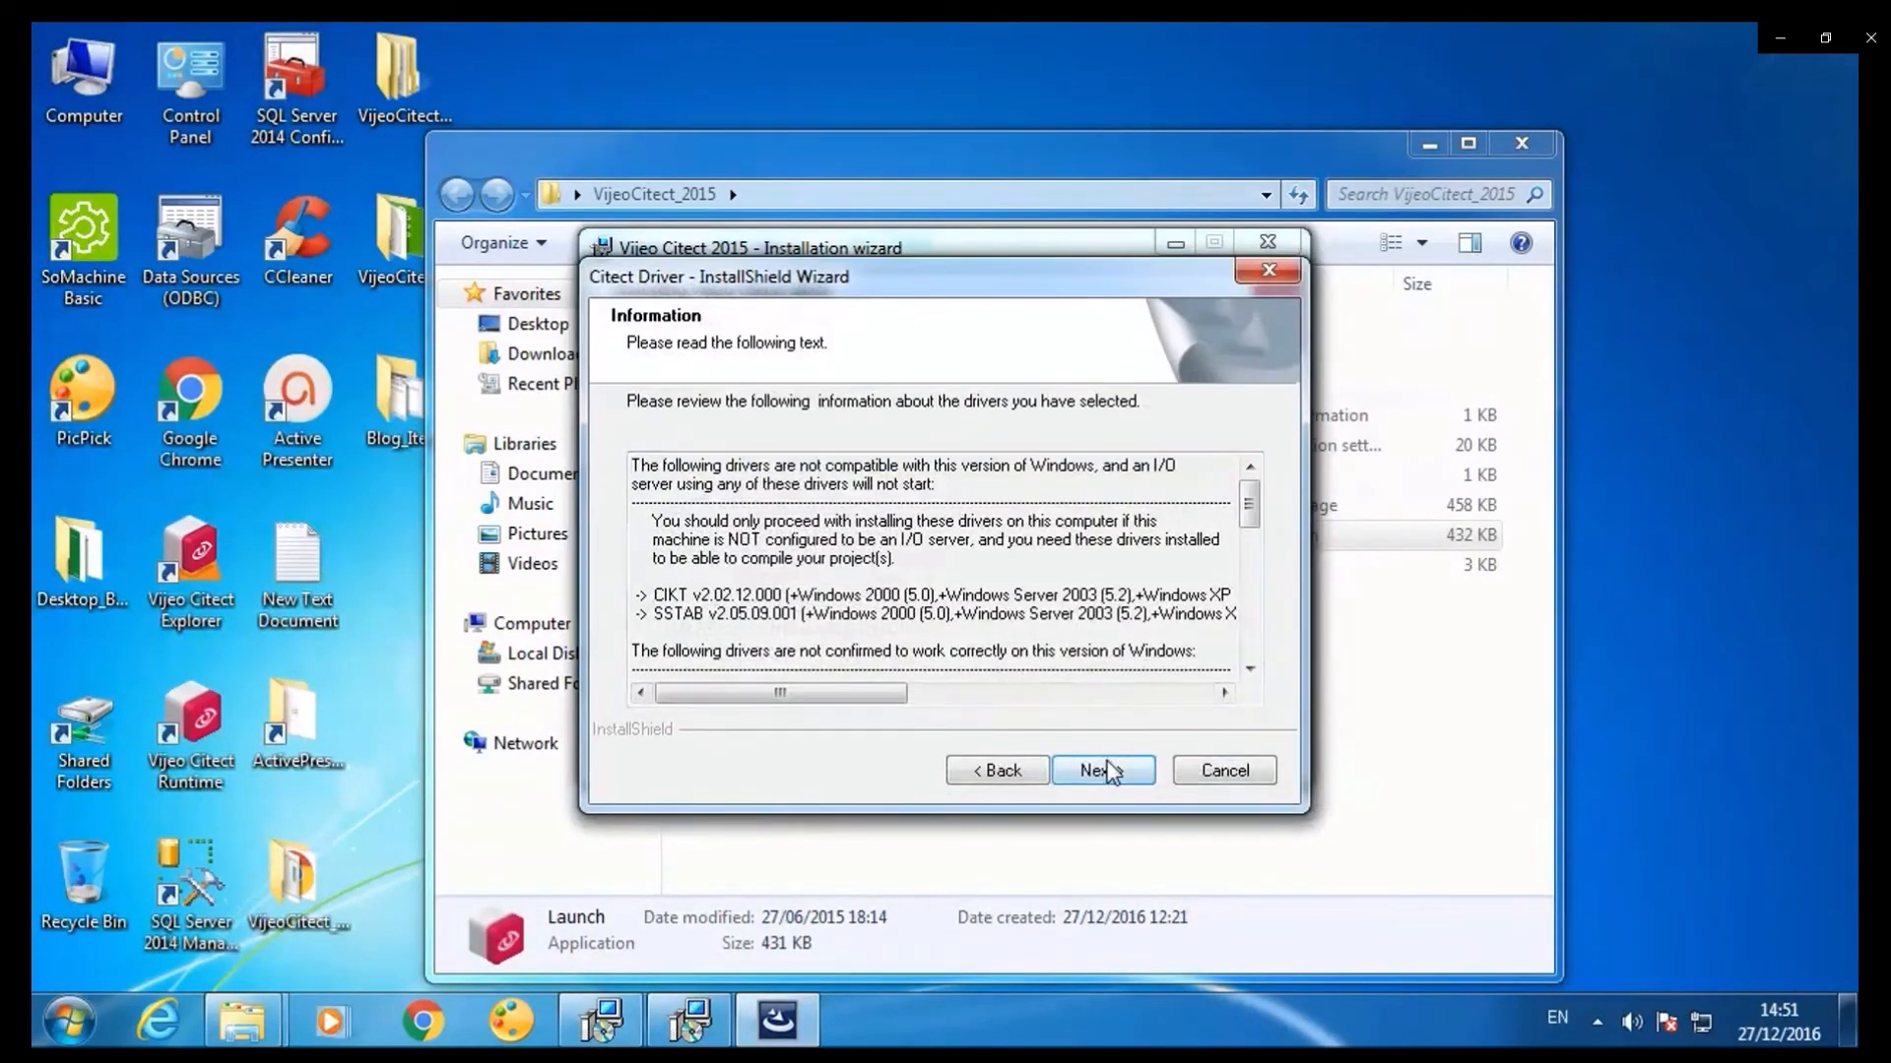
{"action": "left_click", "coordinate": [1100, 770]}
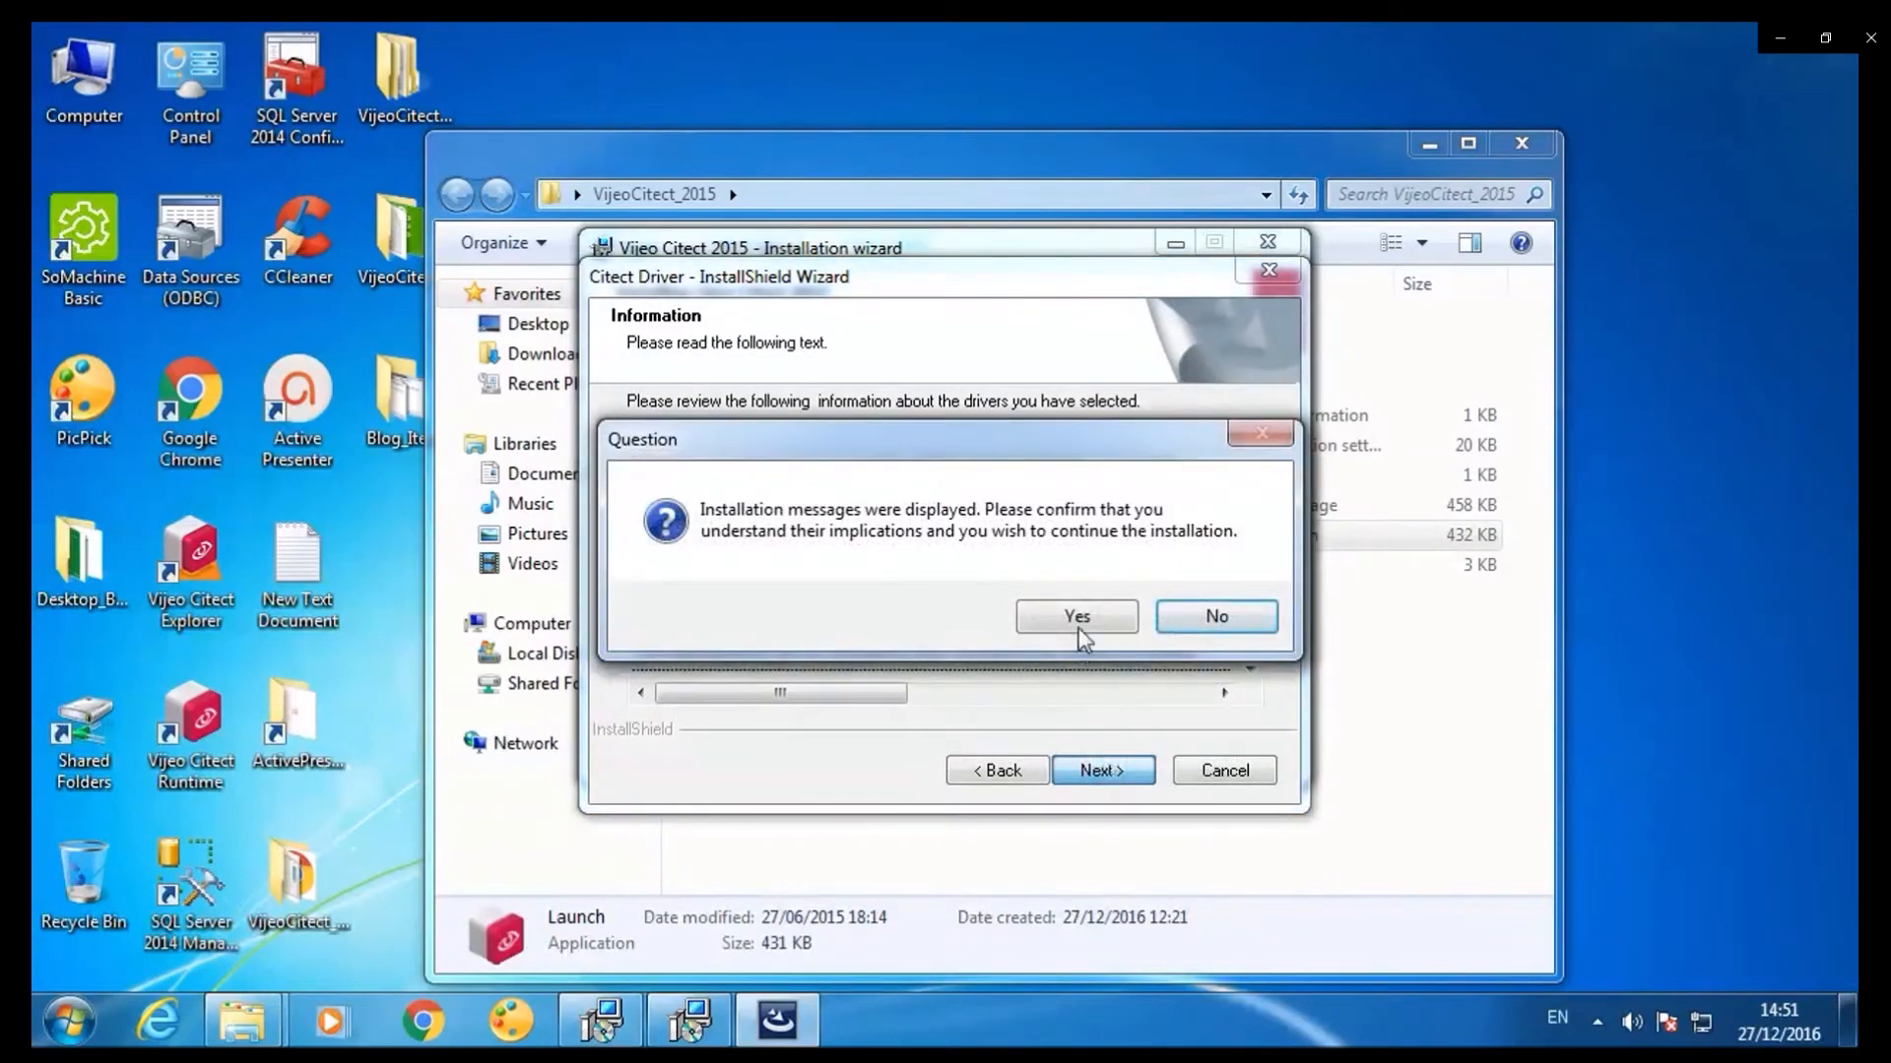
{"action": "left_click", "coordinate": [1074, 617]}
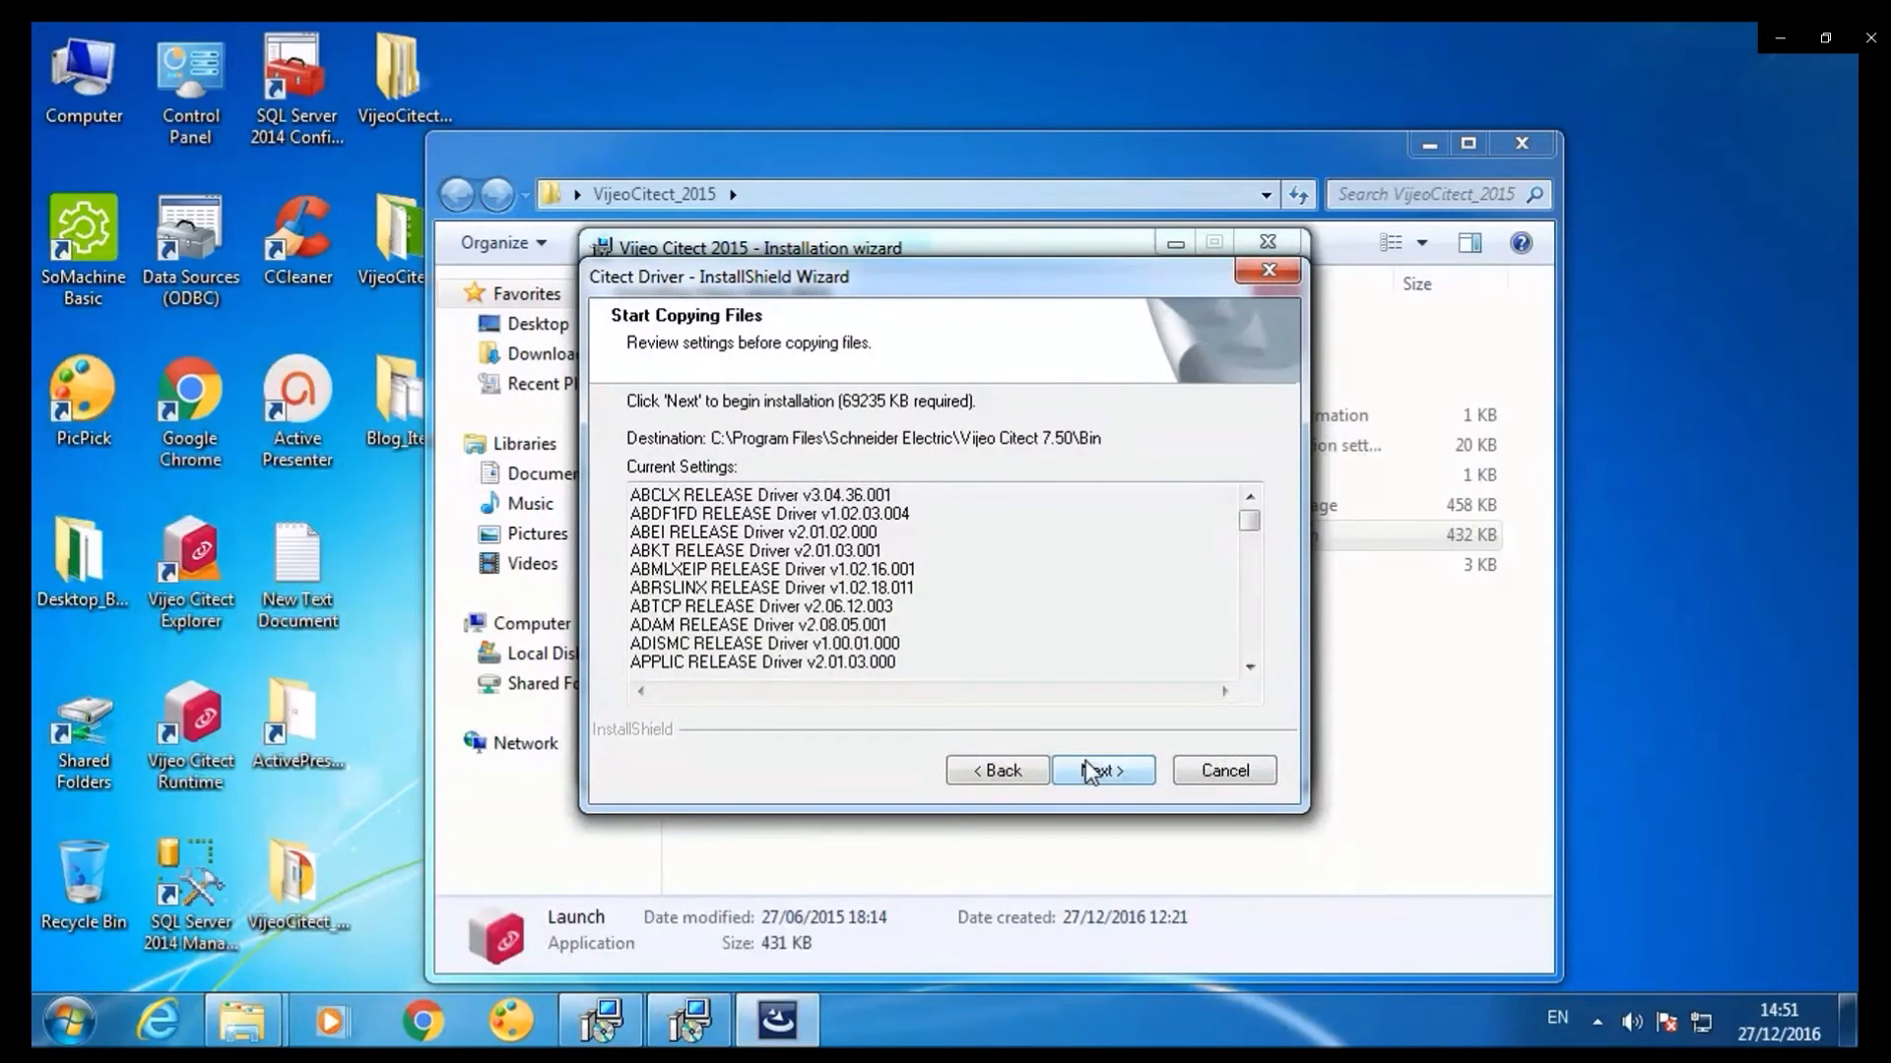
{"action": "left_click", "coordinate": [1100, 770]}
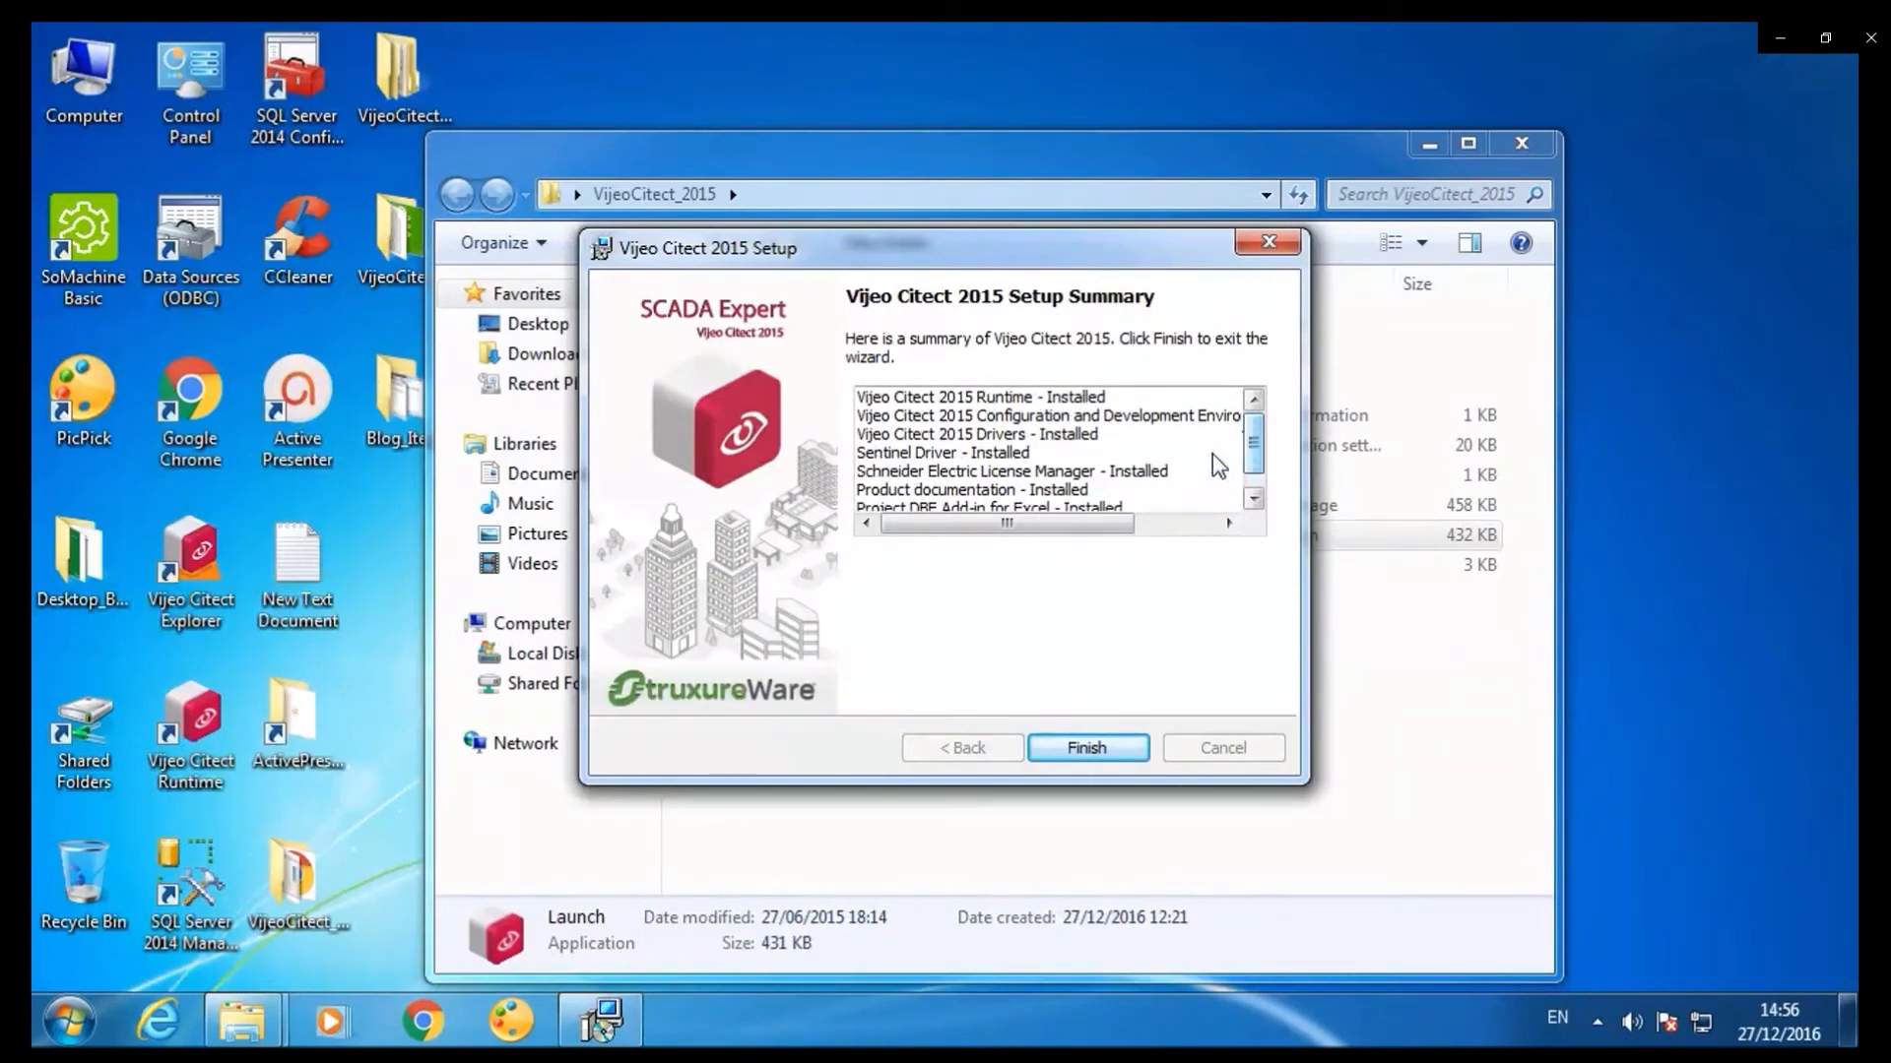
Finish the setup summary and leave the launcher with Exit Installer.
{"action": "left_click", "coordinate": [1085, 748]}
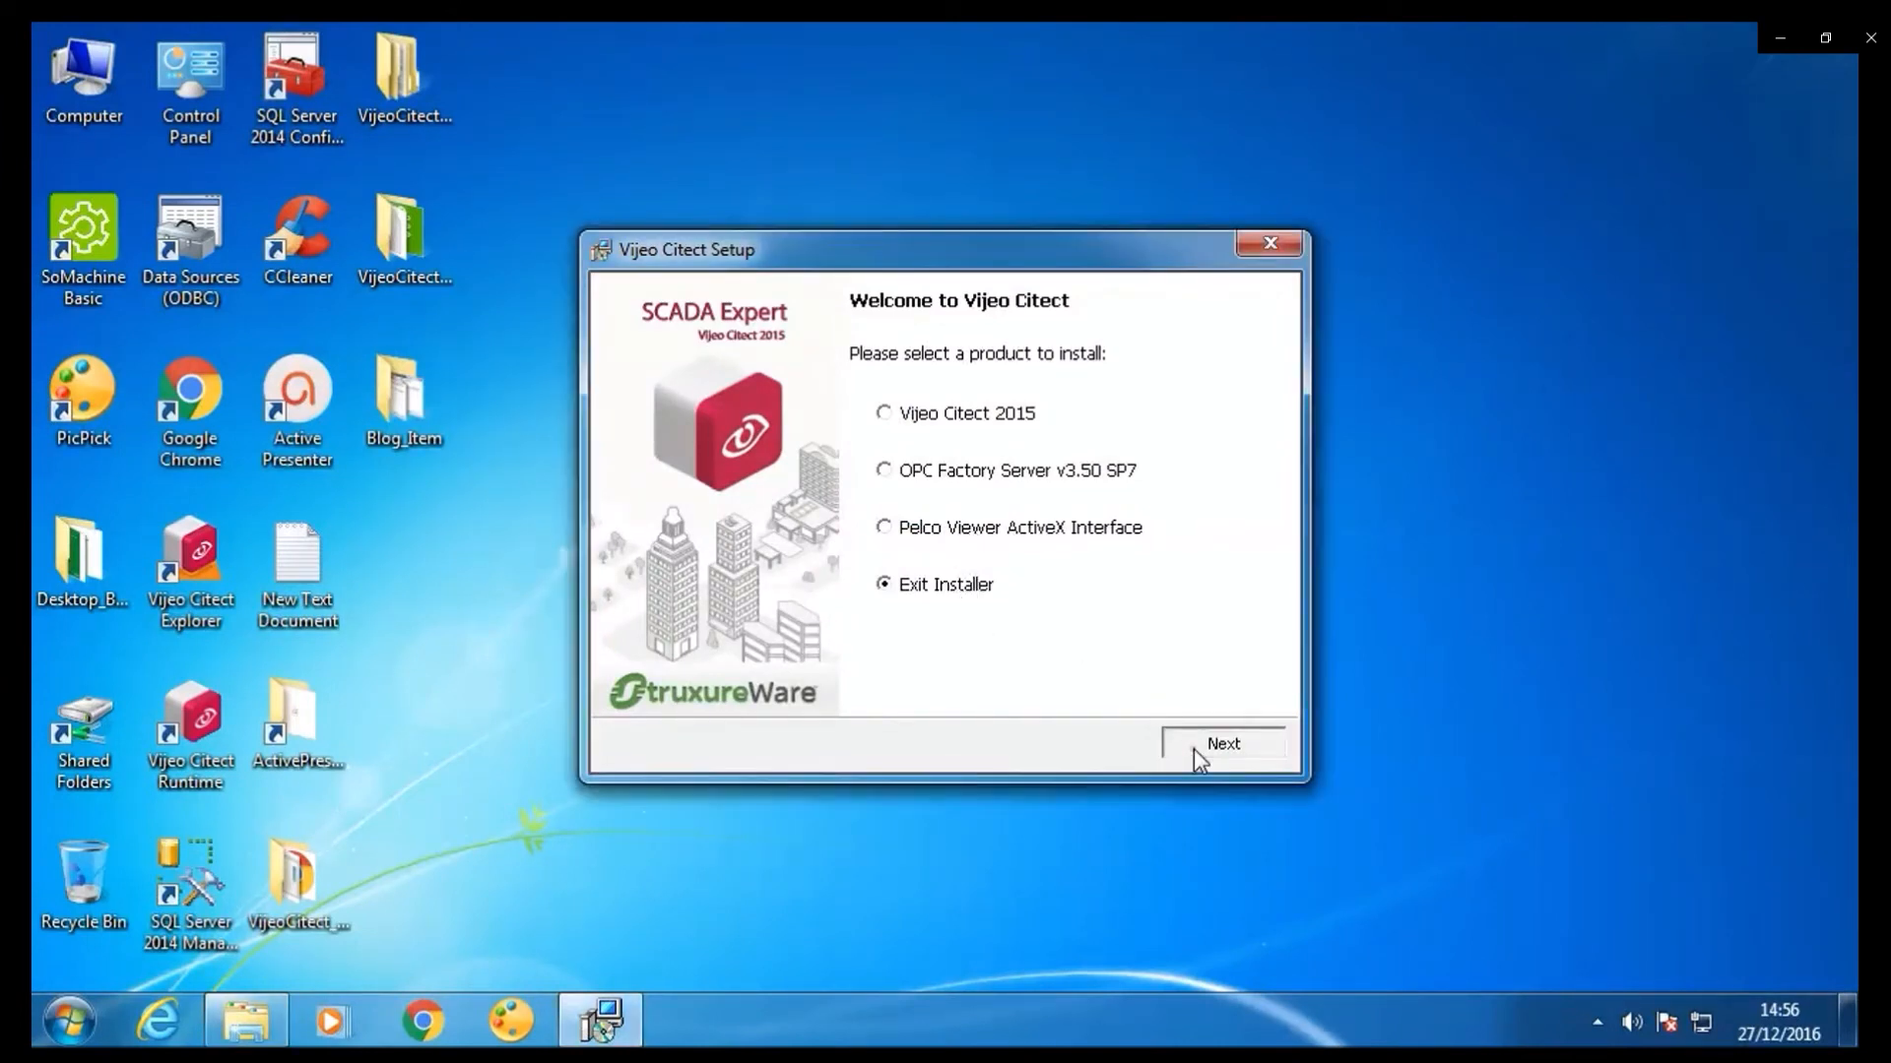
{"action": "left_click", "coordinate": [1221, 745]}
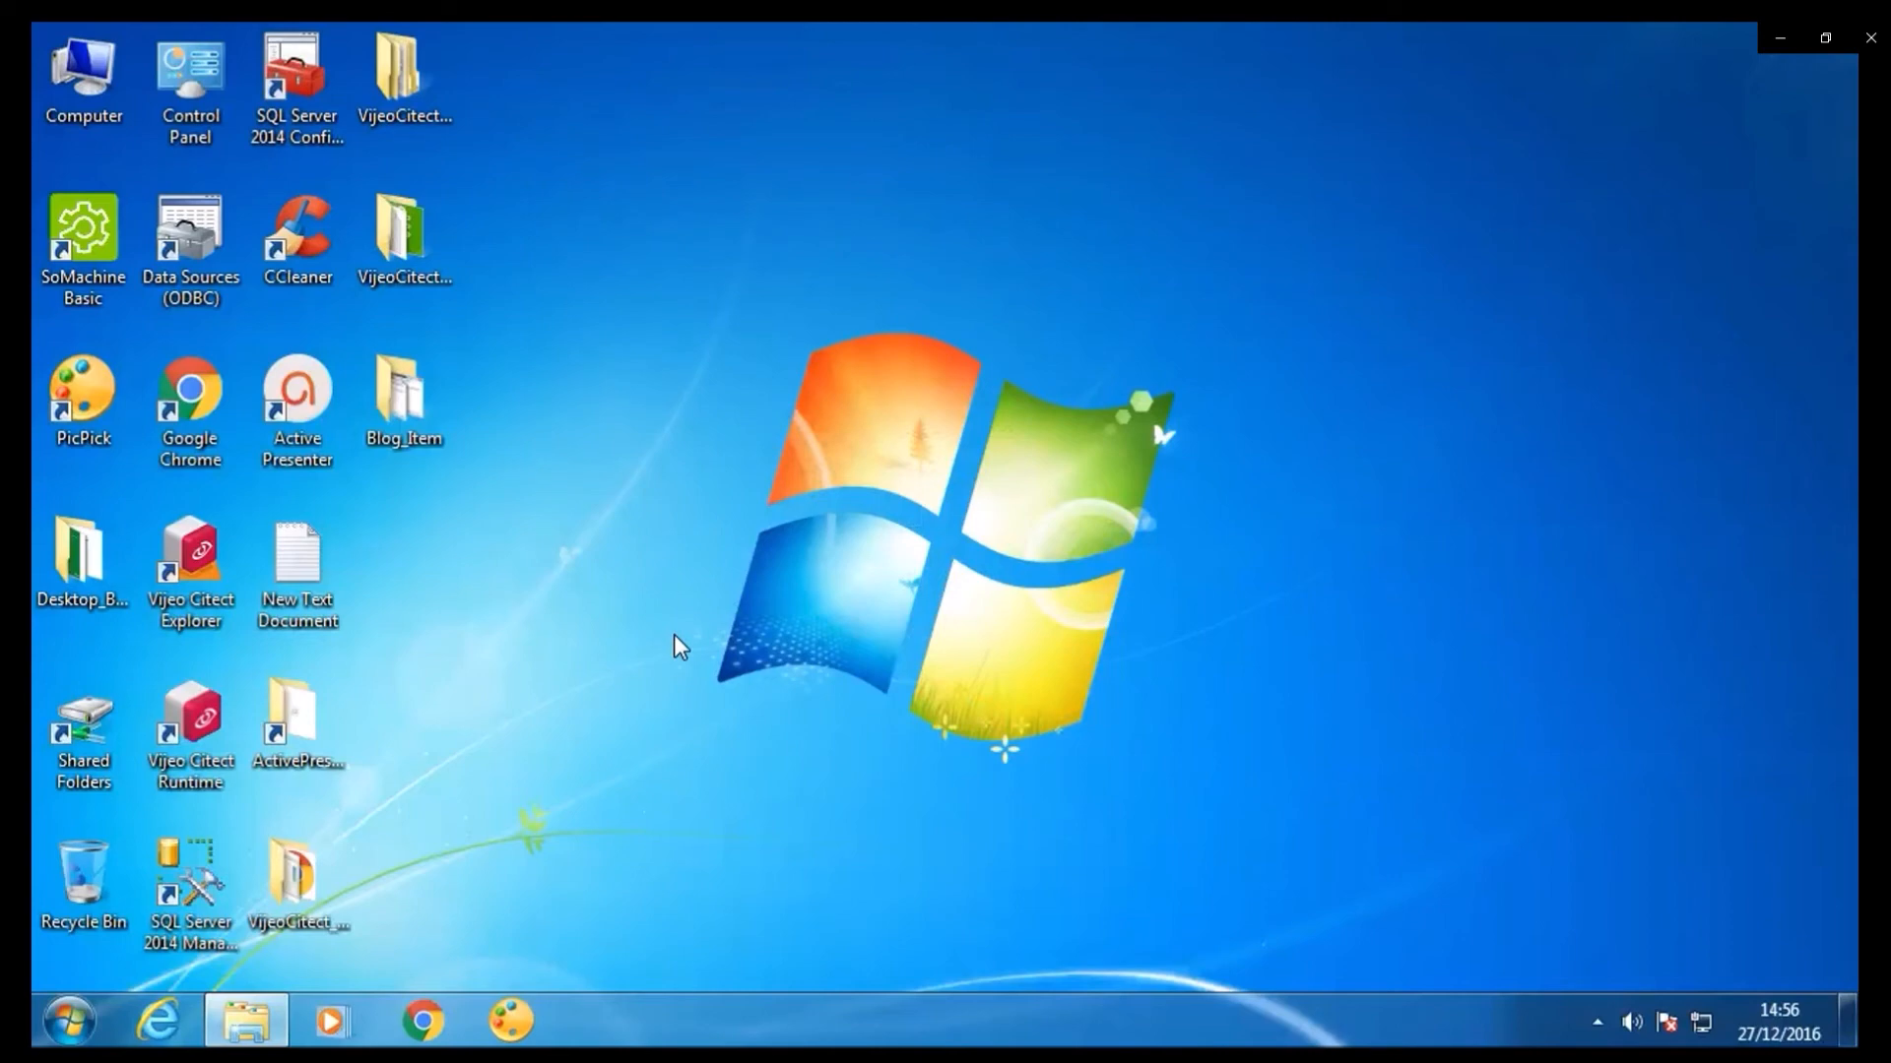
Open the VijeoCitect-2015-Service-Pack-1 folders and run the Vijeo Citect 2015 SP1 installer.
{"action": "left_click", "coordinate": [404, 72]}
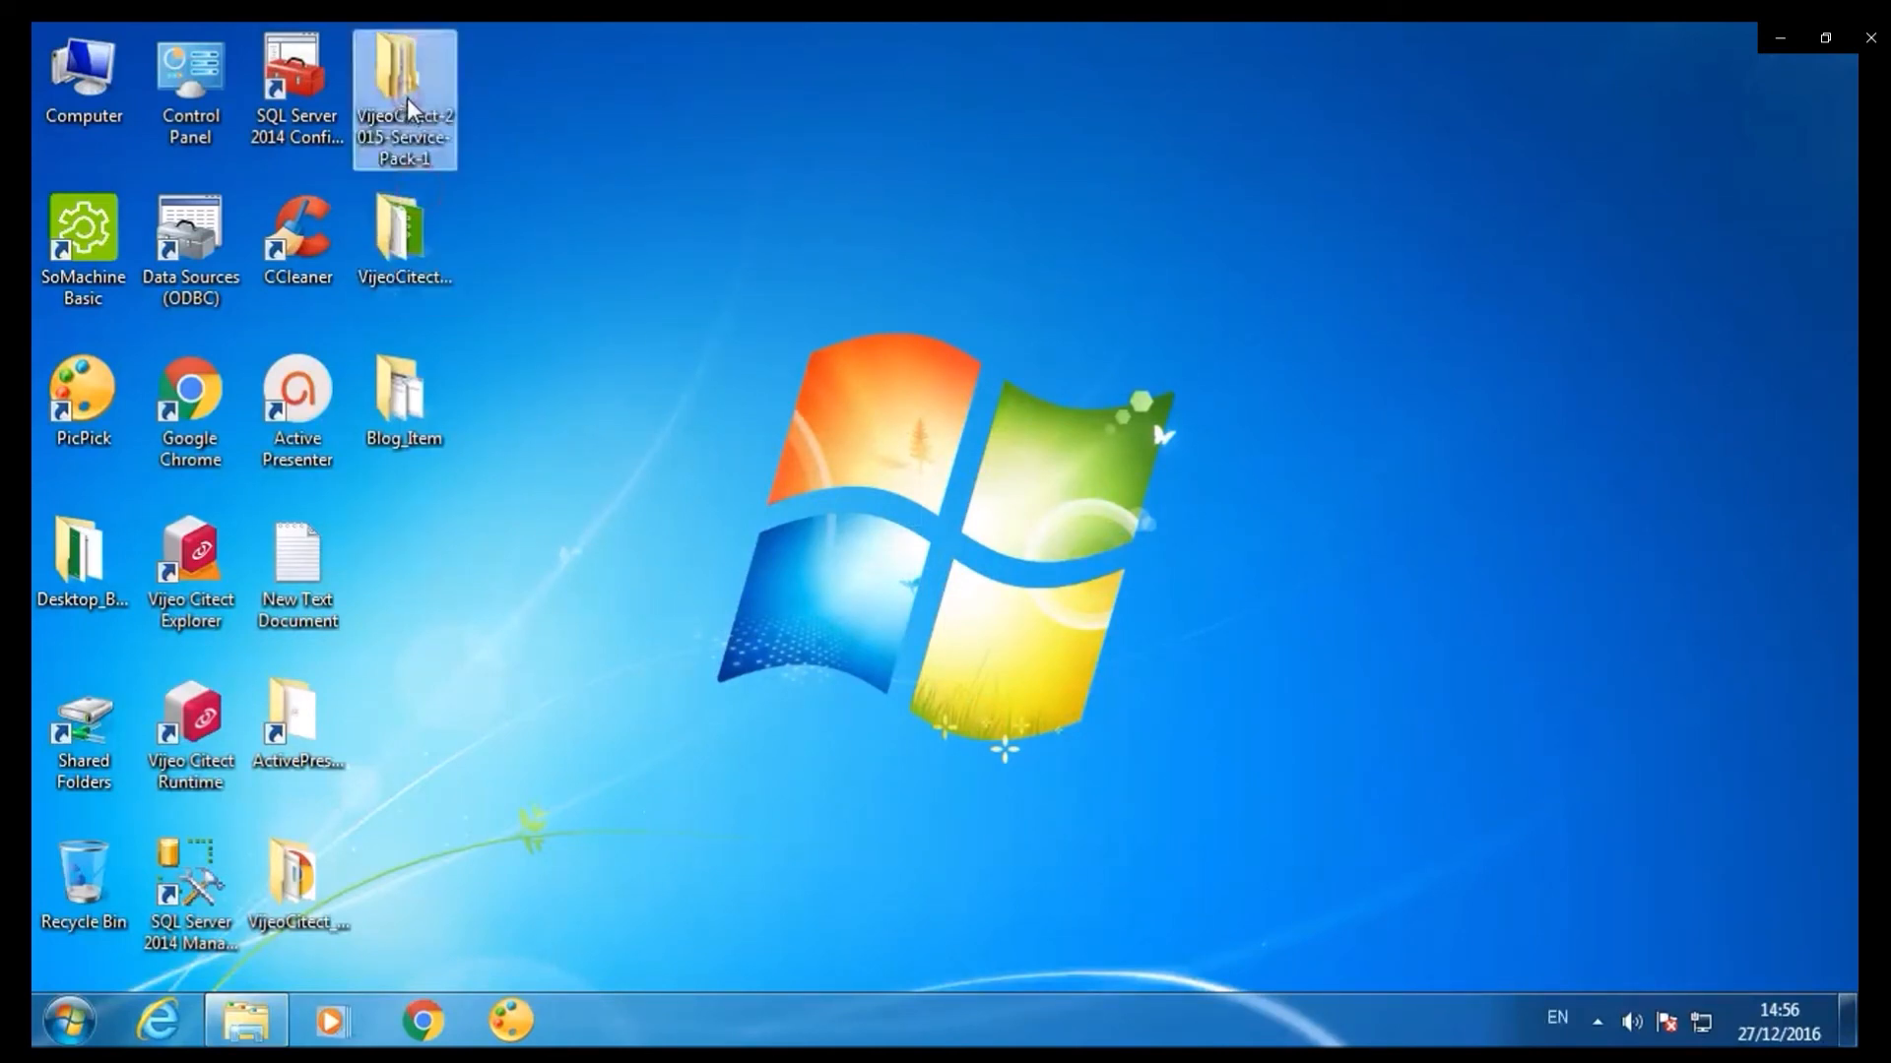
{"action": "double_click", "coordinate": [403, 72]}
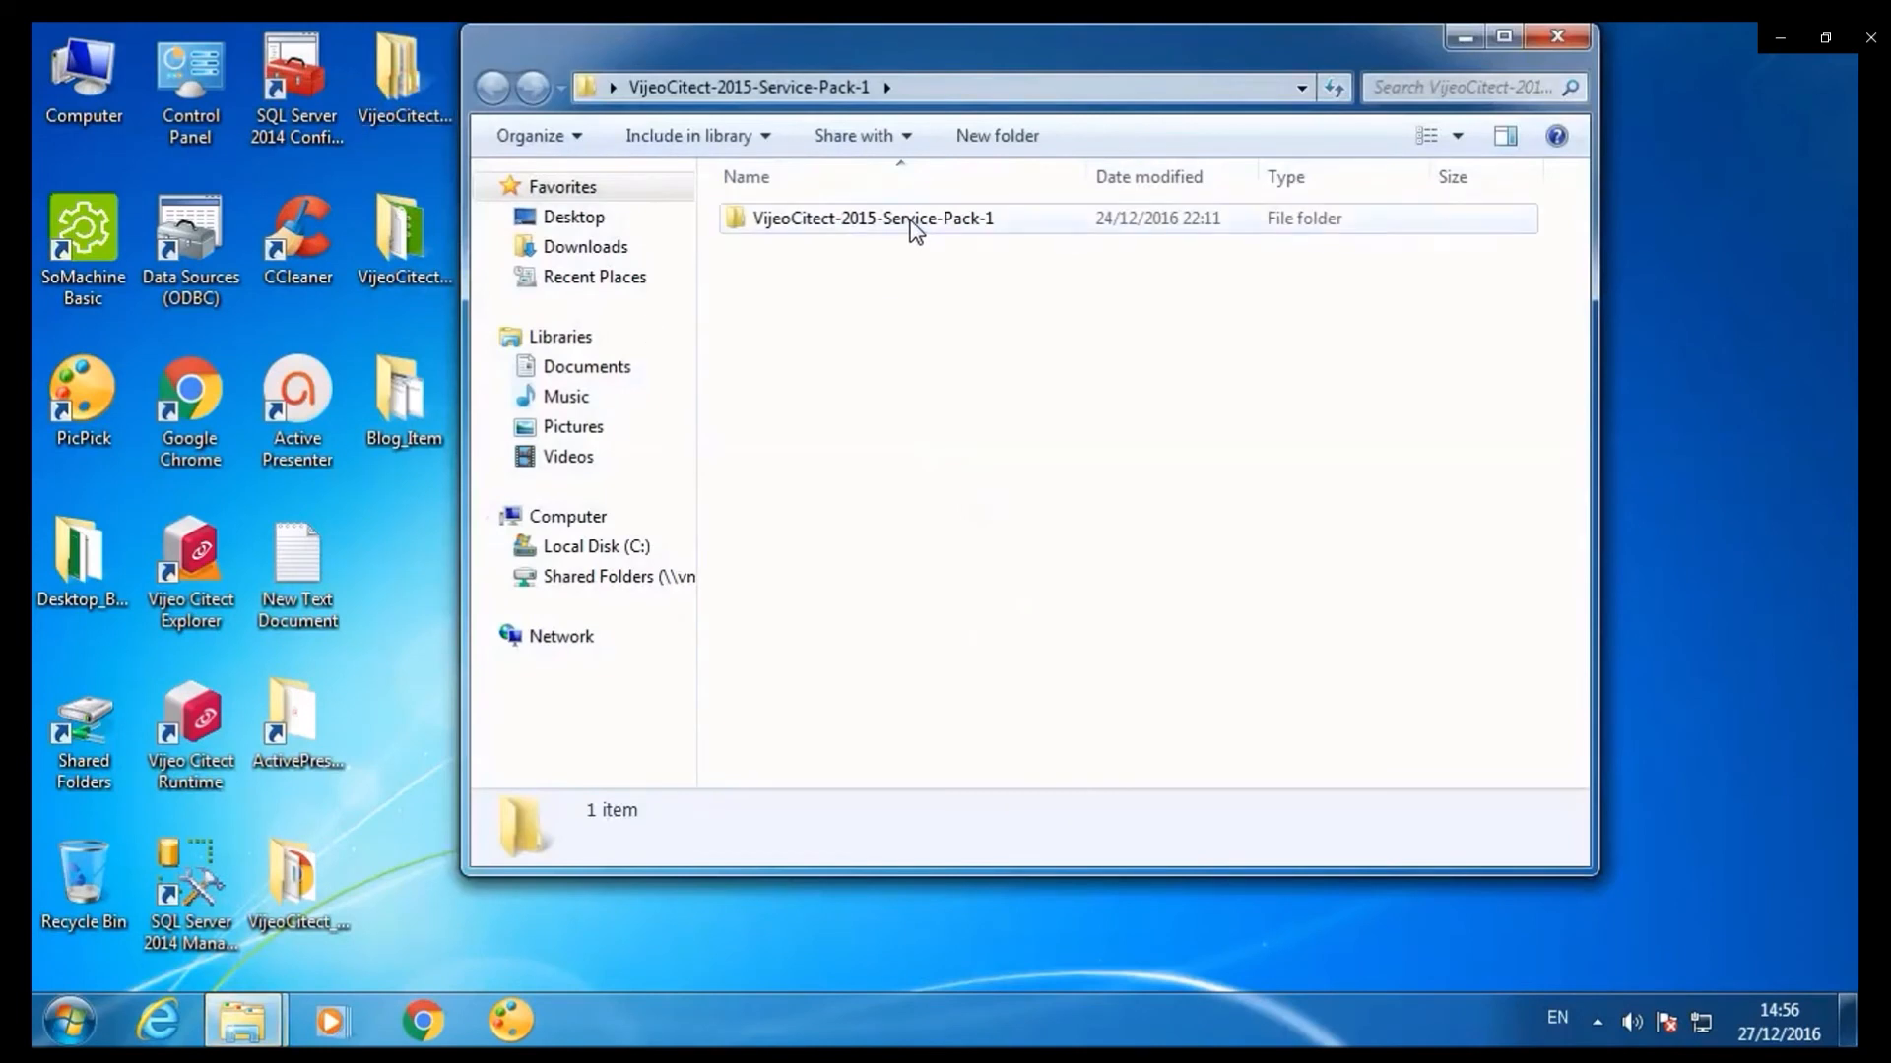
{"action": "double_click", "coordinate": [871, 219]}
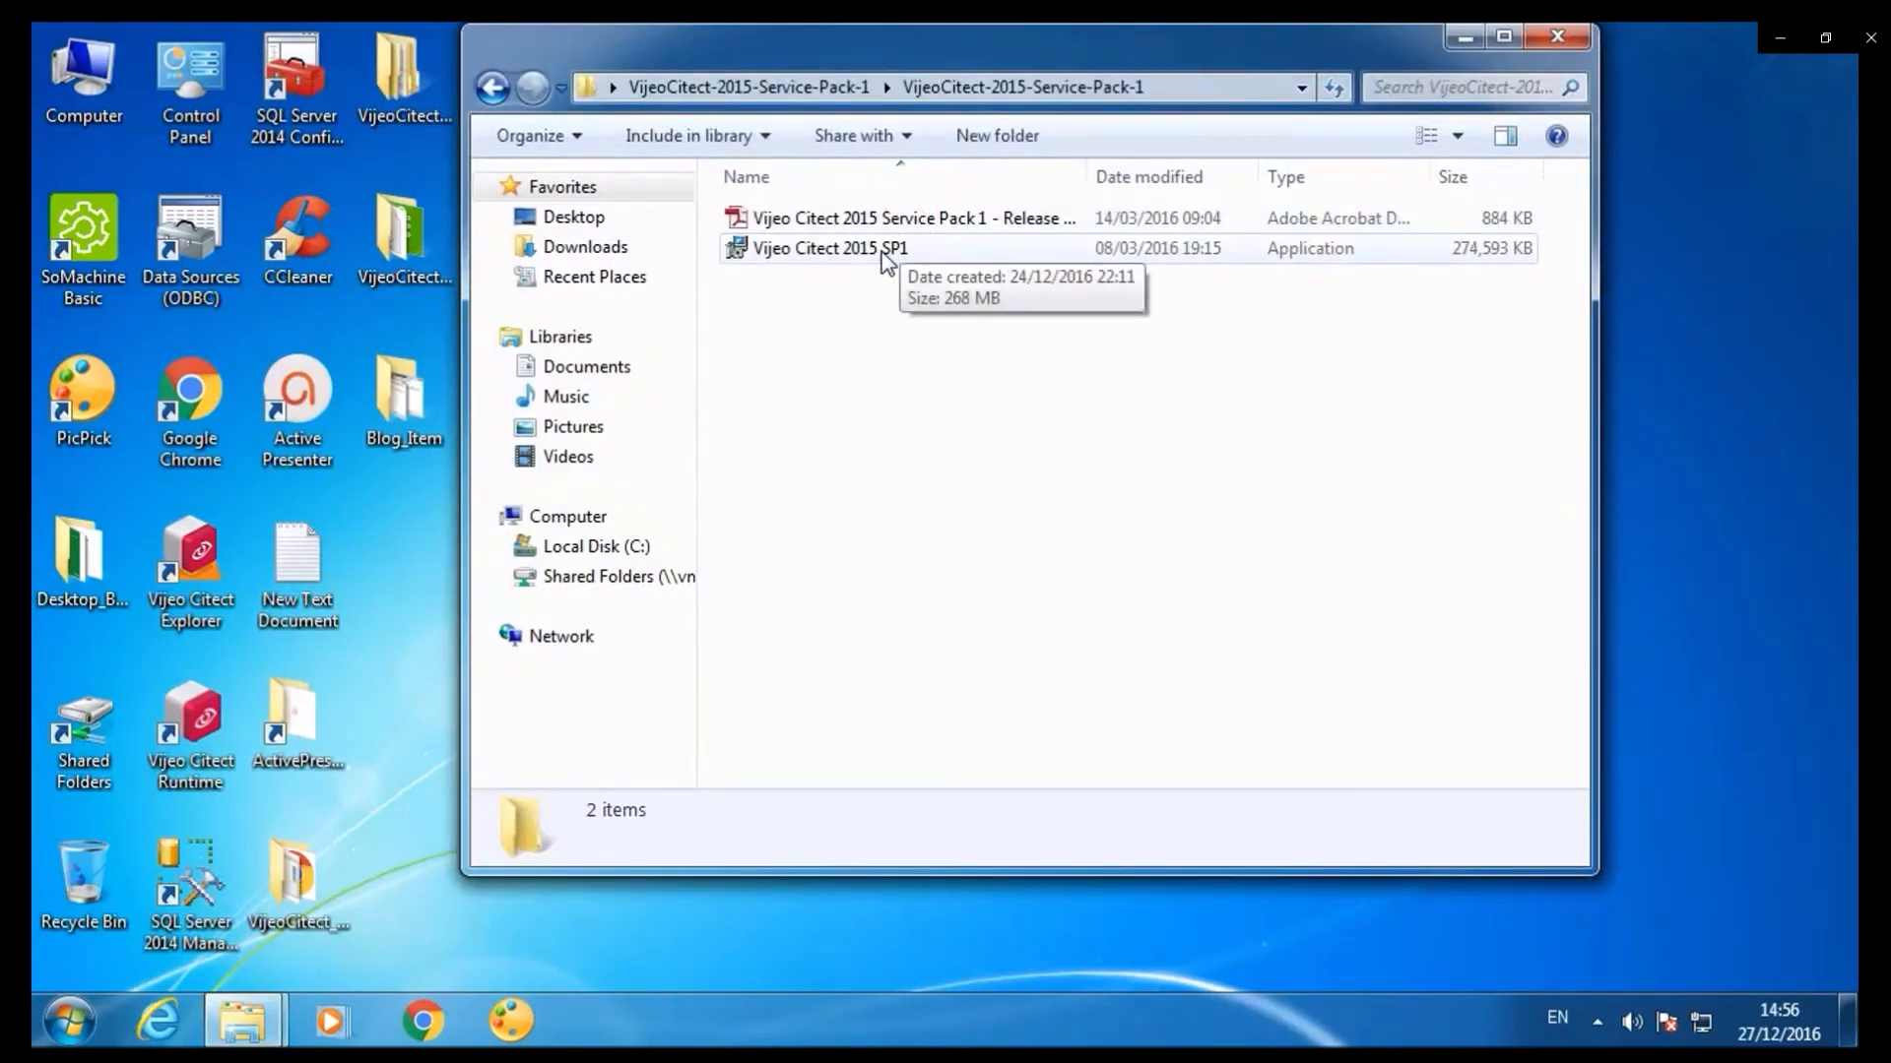
{"action": "left_click", "coordinate": [828, 247]}
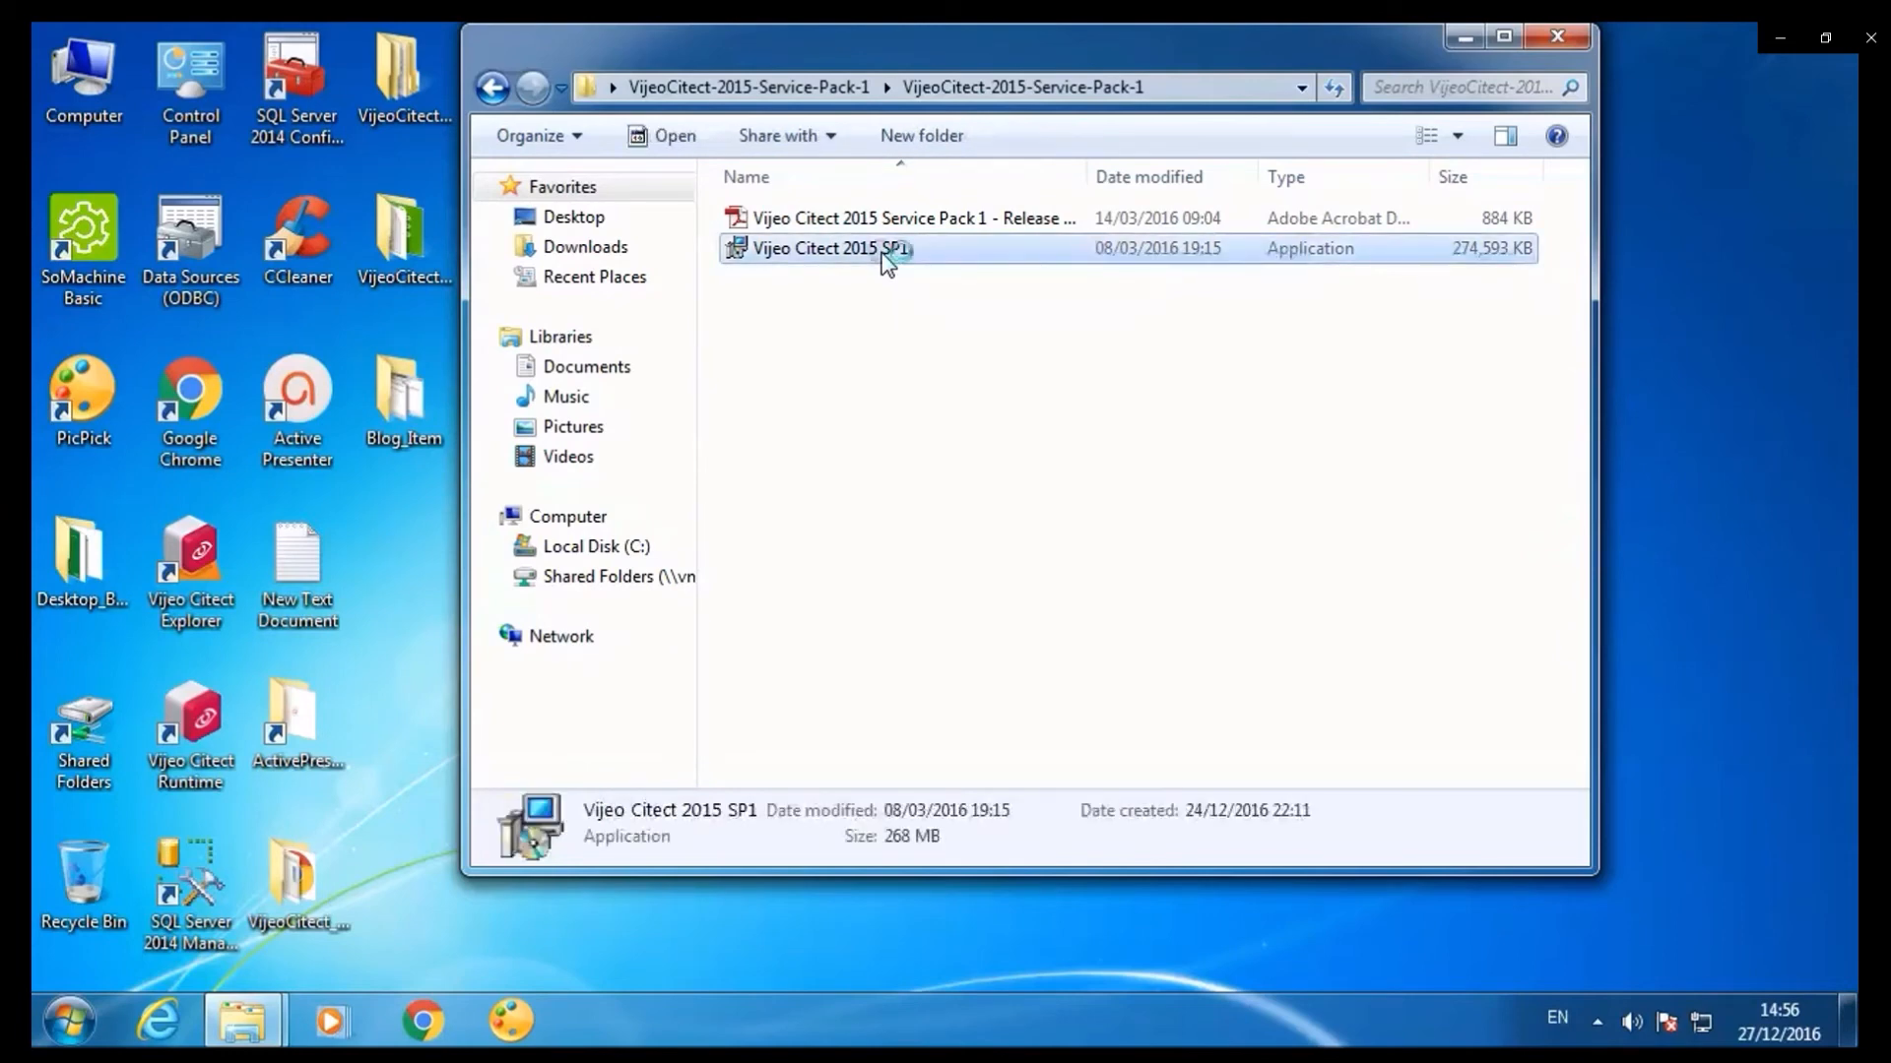
{"action": "double_click", "coordinate": [829, 247]}
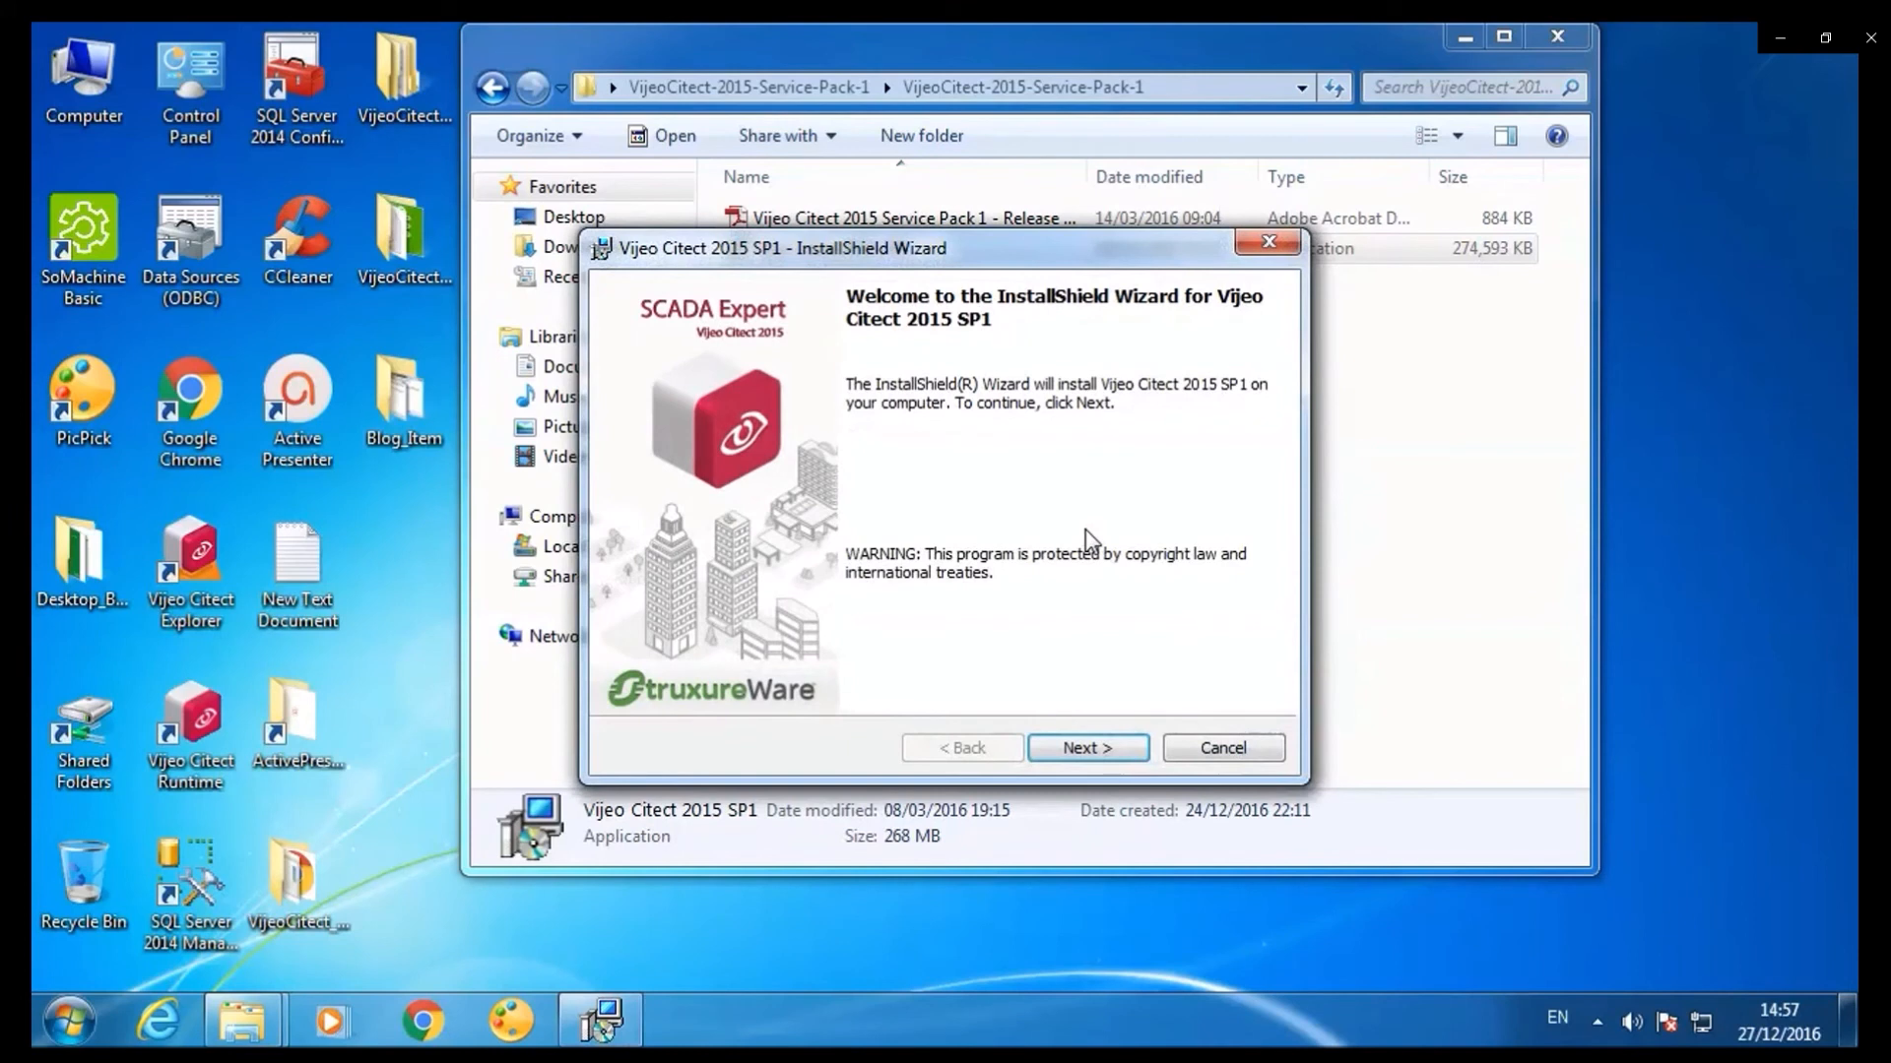
Accept the SP1 license, keep Service Pack 1 and both documentation updates, install, then finish.
{"action": "left_click", "coordinate": [1086, 748]}
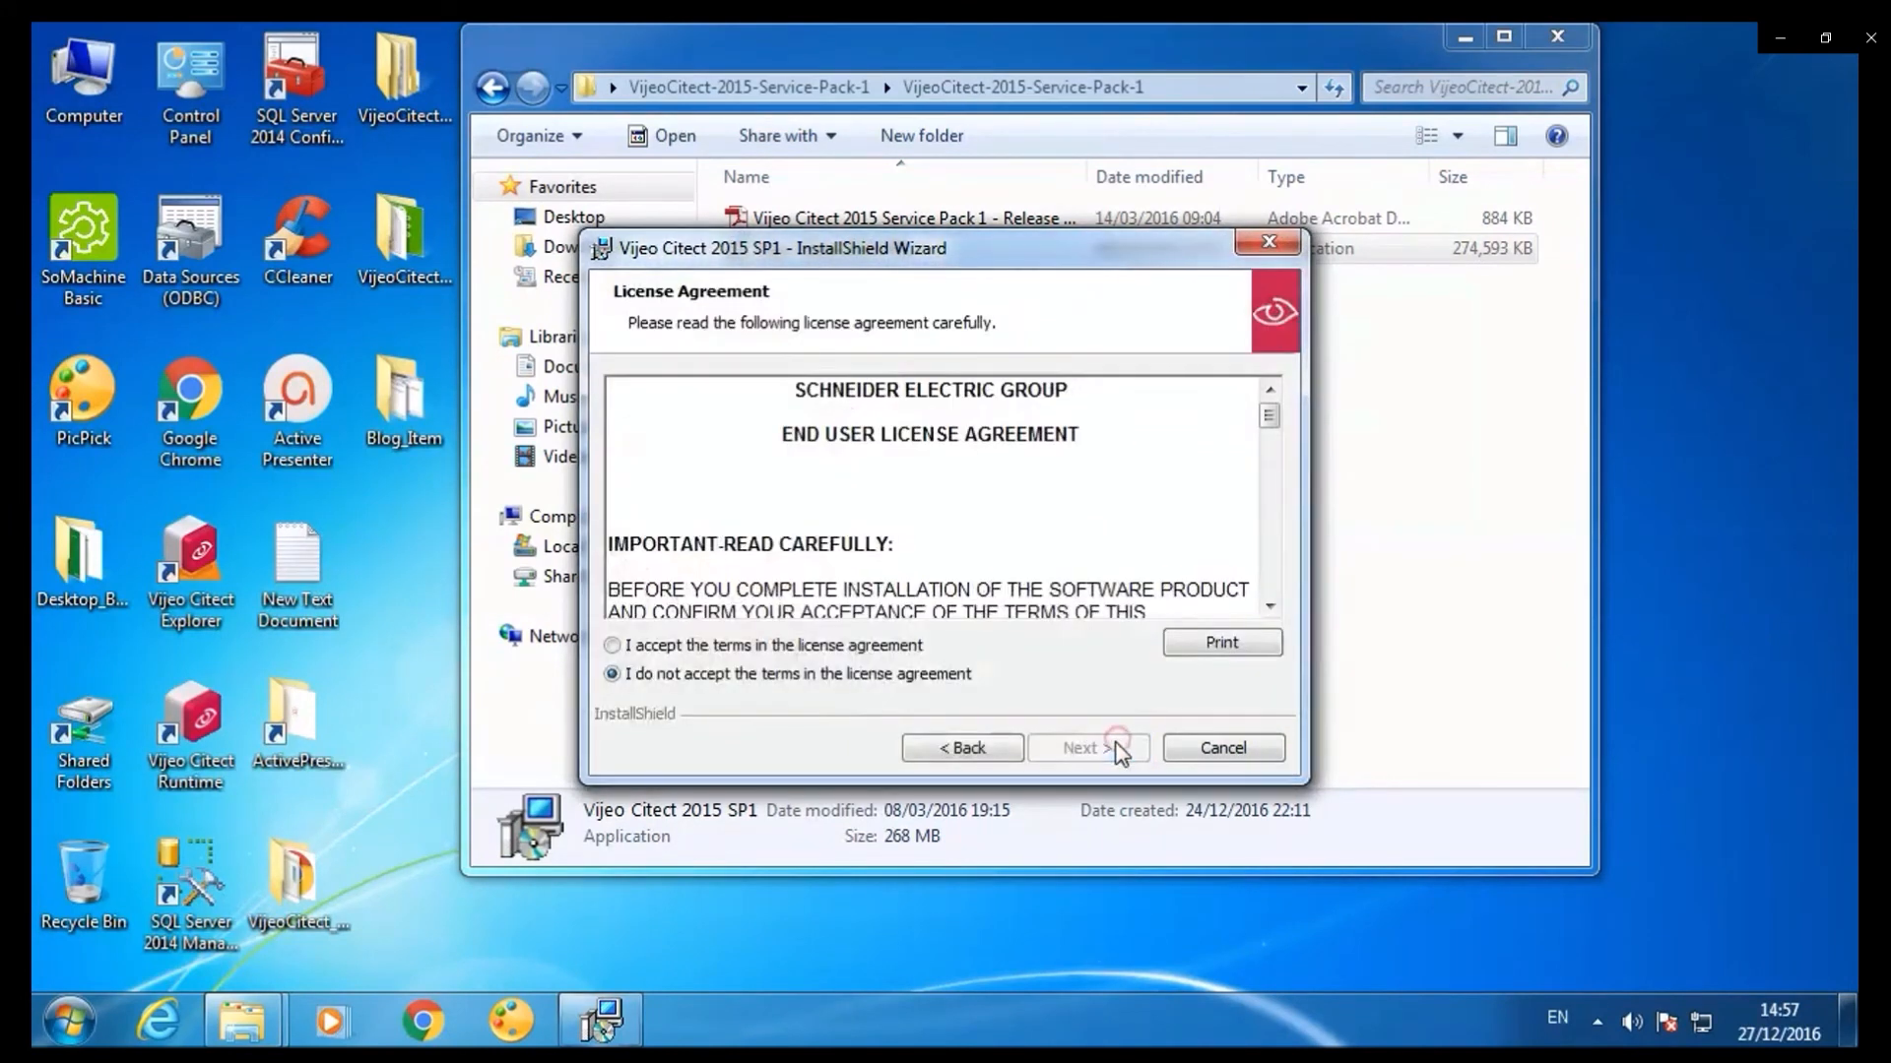
{"action": "left_click", "coordinate": [613, 646]}
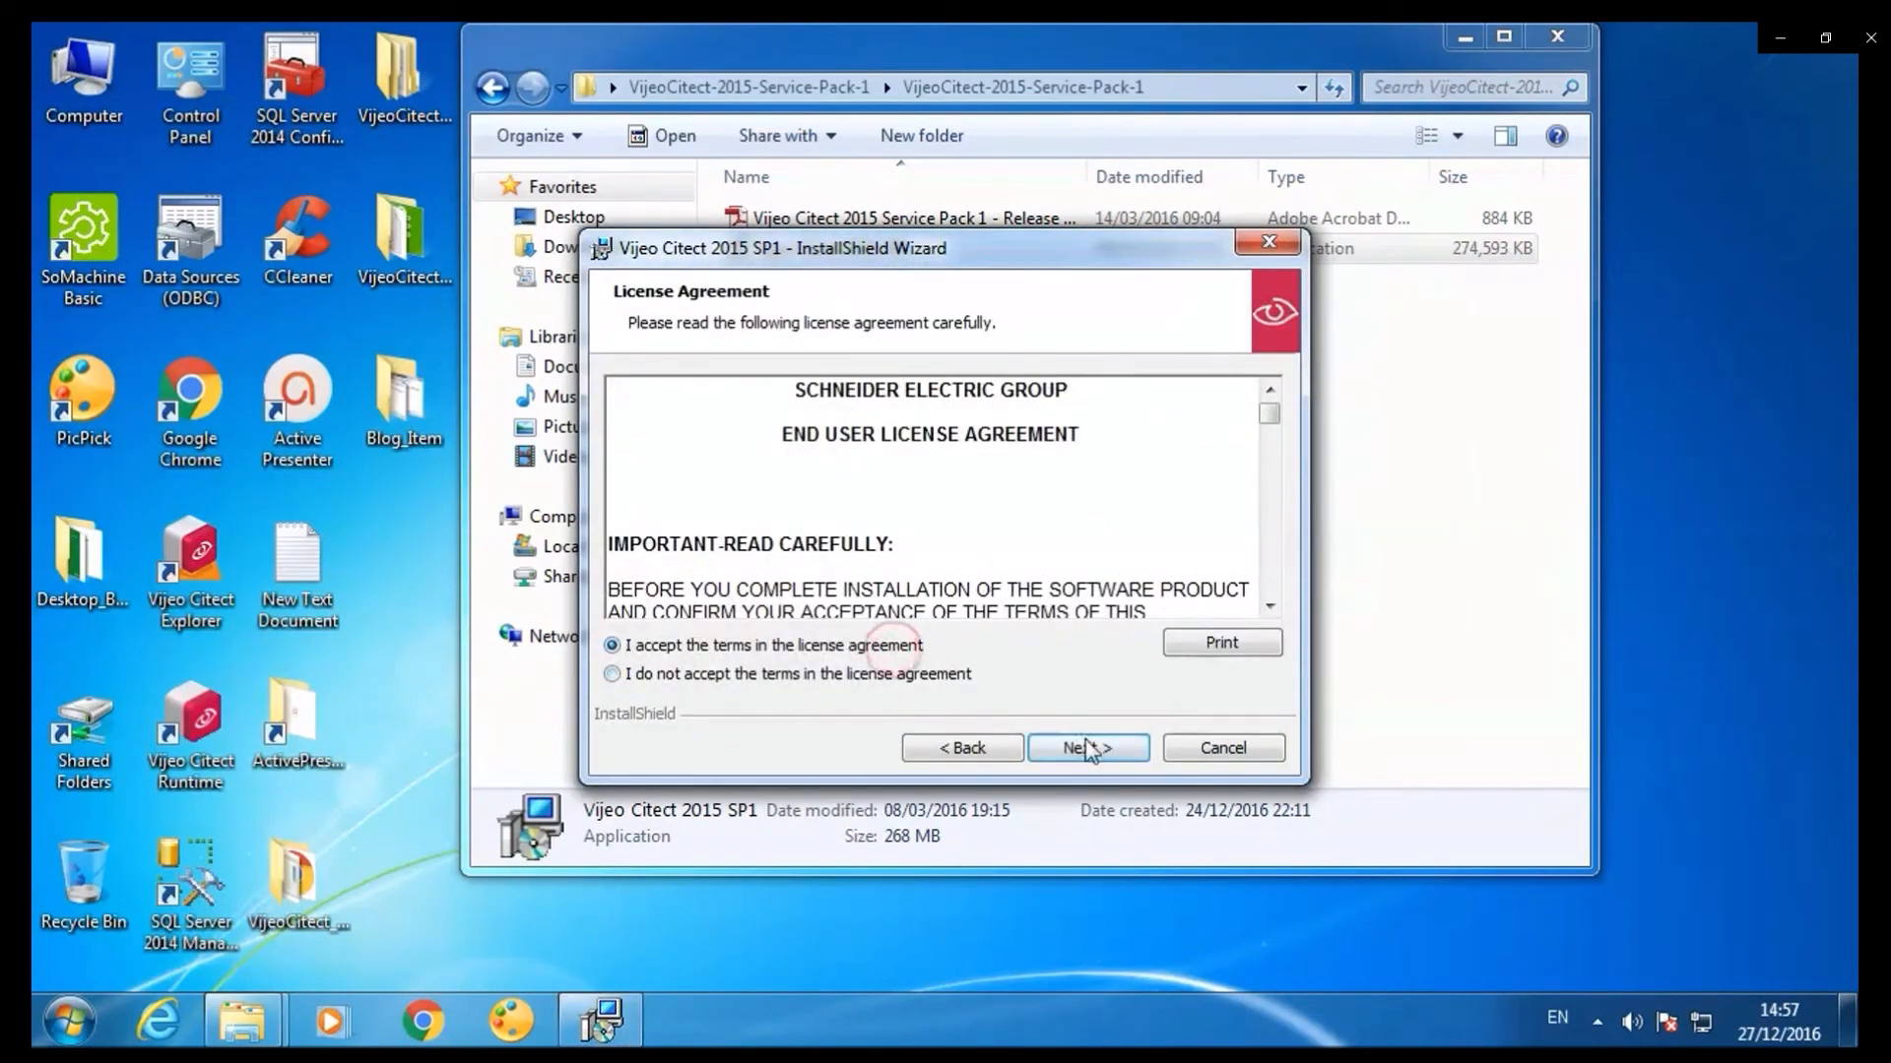
{"action": "left_click", "coordinate": [1086, 748]}
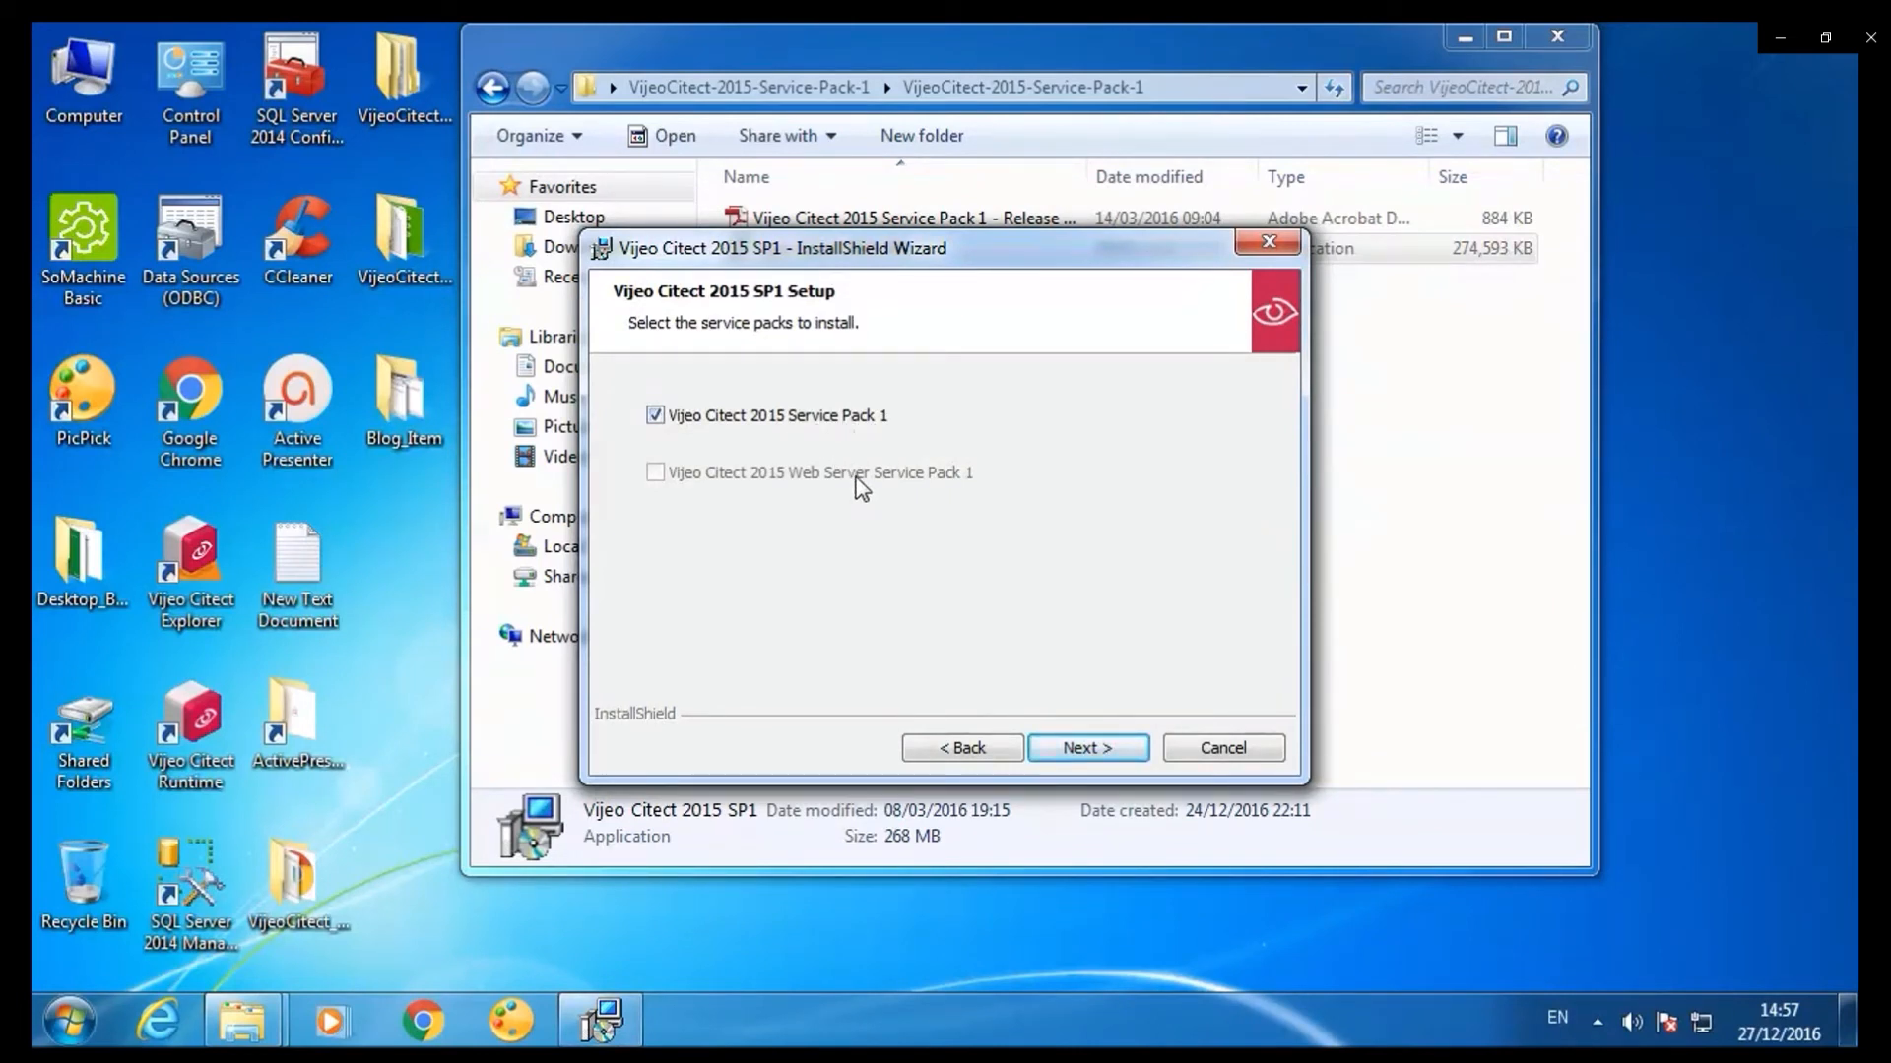
{"action": "left_click", "coordinate": [1086, 748]}
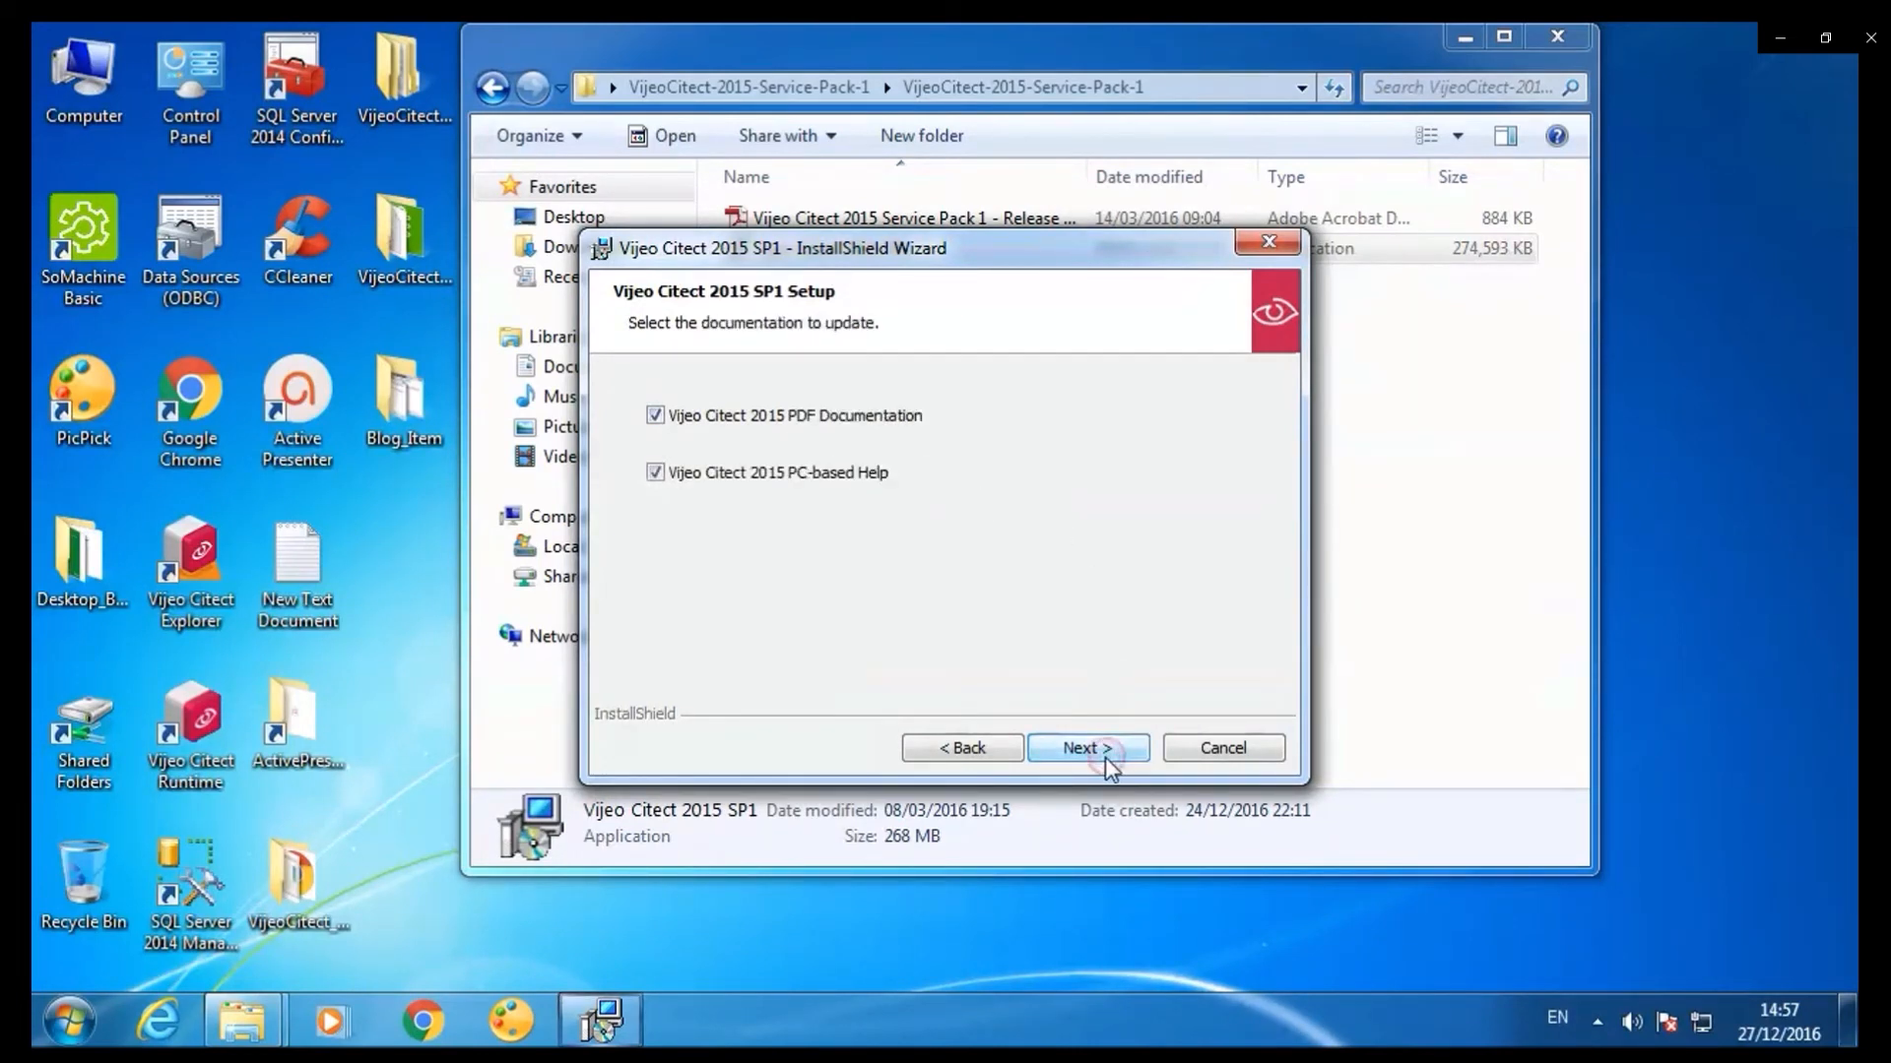
{"action": "mouse_move", "coordinate": [887, 429]}
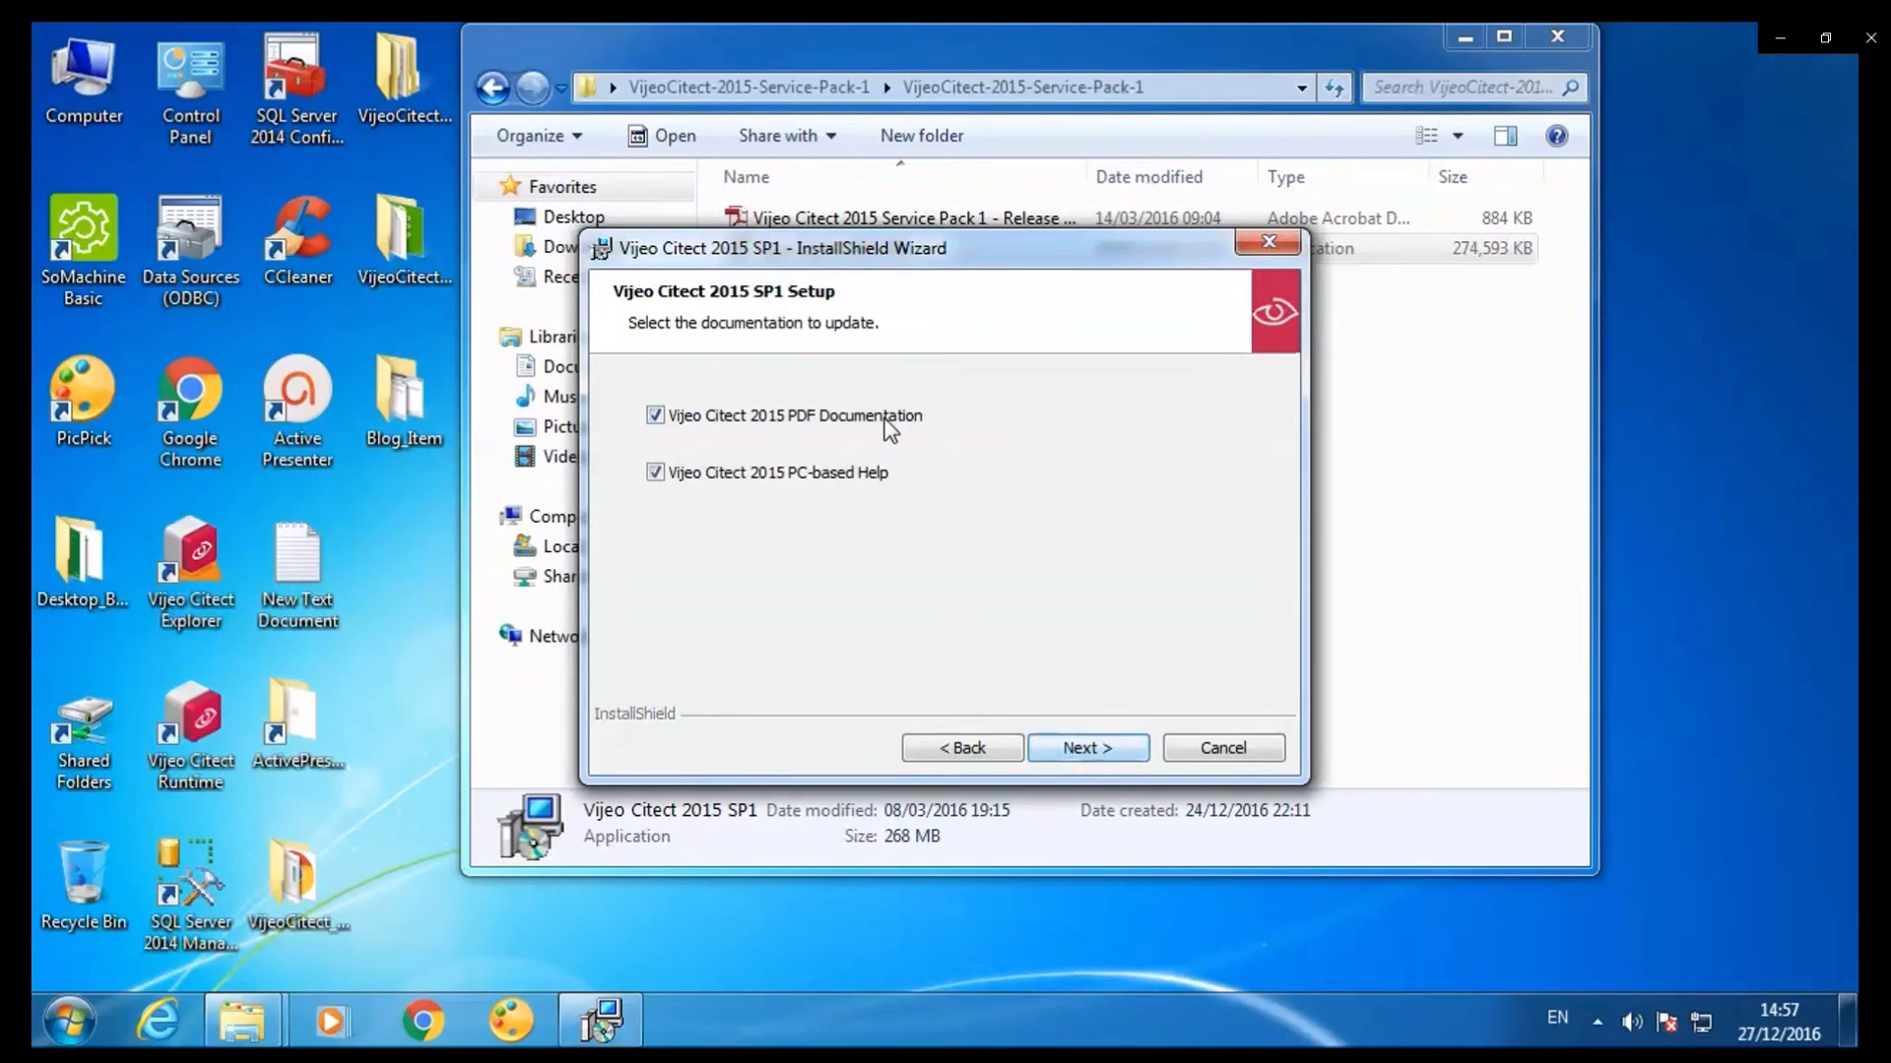
{"action": "left_click", "coordinate": [1085, 747]}
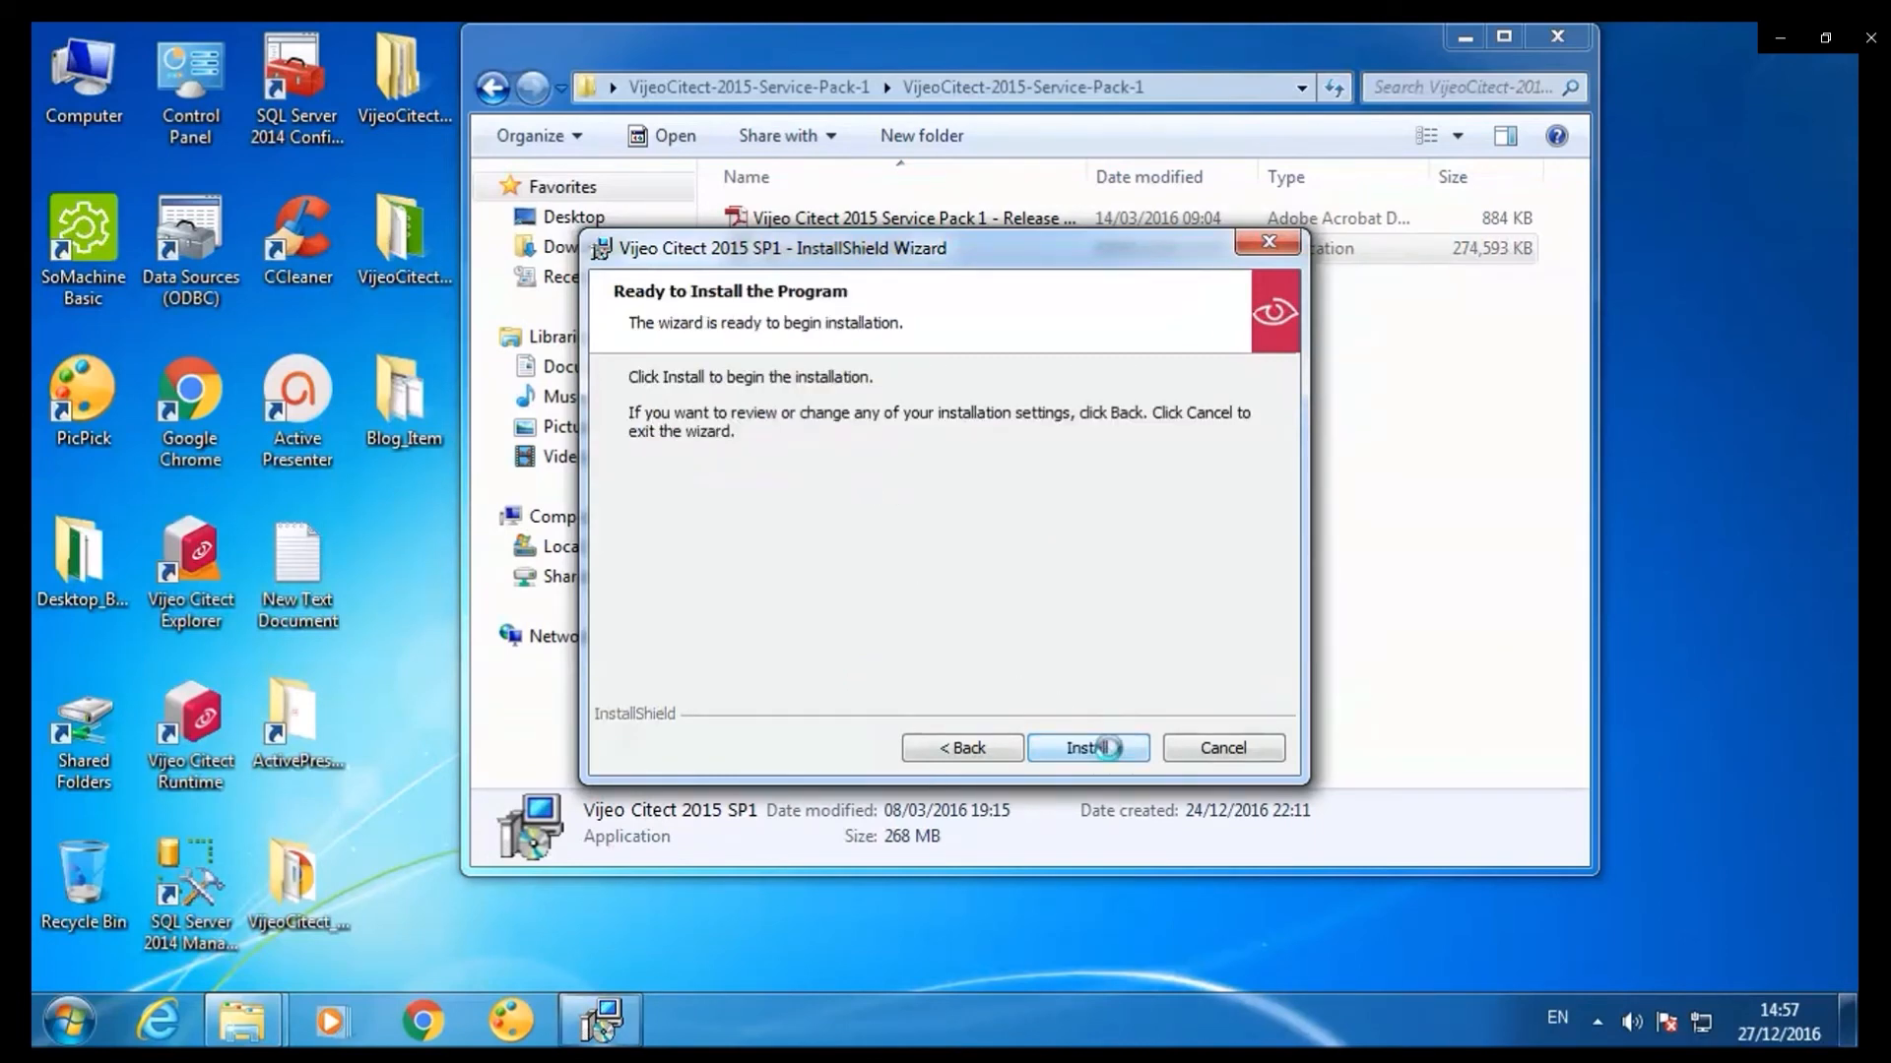
{"action": "left_click", "coordinate": [1086, 748]}
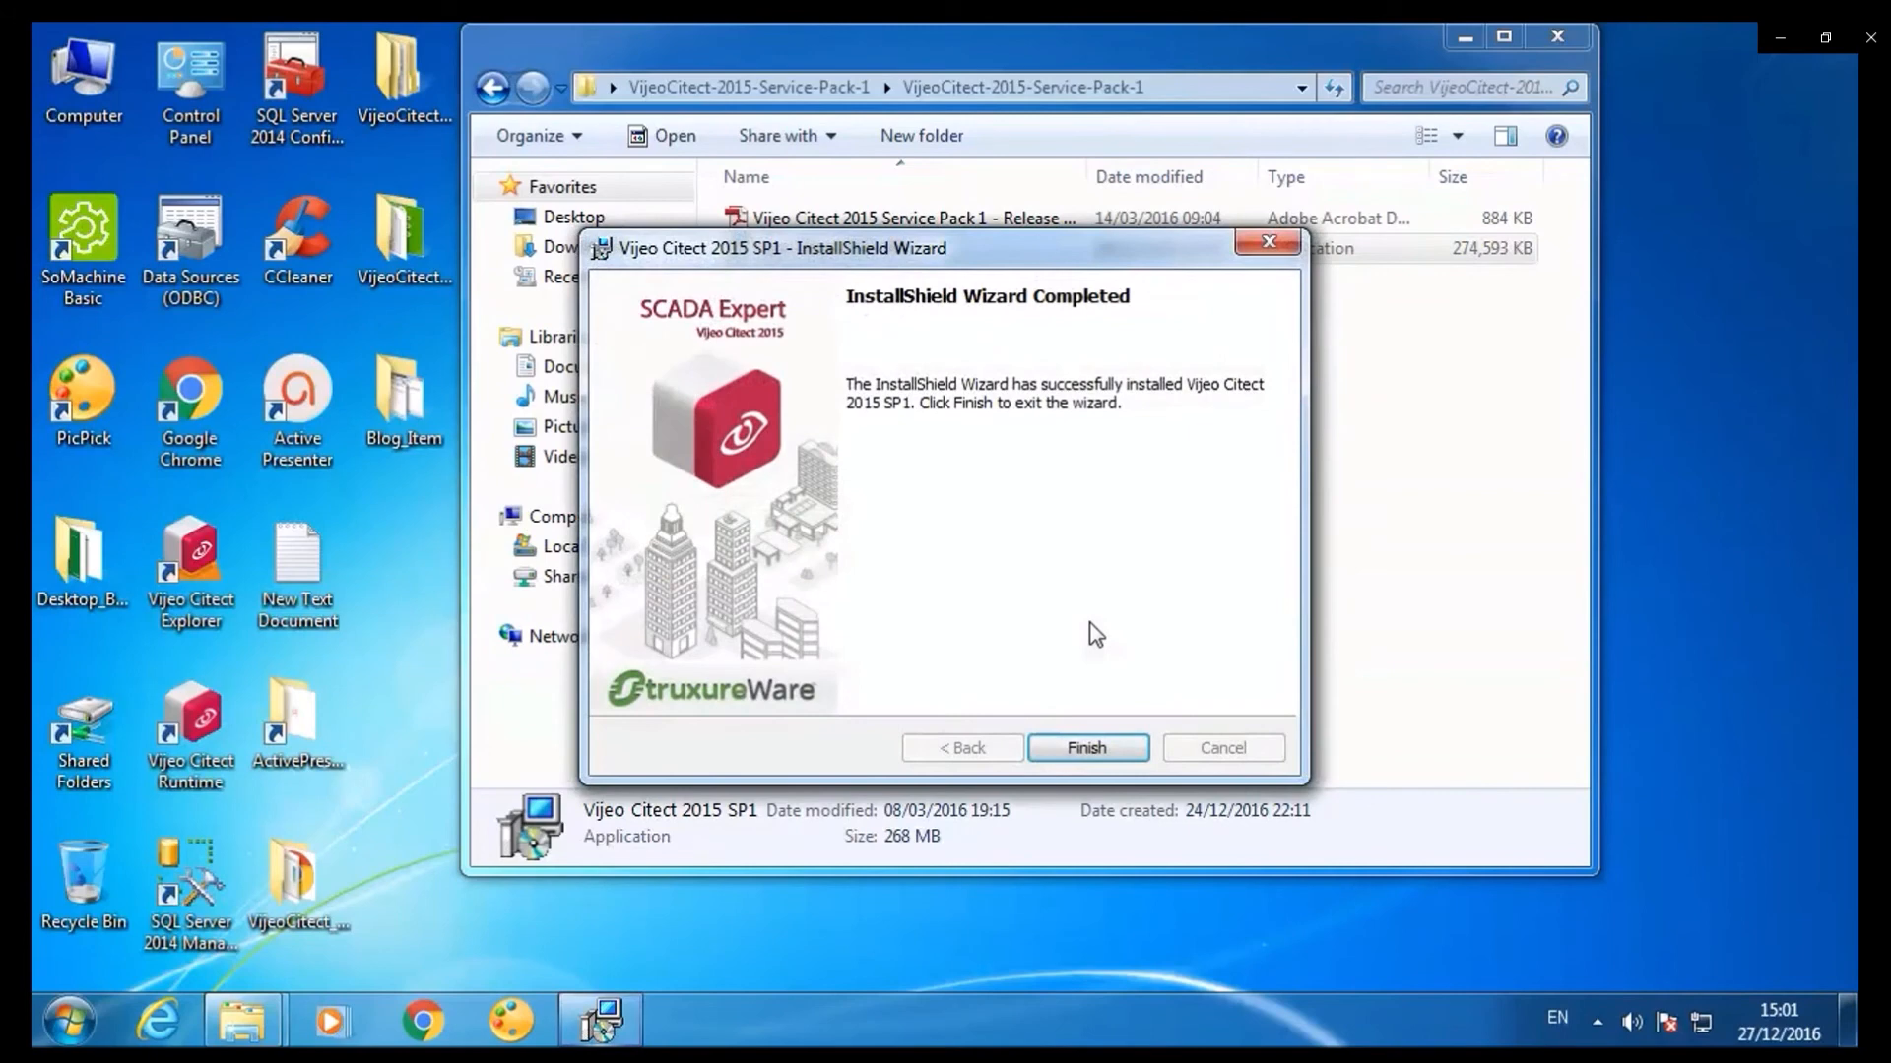
{"action": "mouse_move", "coordinate": [1112, 568]}
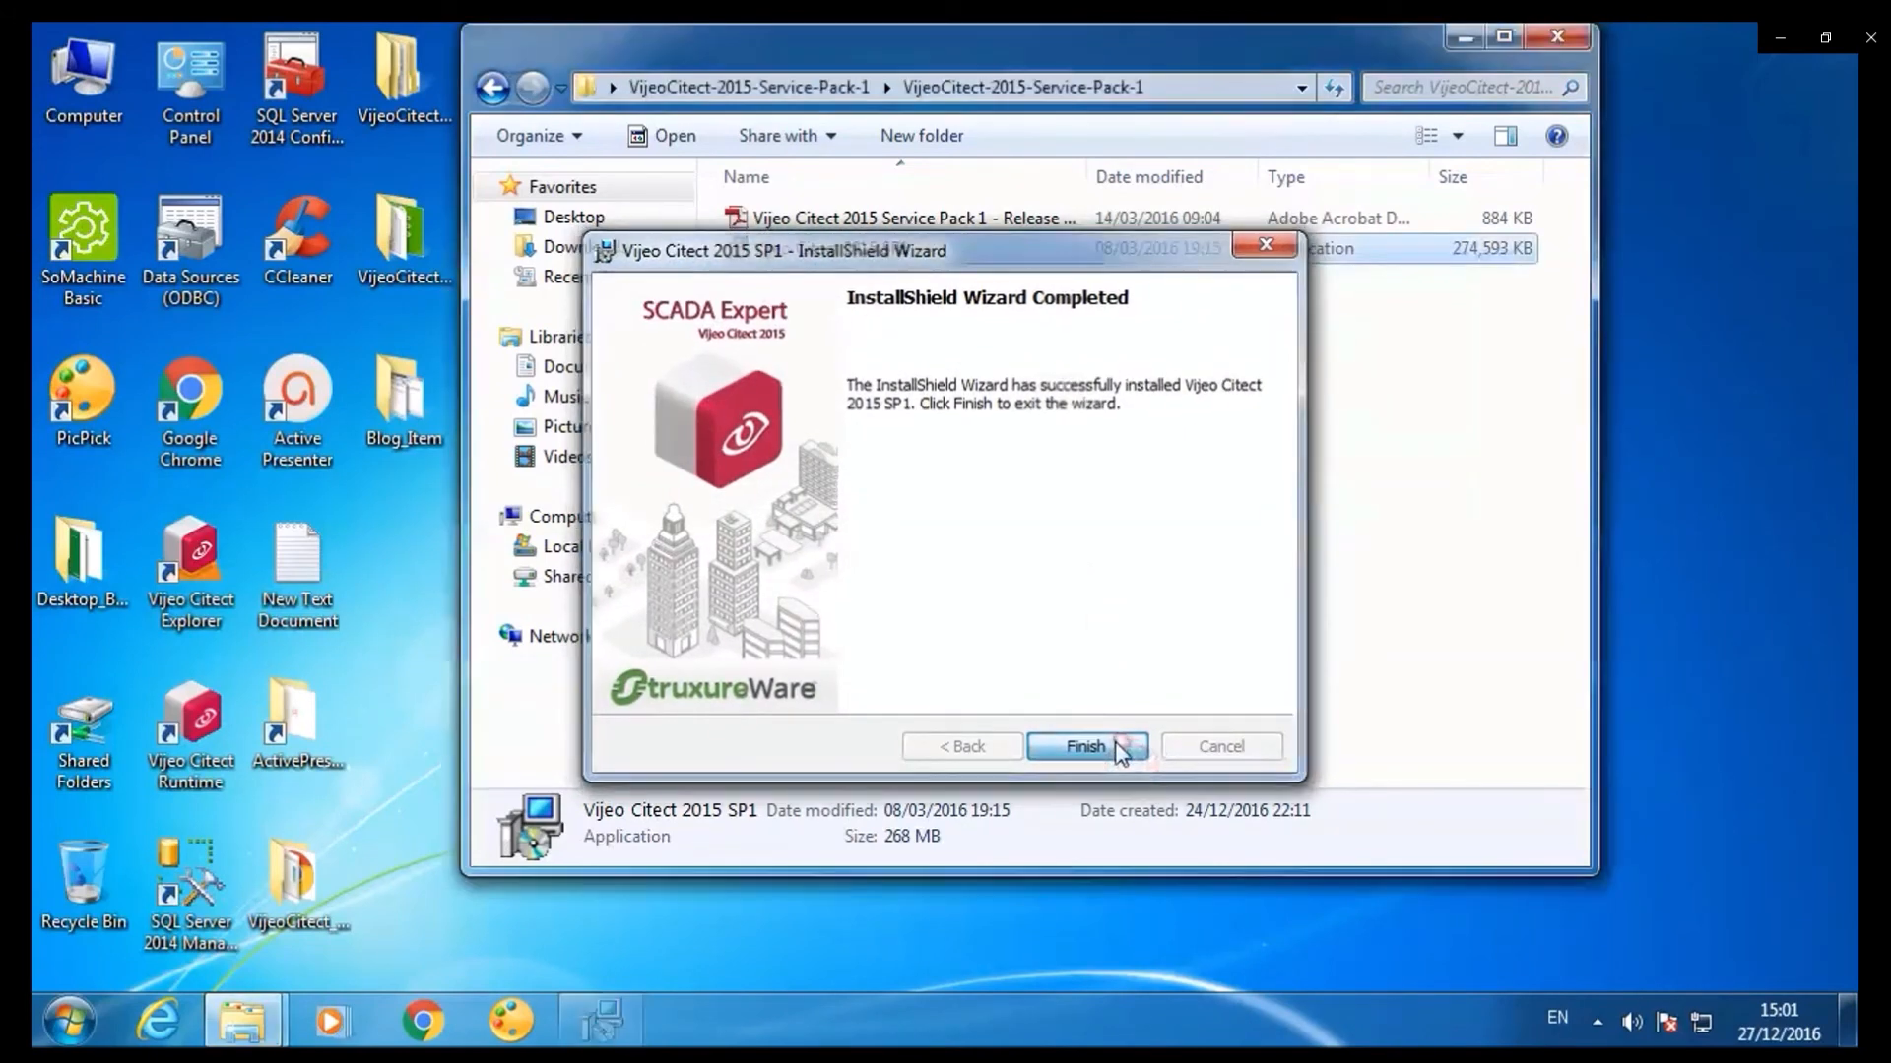
{"action": "left_click", "coordinate": [1084, 746]}
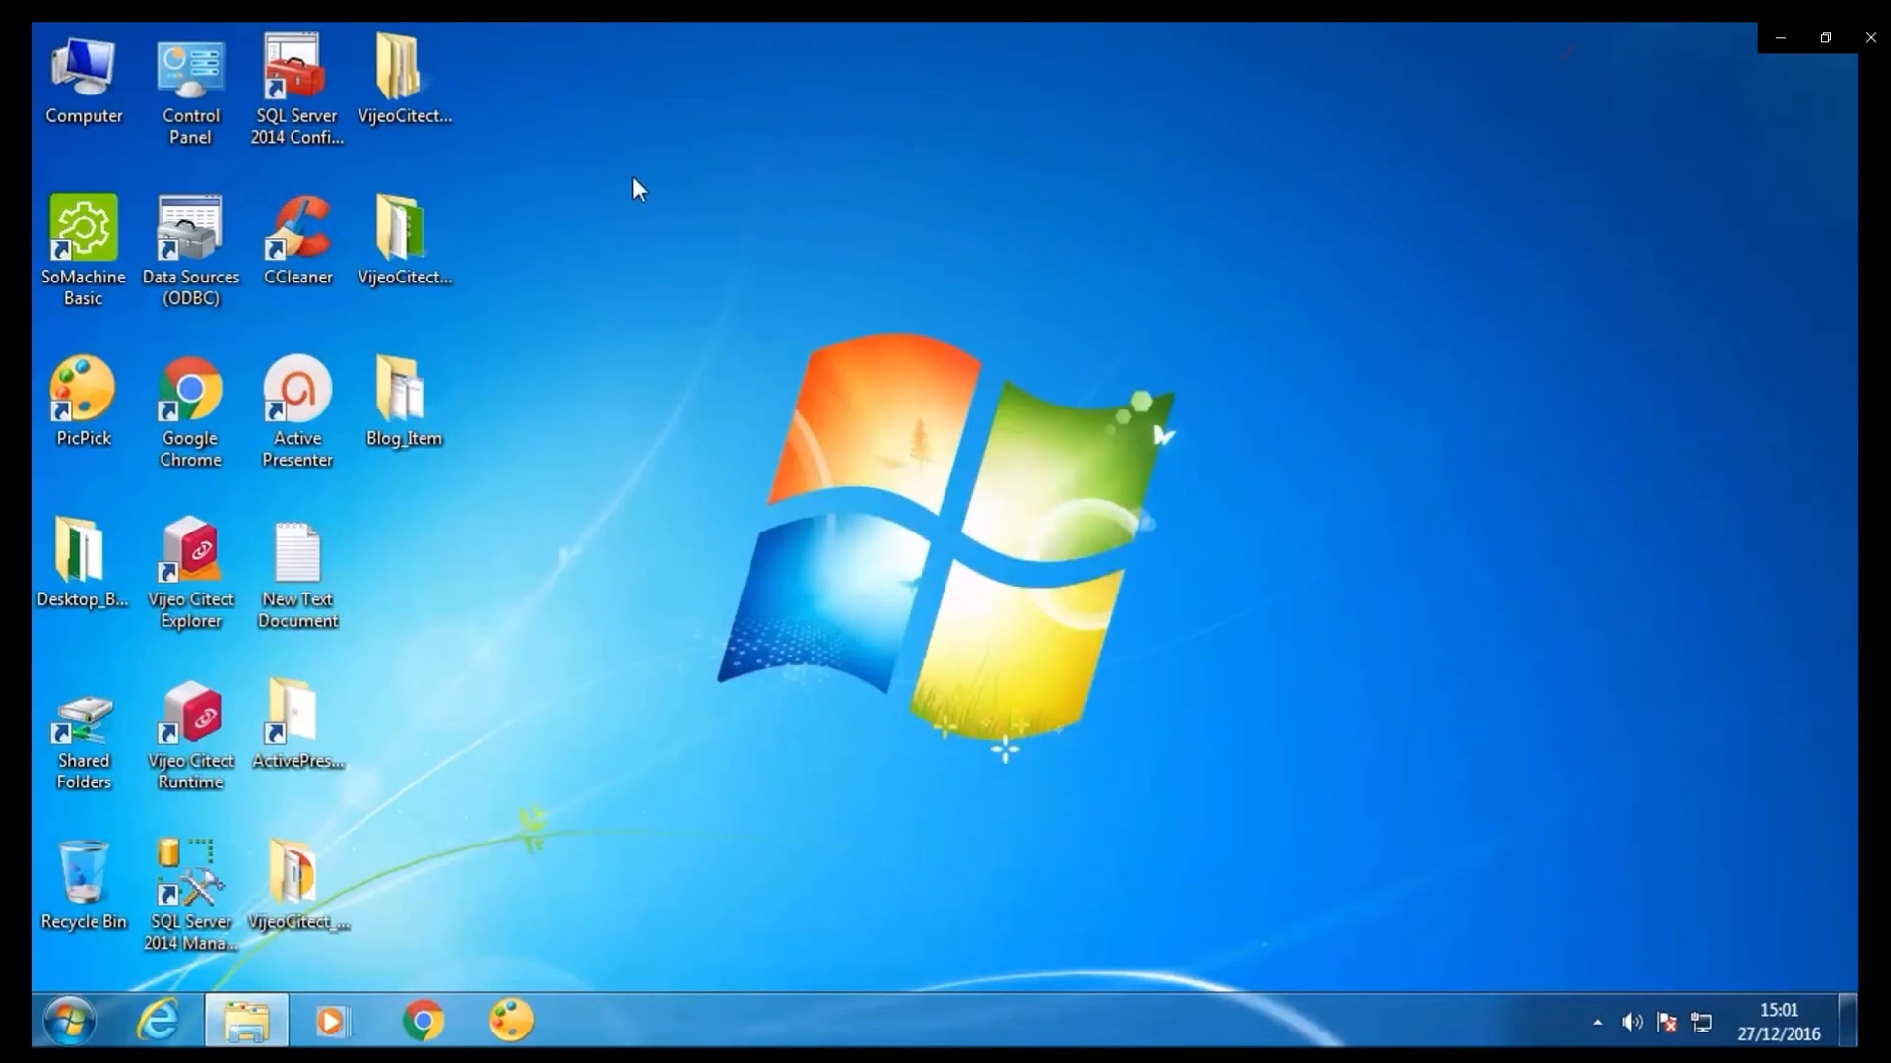
Open the VijeoCitect_2015_Service_Pack_1_Patch_6 desktop folder and launch its Patch 6 installer.
{"action": "left_click", "coordinate": [404, 236]}
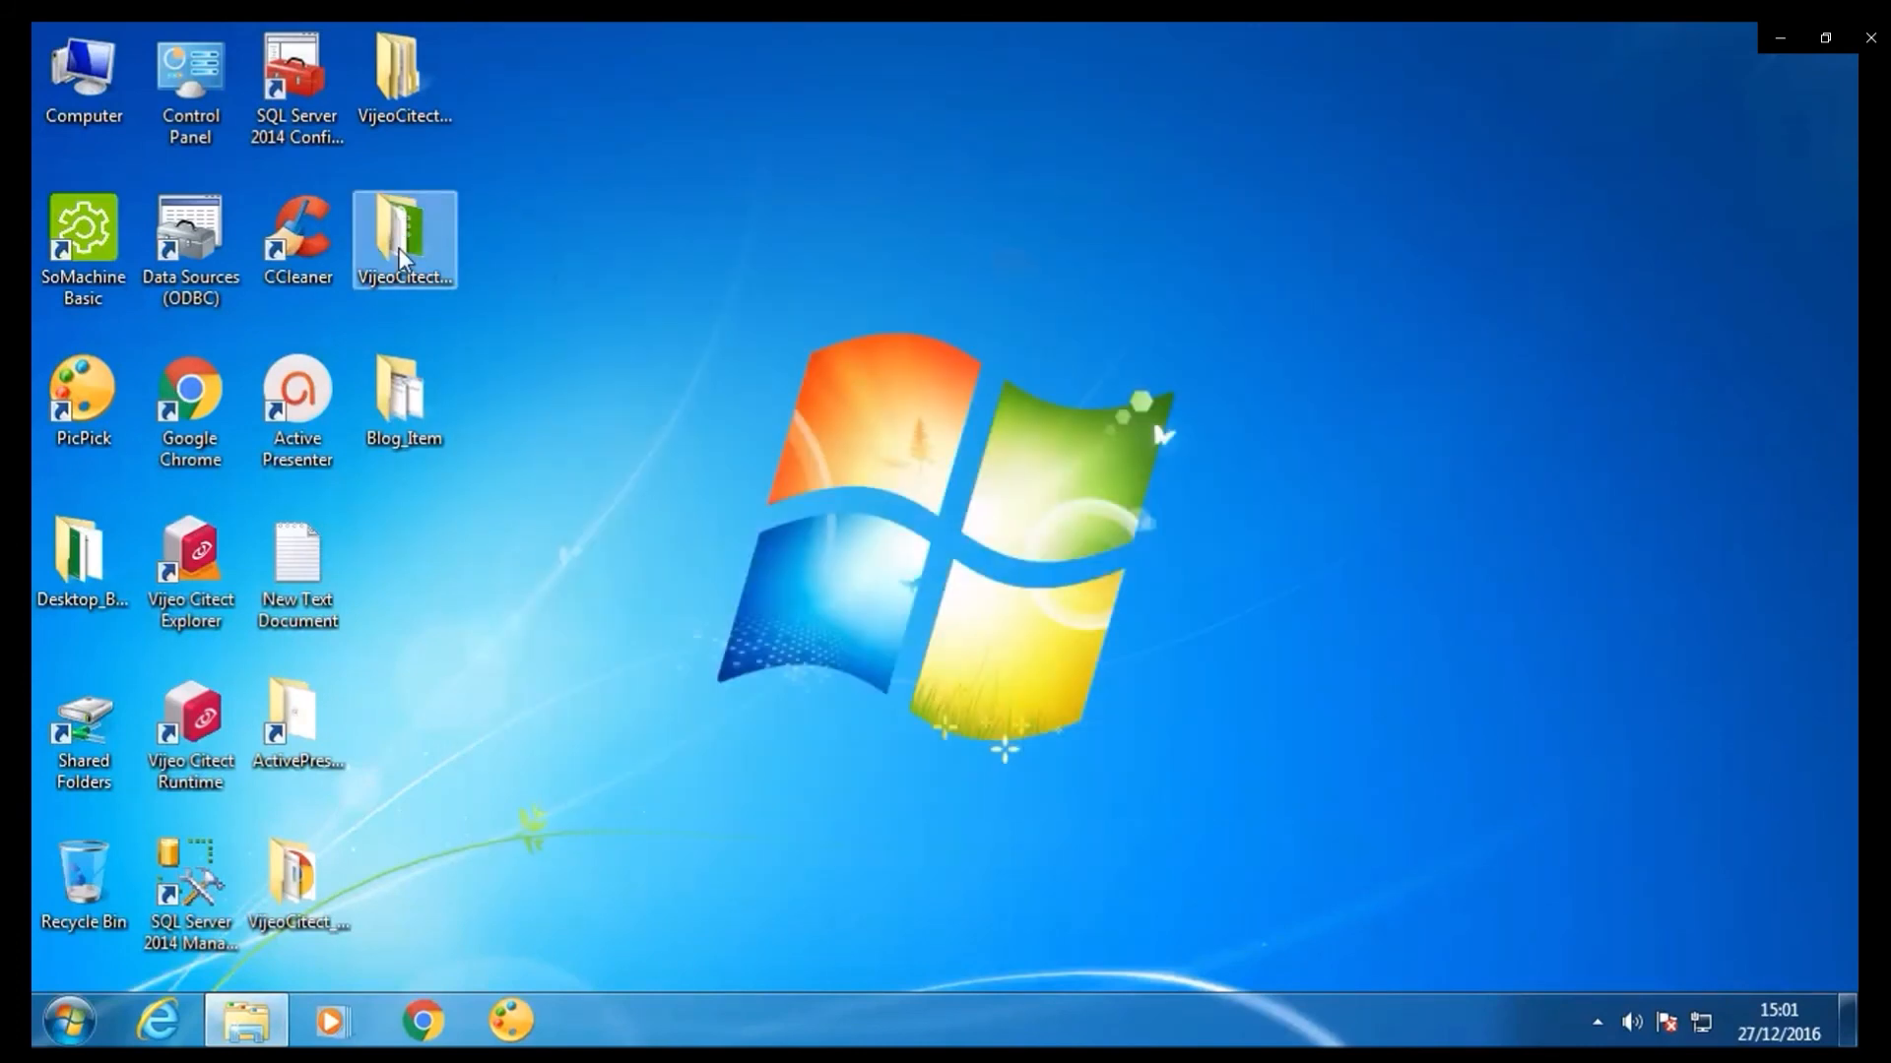
{"action": "double_click", "coordinate": [404, 239]}
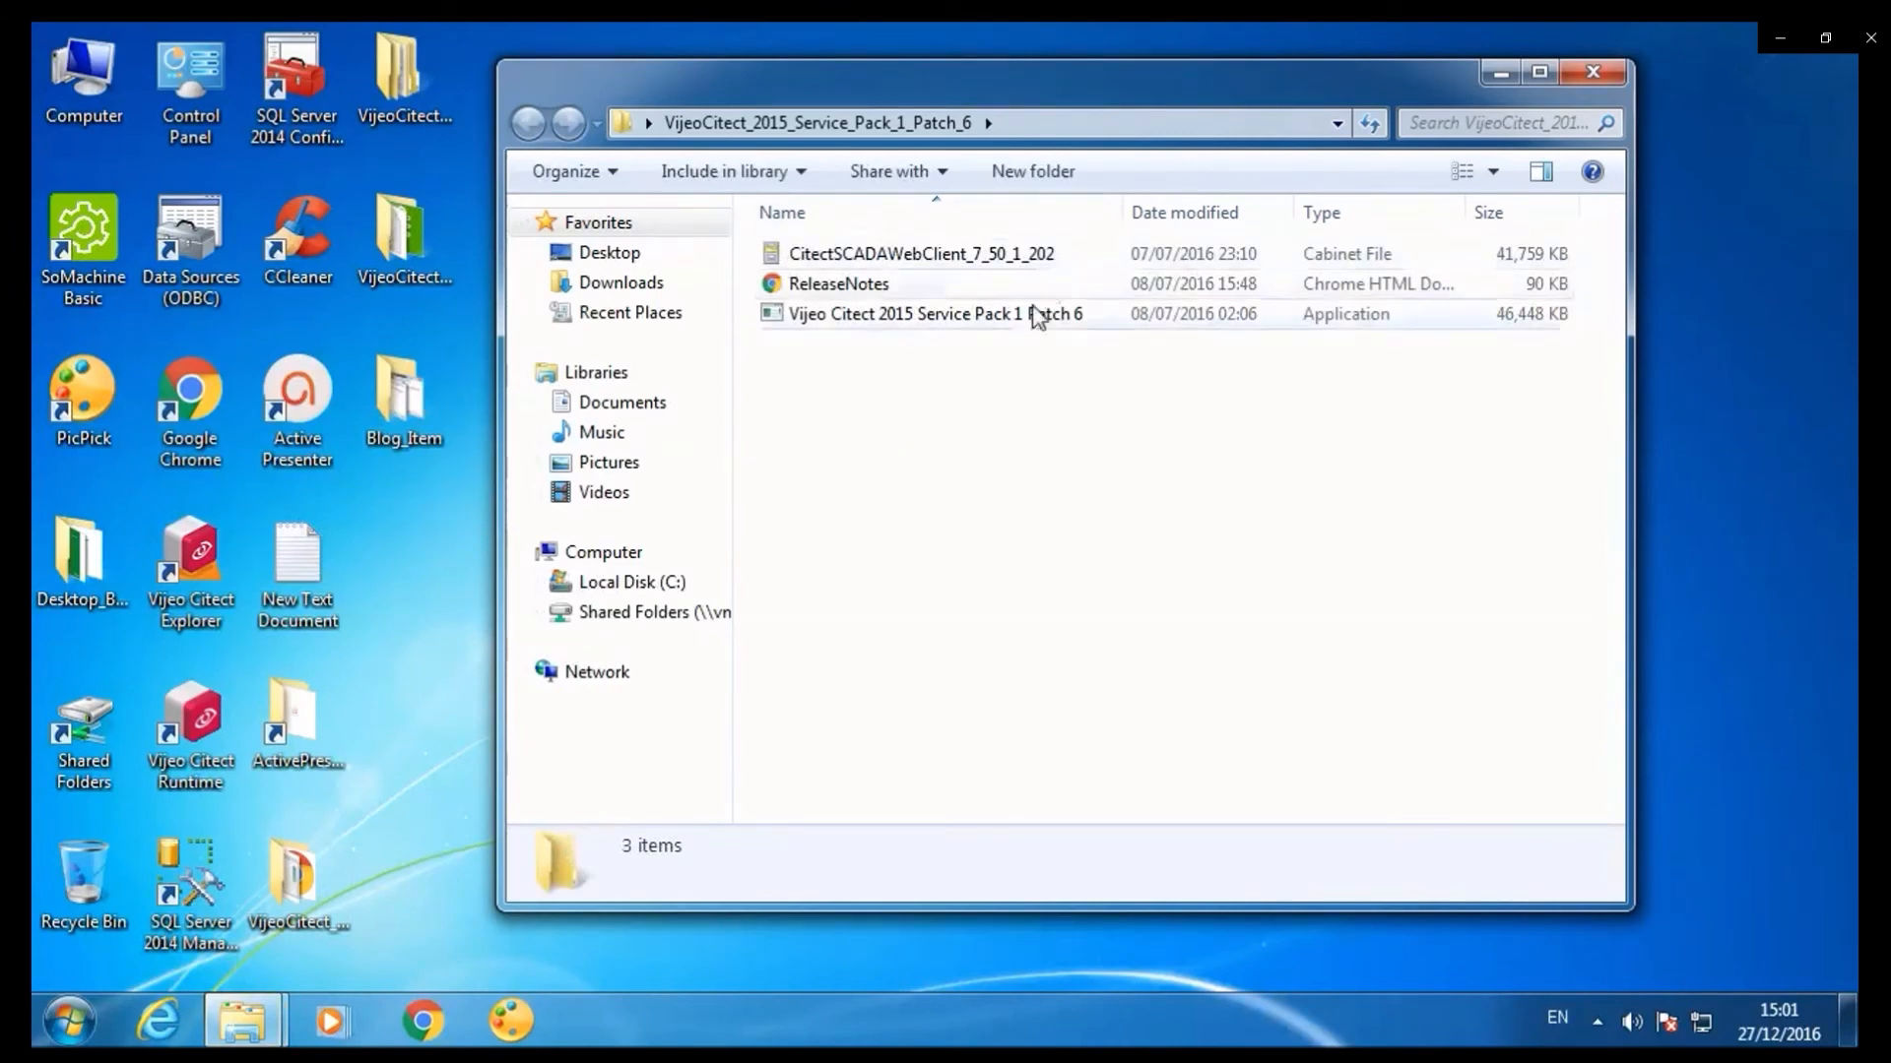
{"action": "mouse_move", "coordinate": [1037, 314]}
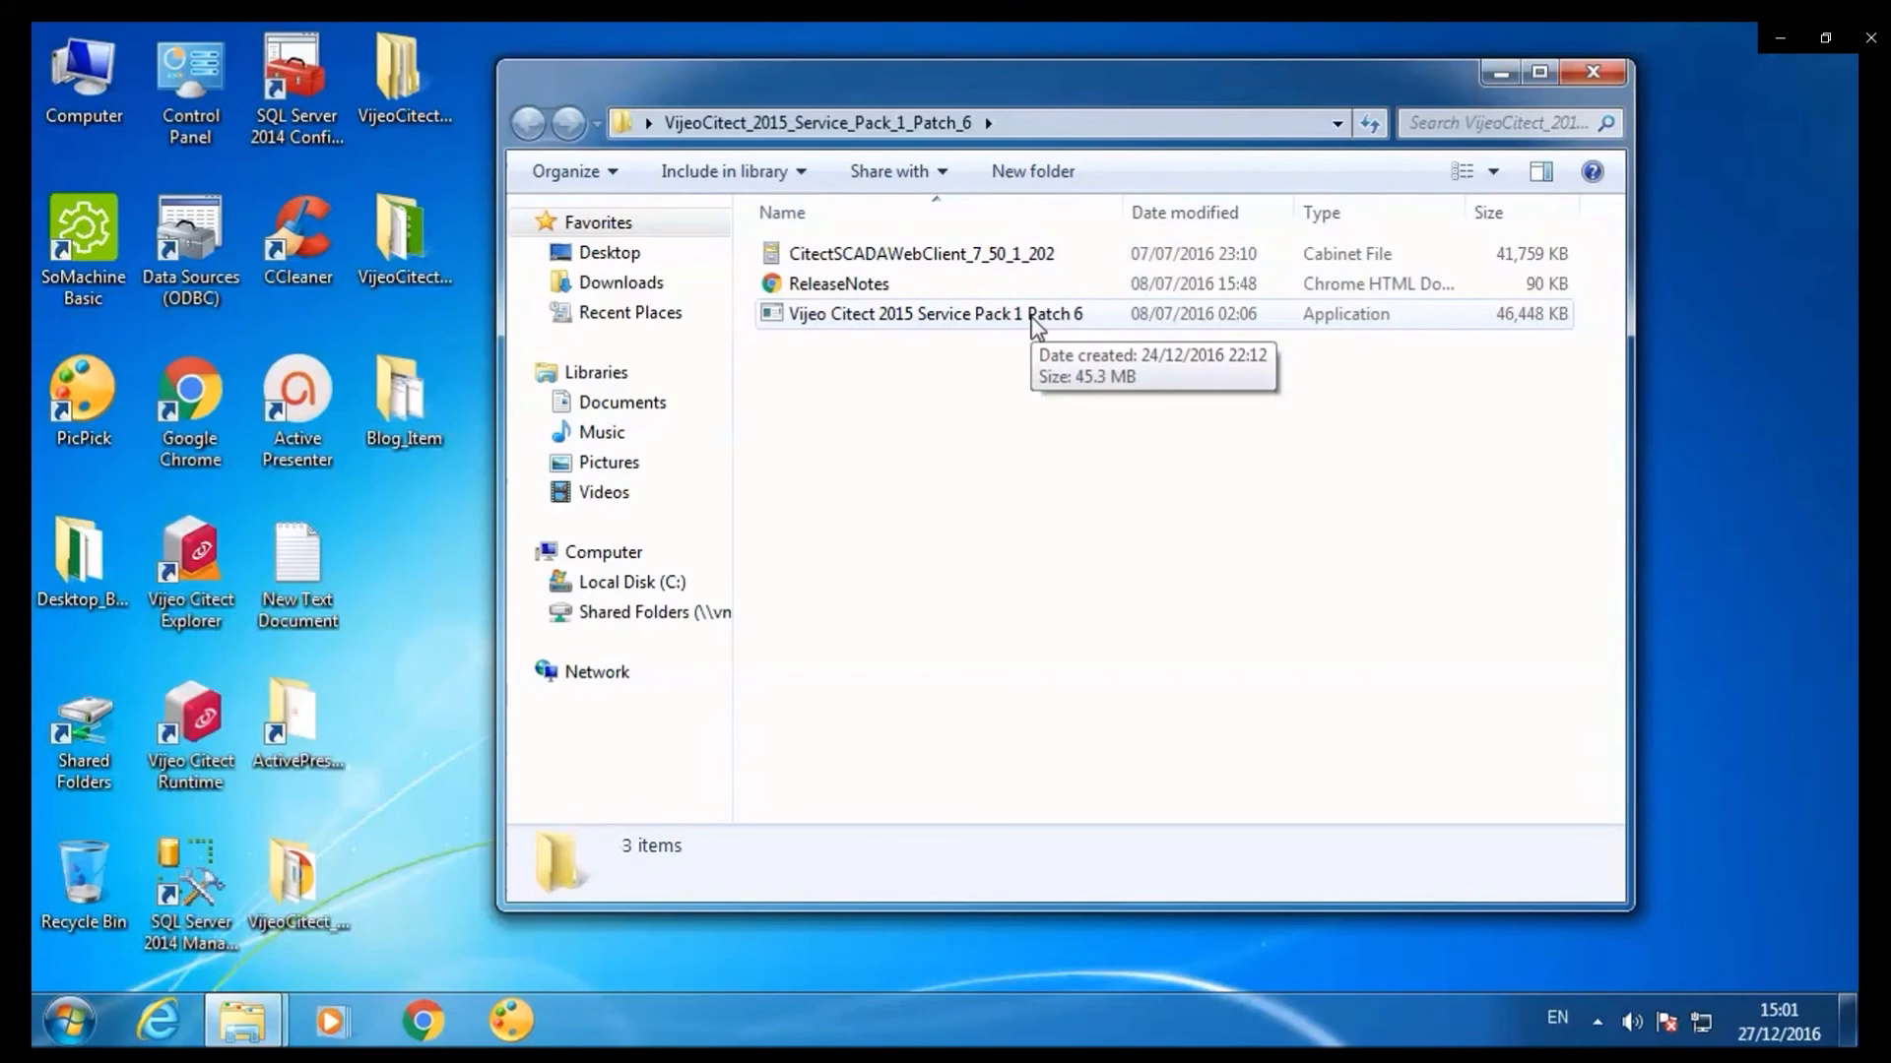
{"action": "double_click", "coordinate": [934, 314]}
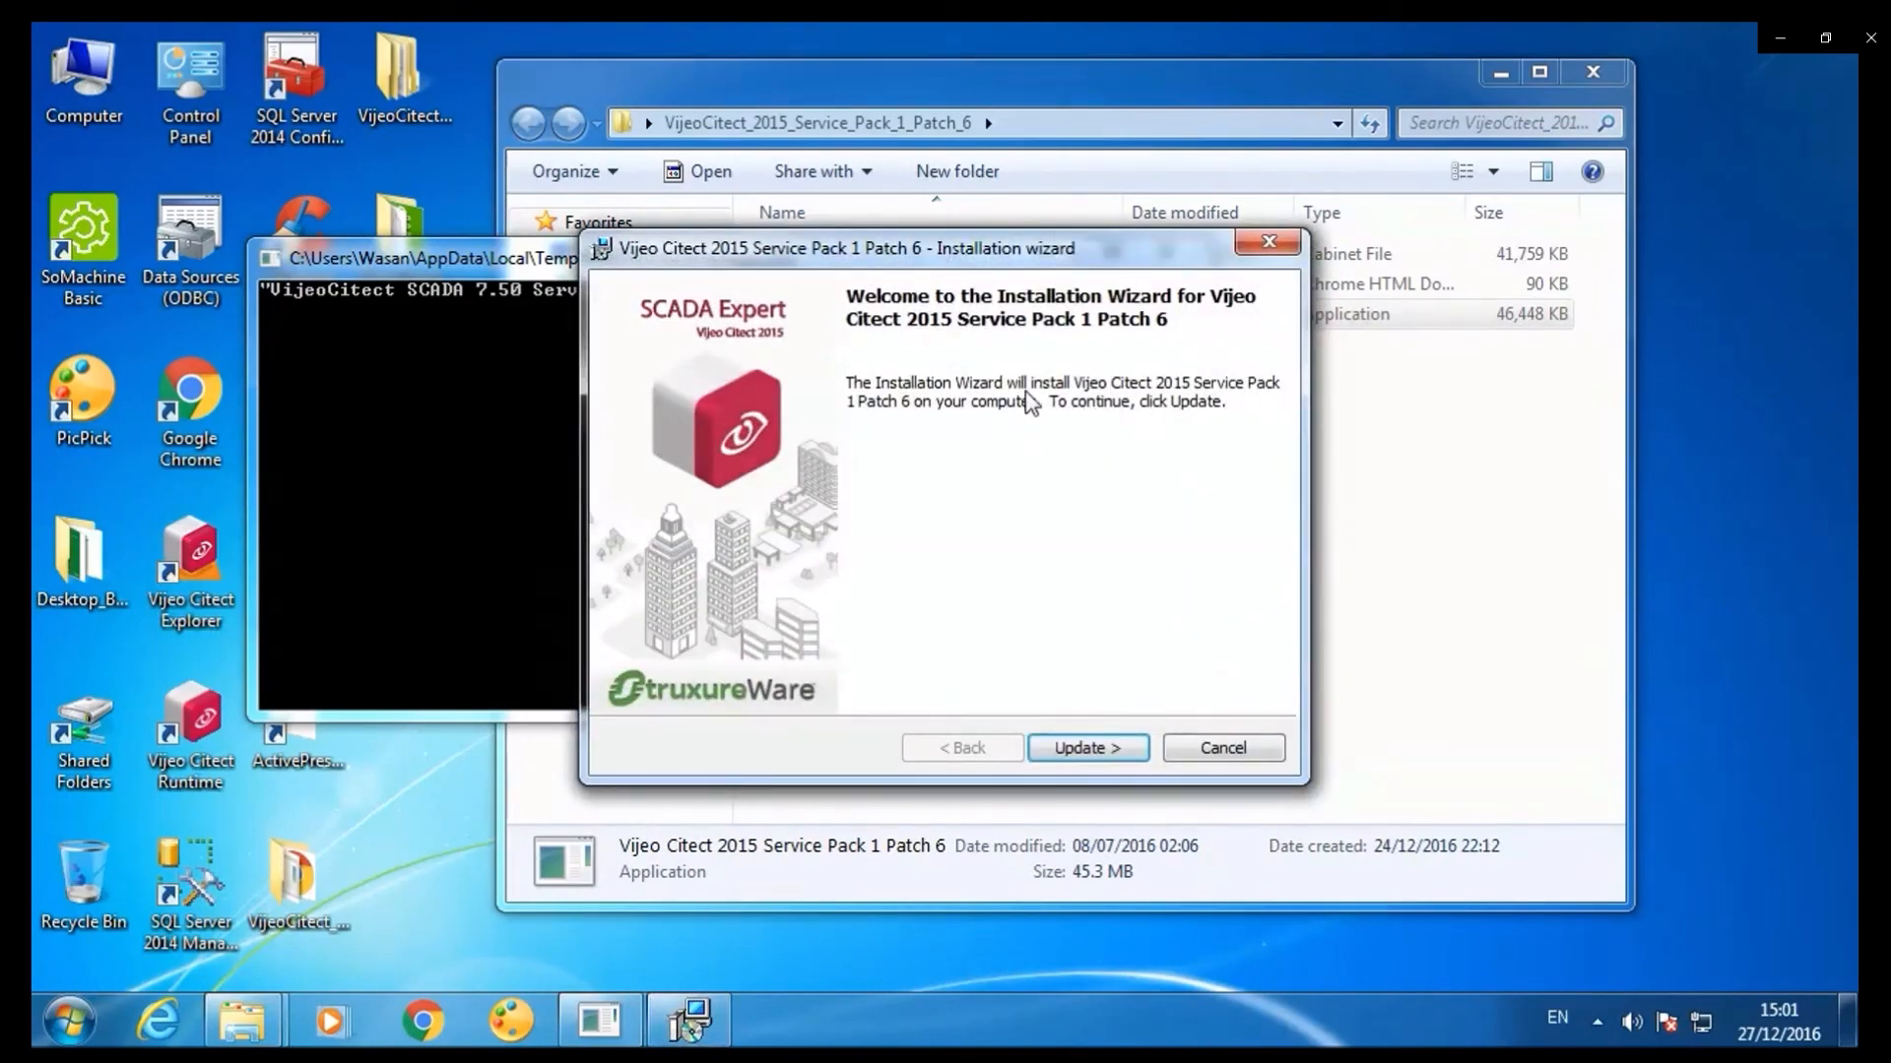
Apply Service Pack 1 Patch 6 with Update and close the completed wizard.
{"action": "left_click", "coordinate": [1086, 747]}
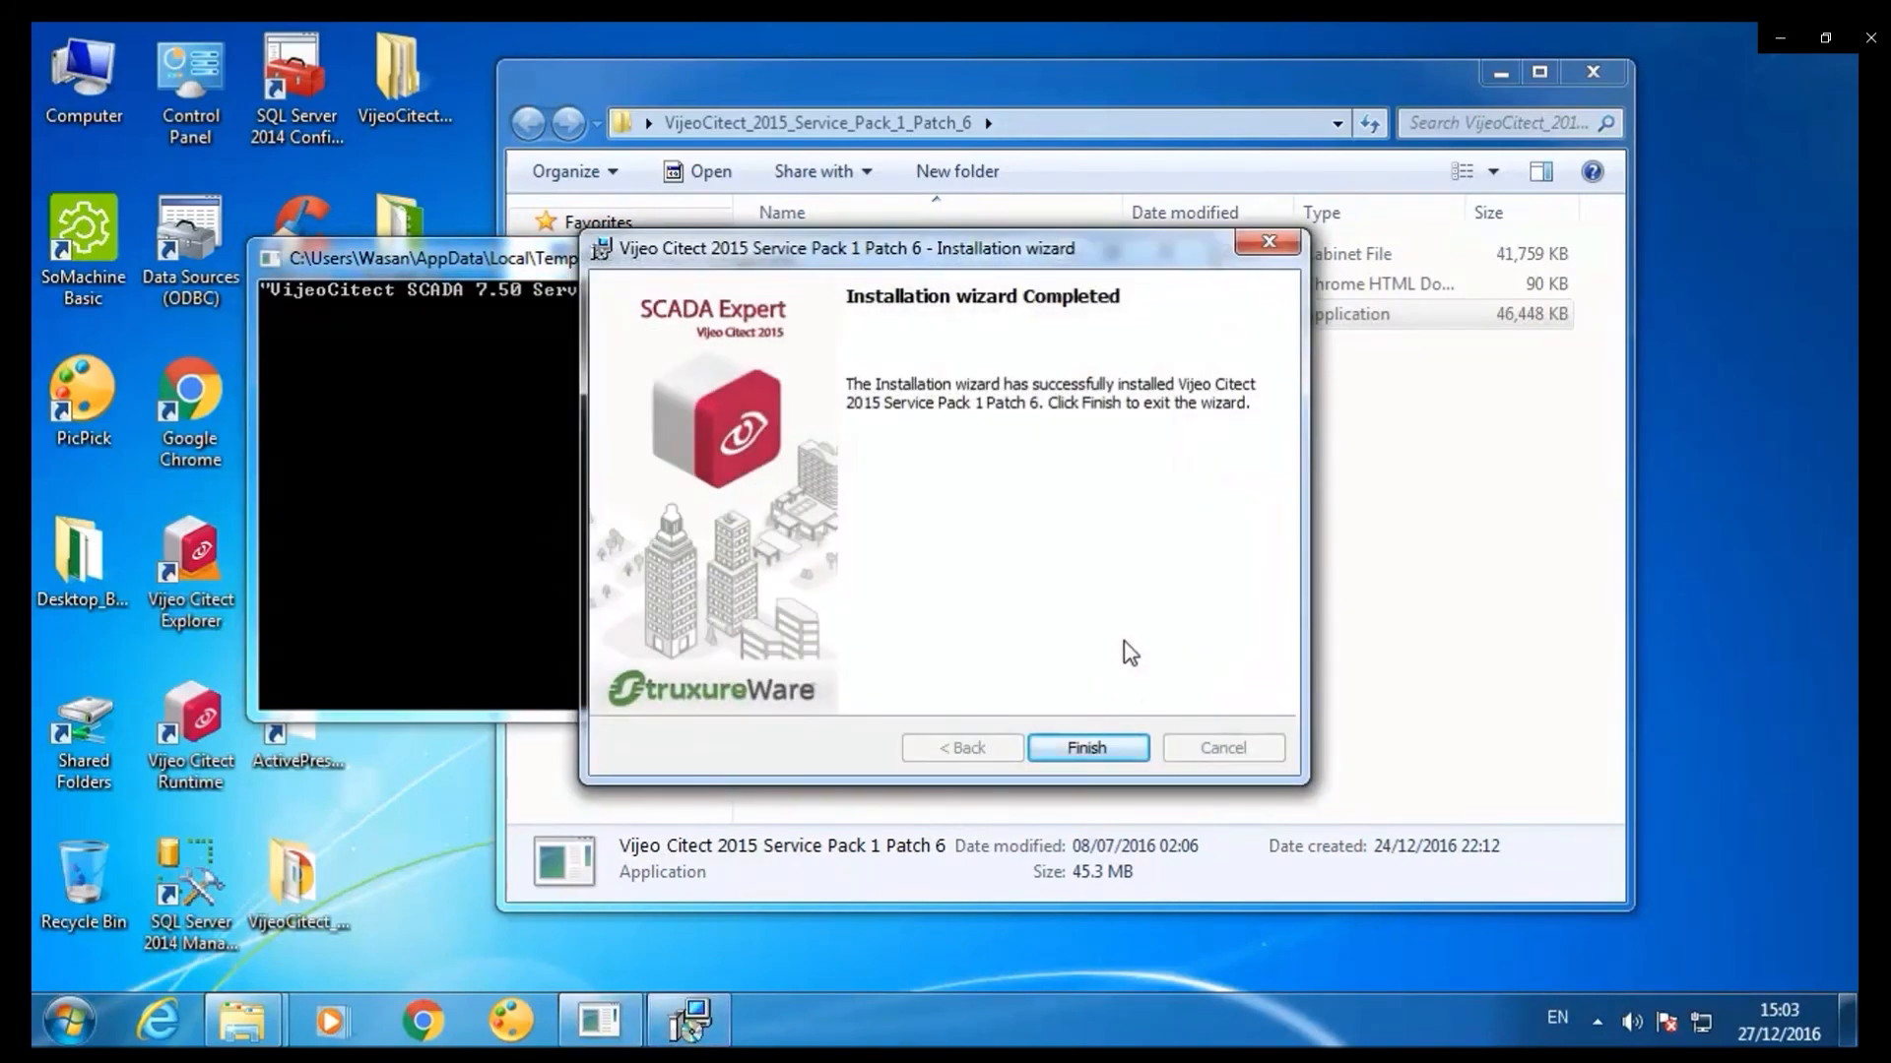
{"action": "left_click", "coordinate": [1086, 748]}
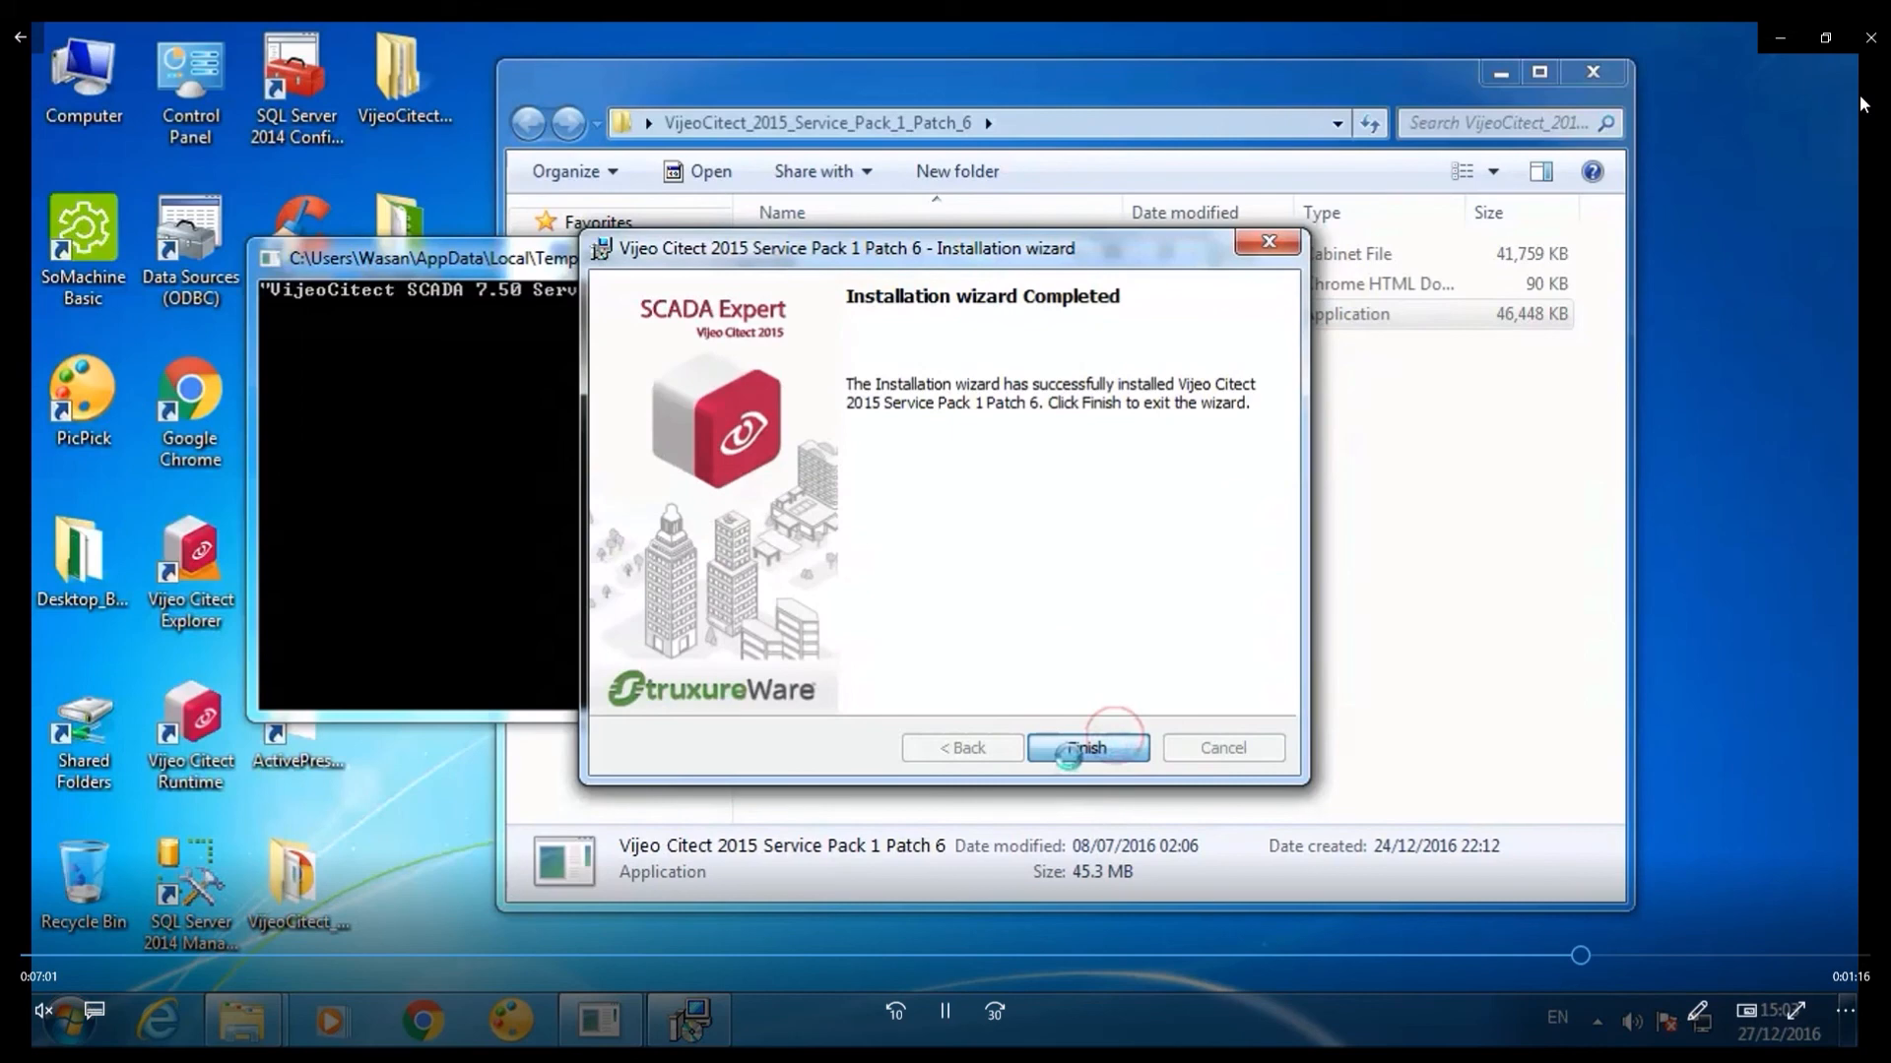
{"action": "left_click", "coordinate": [1086, 748]}
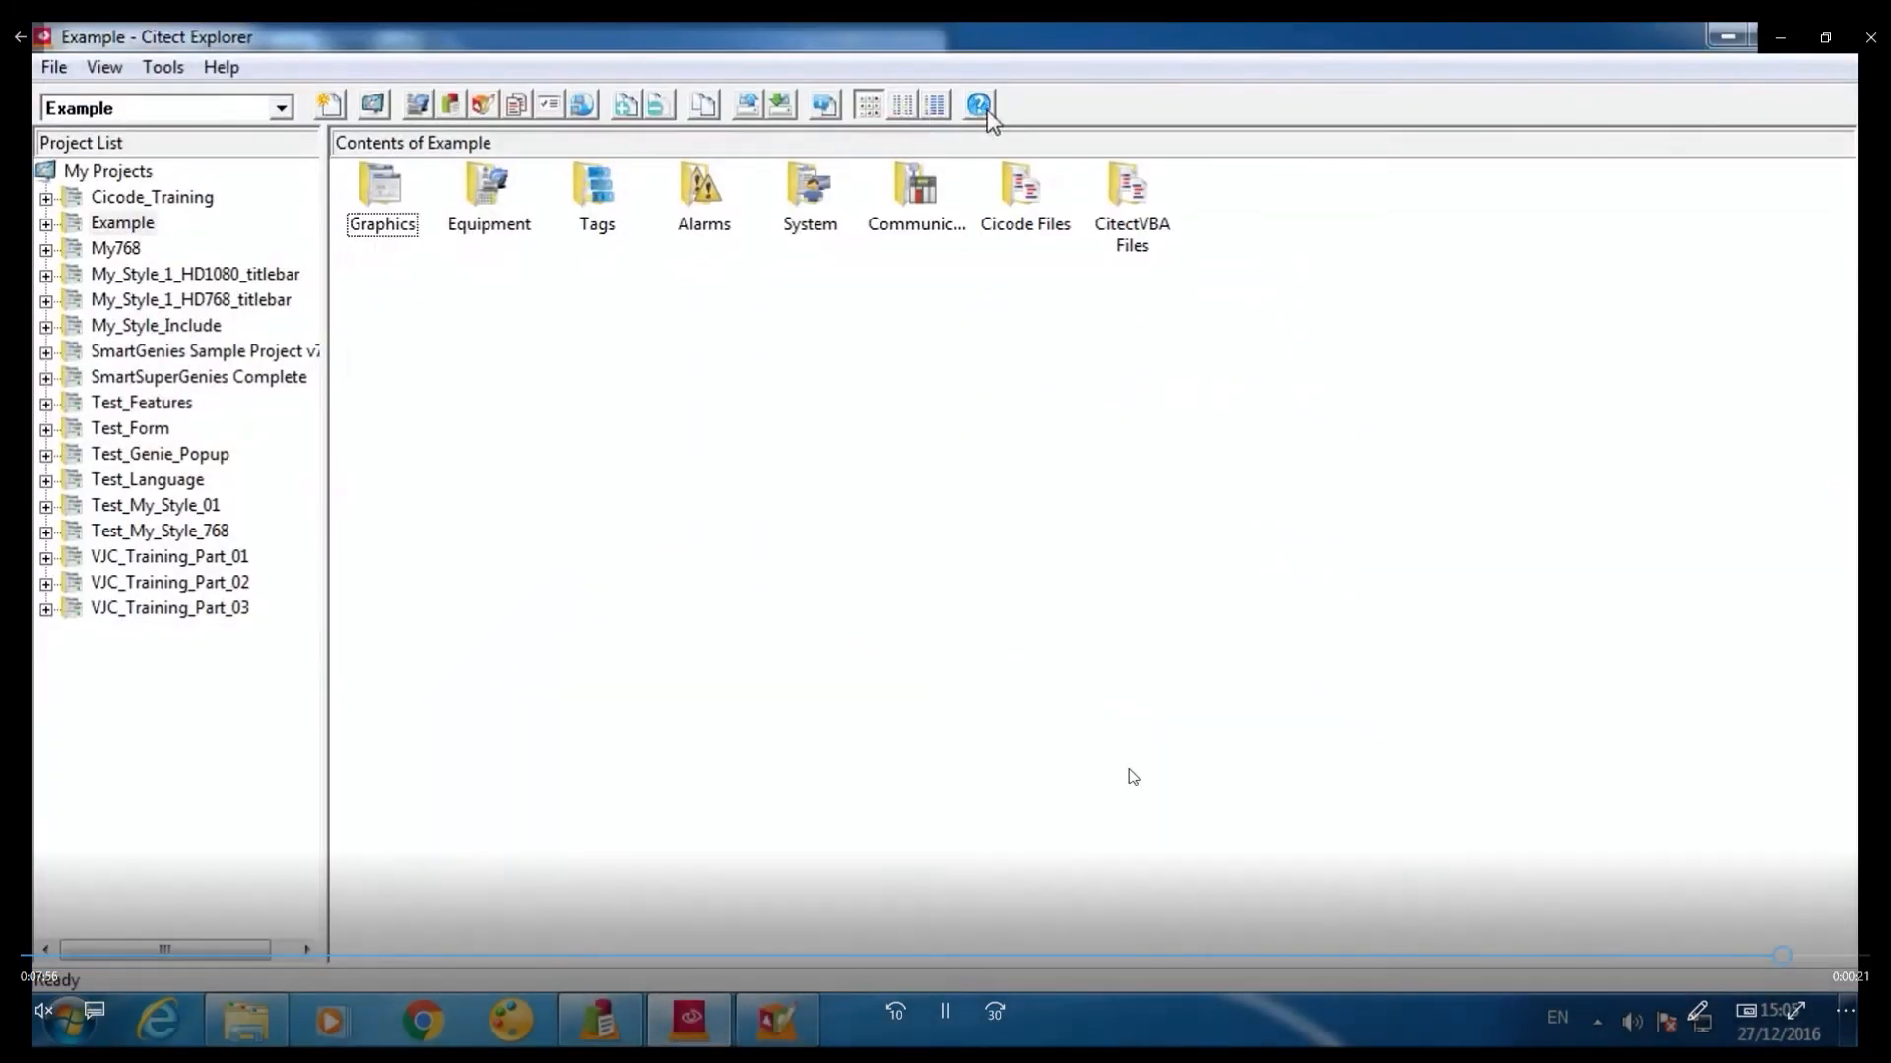
Open Citect Explorer's Help menu showing License Manager and About.
{"action": "left_click", "coordinate": [220, 66]}
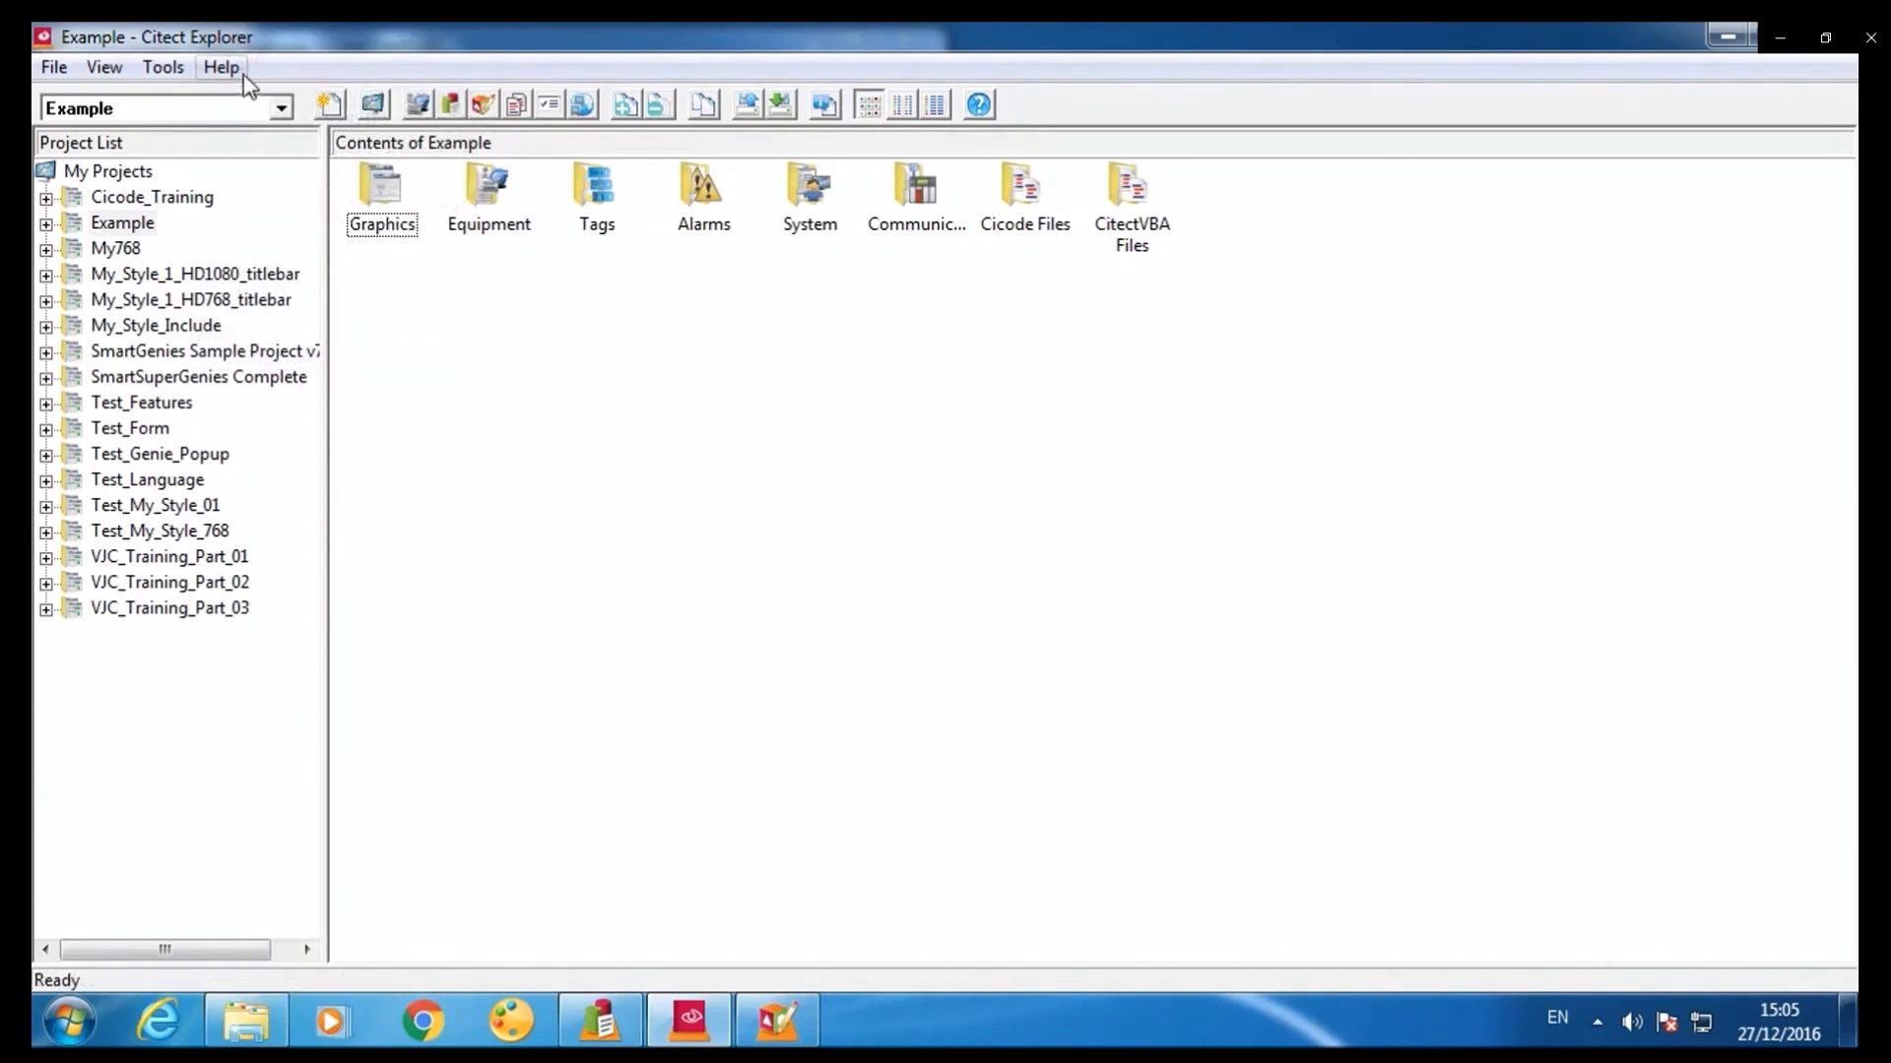
{"action": "mouse_move", "coordinate": [823, 106]}
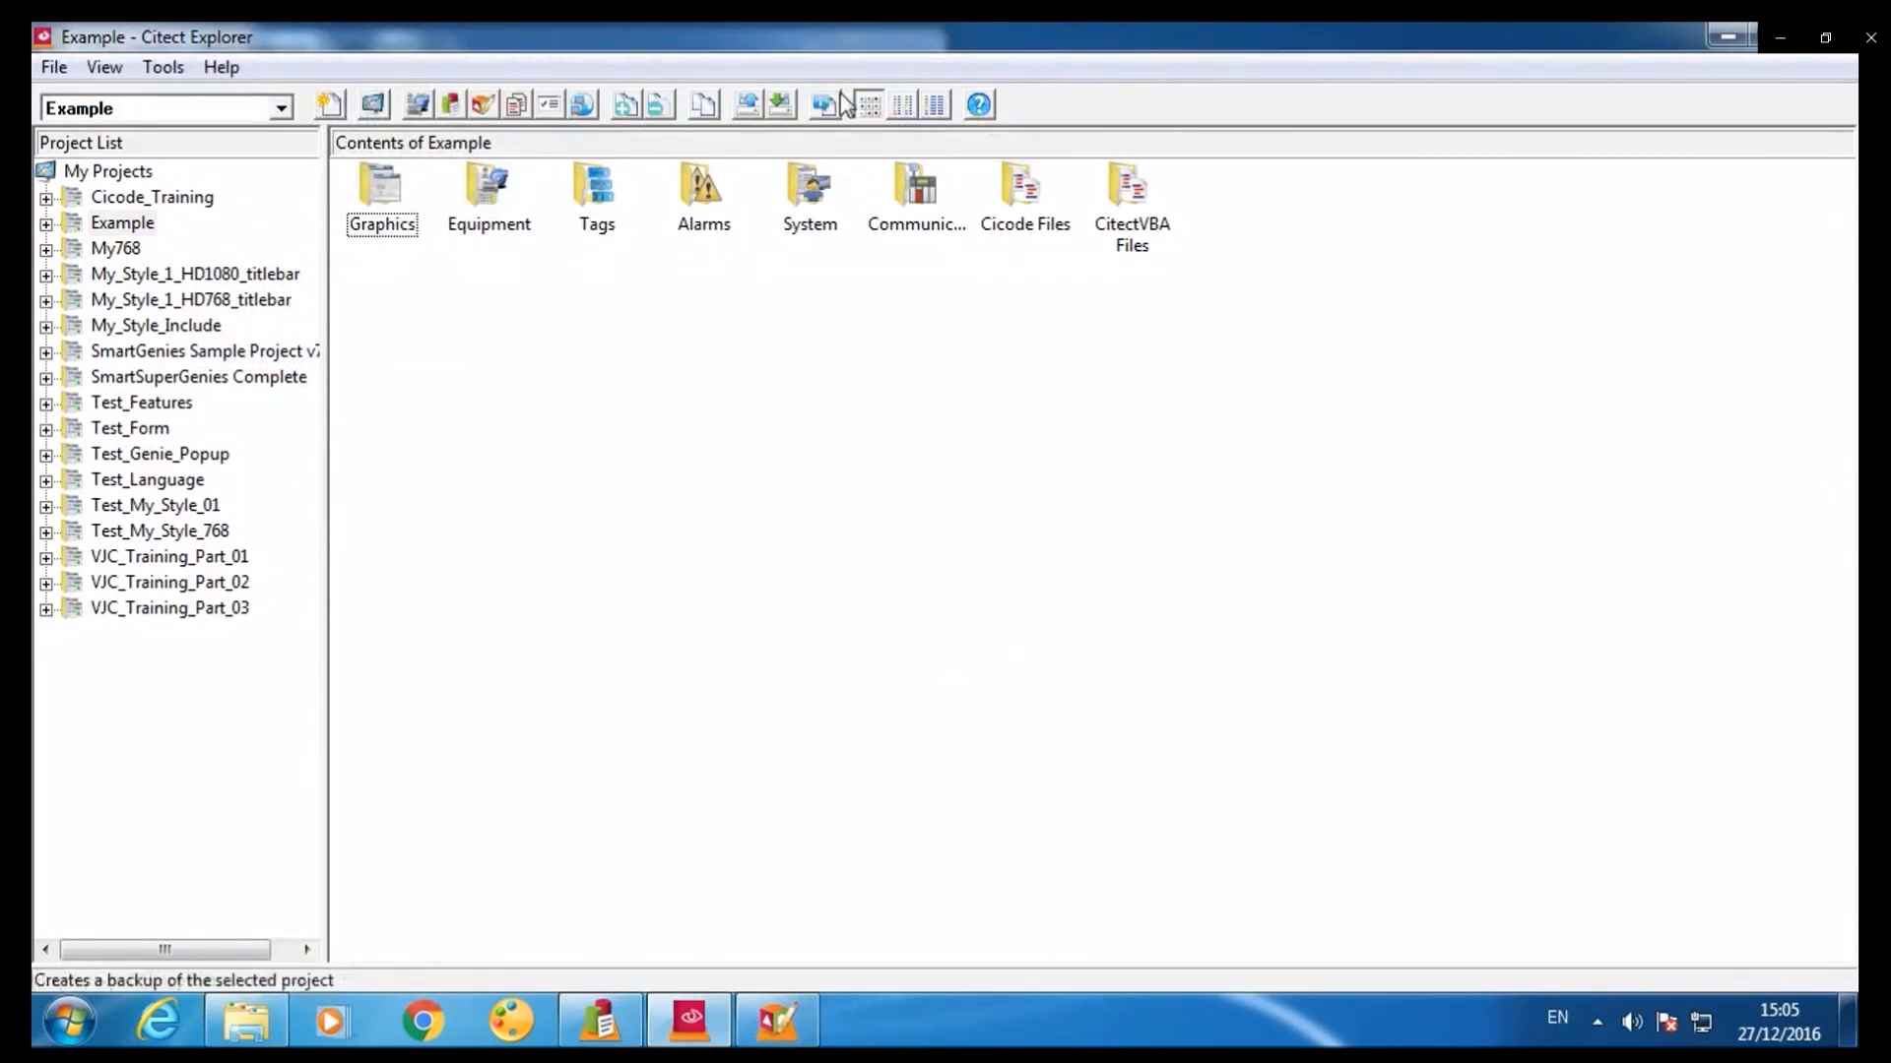
{"action": "left_click", "coordinate": [221, 66]}
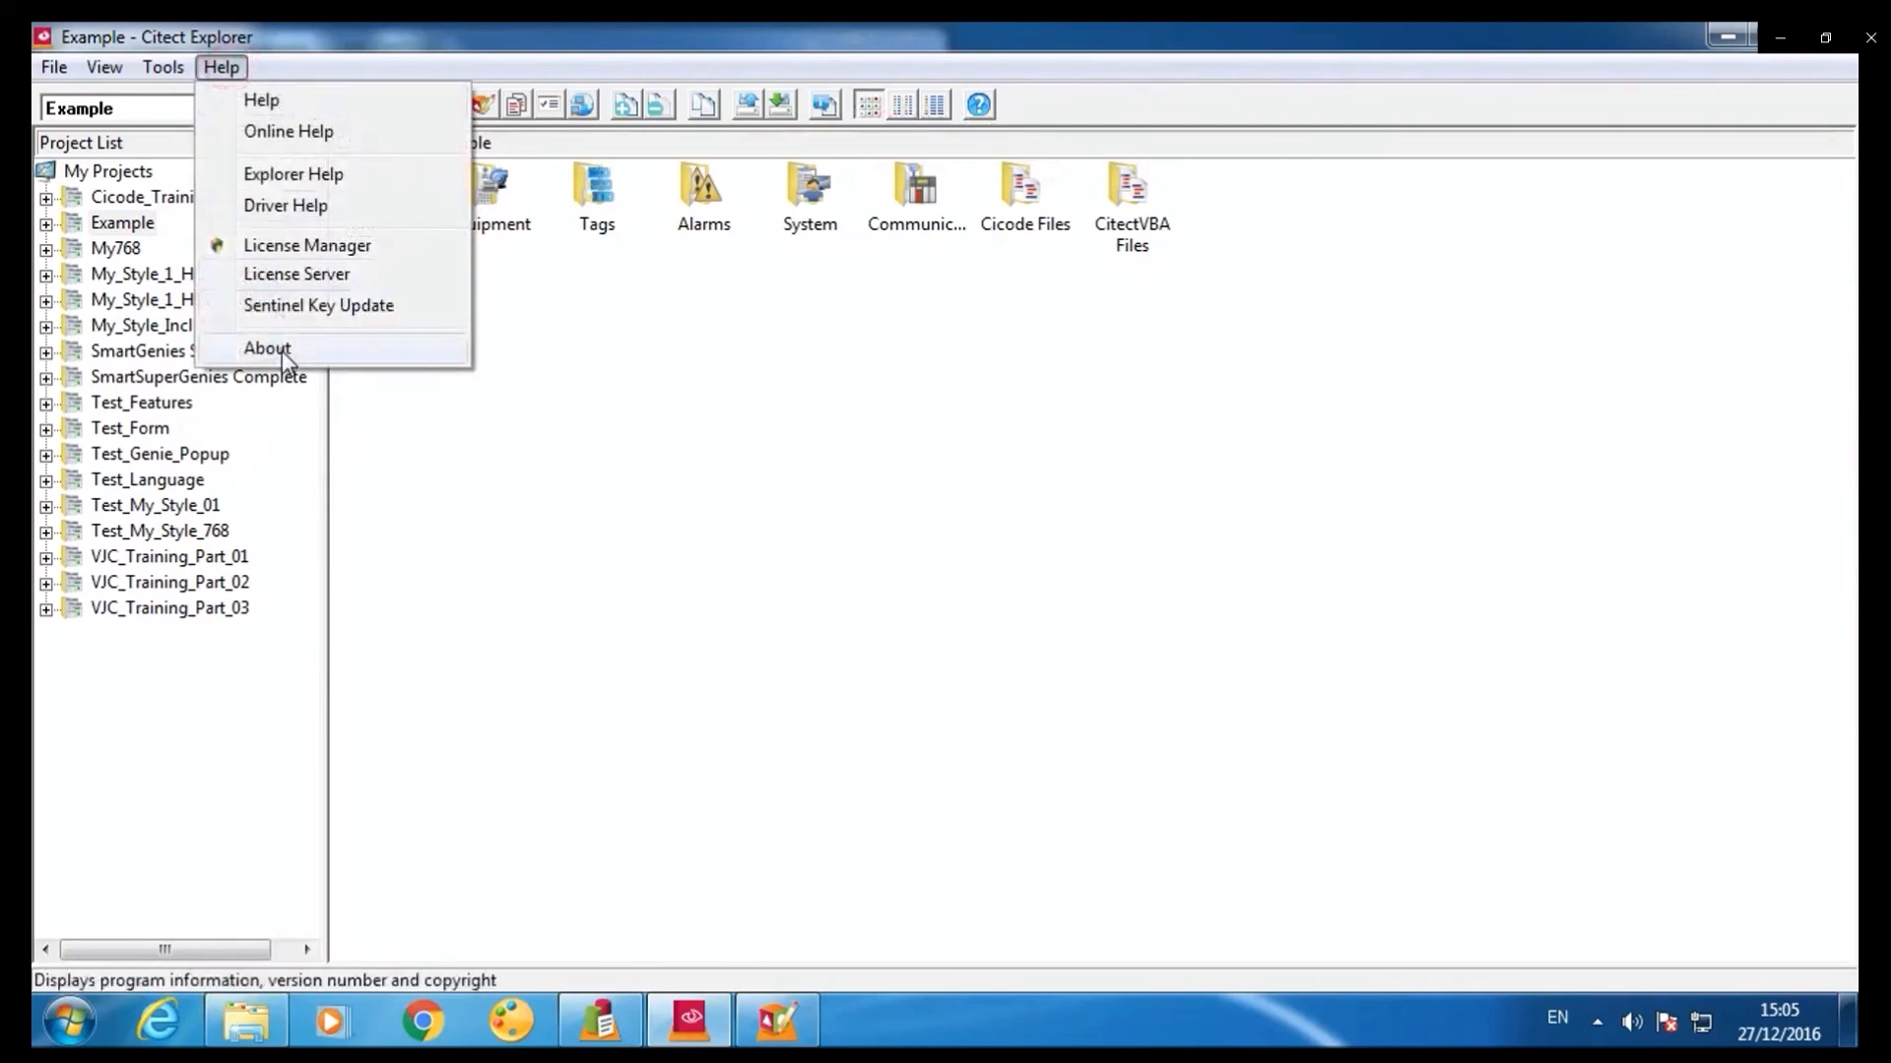